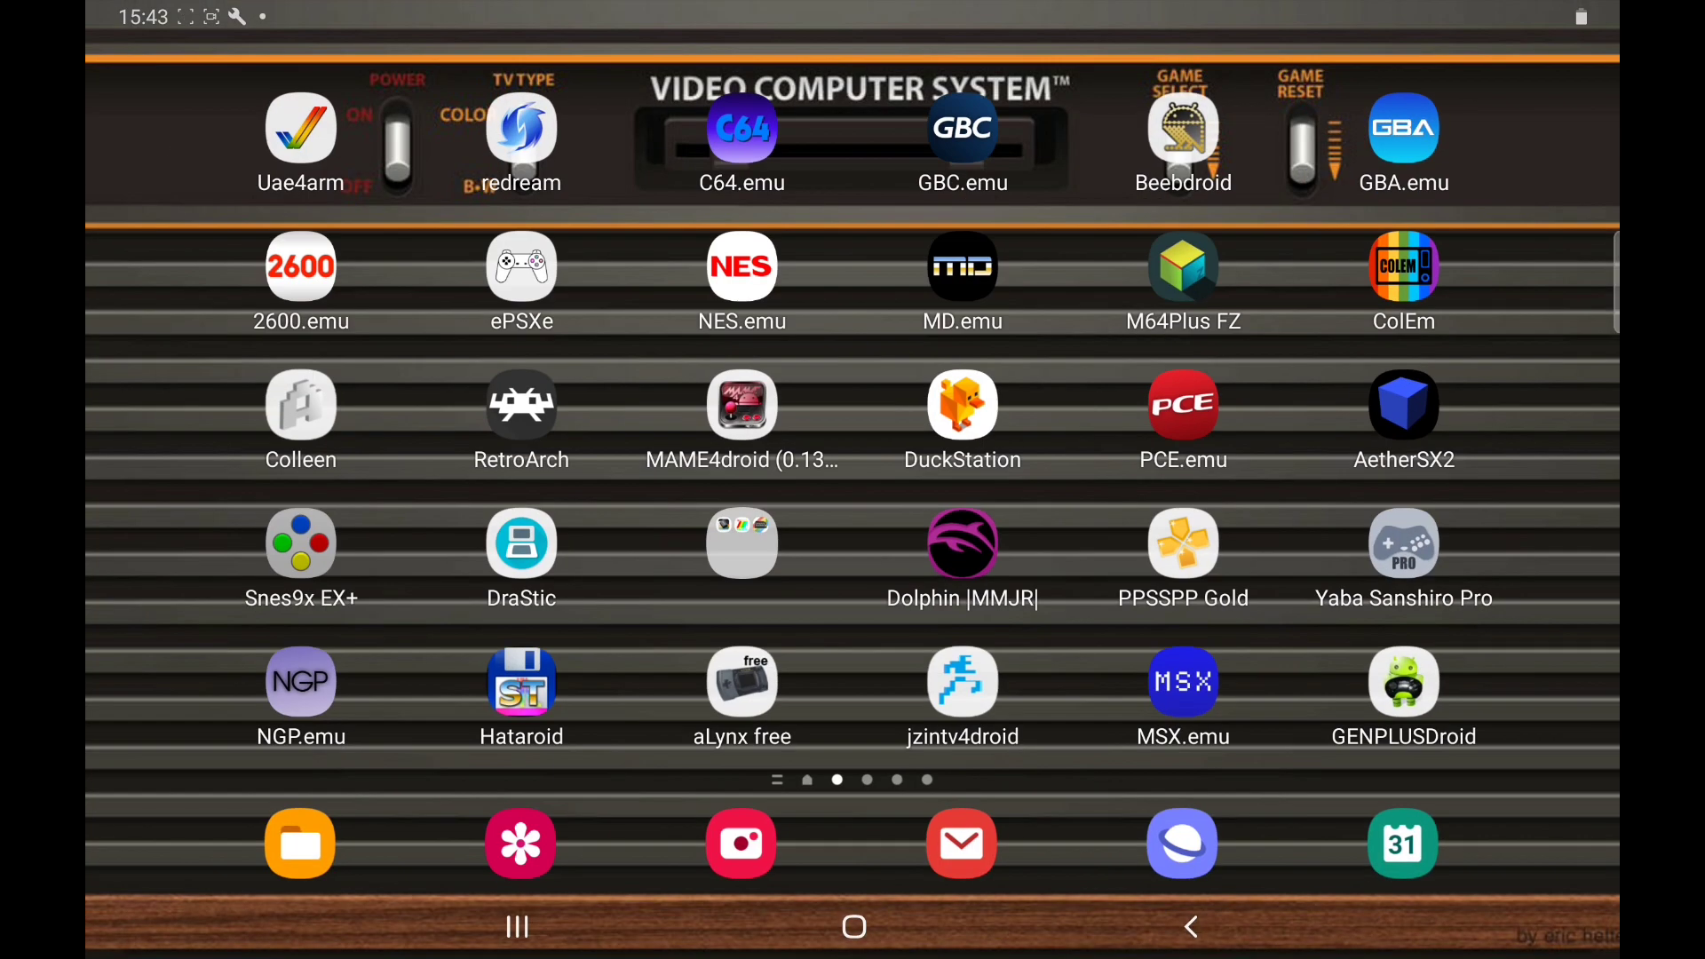
# Launch File Manager + from the home screen so the main storage folders are listed
pyautogui.hscroll(-3)
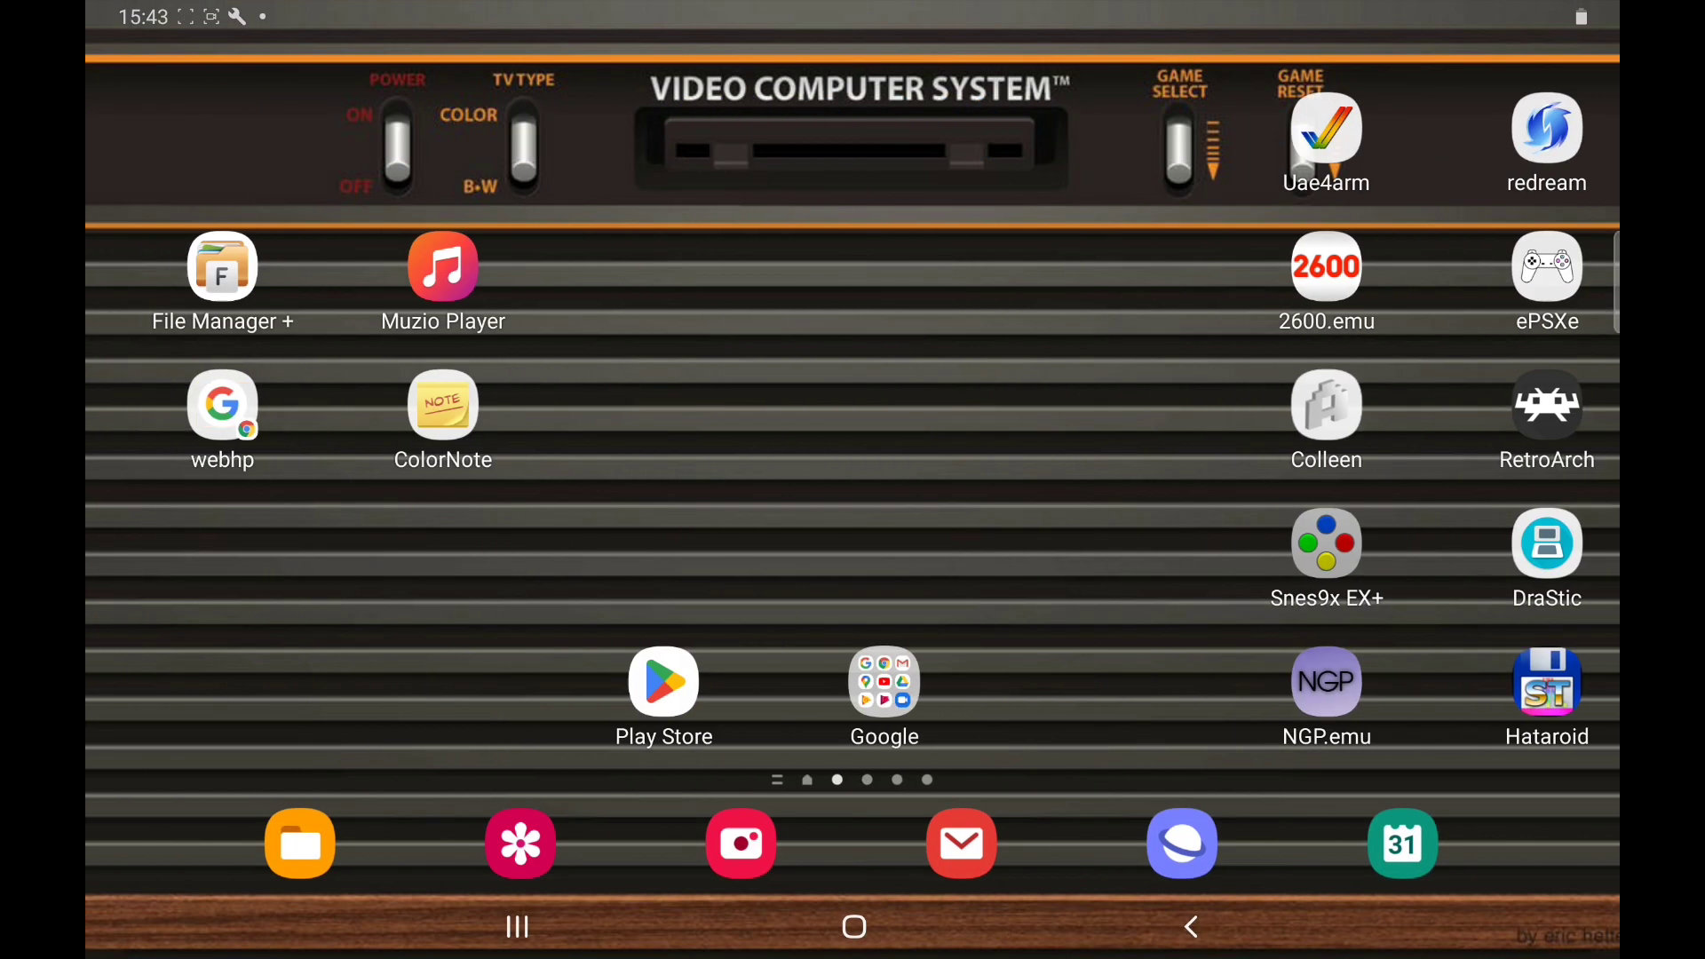
pyautogui.click(222, 264)
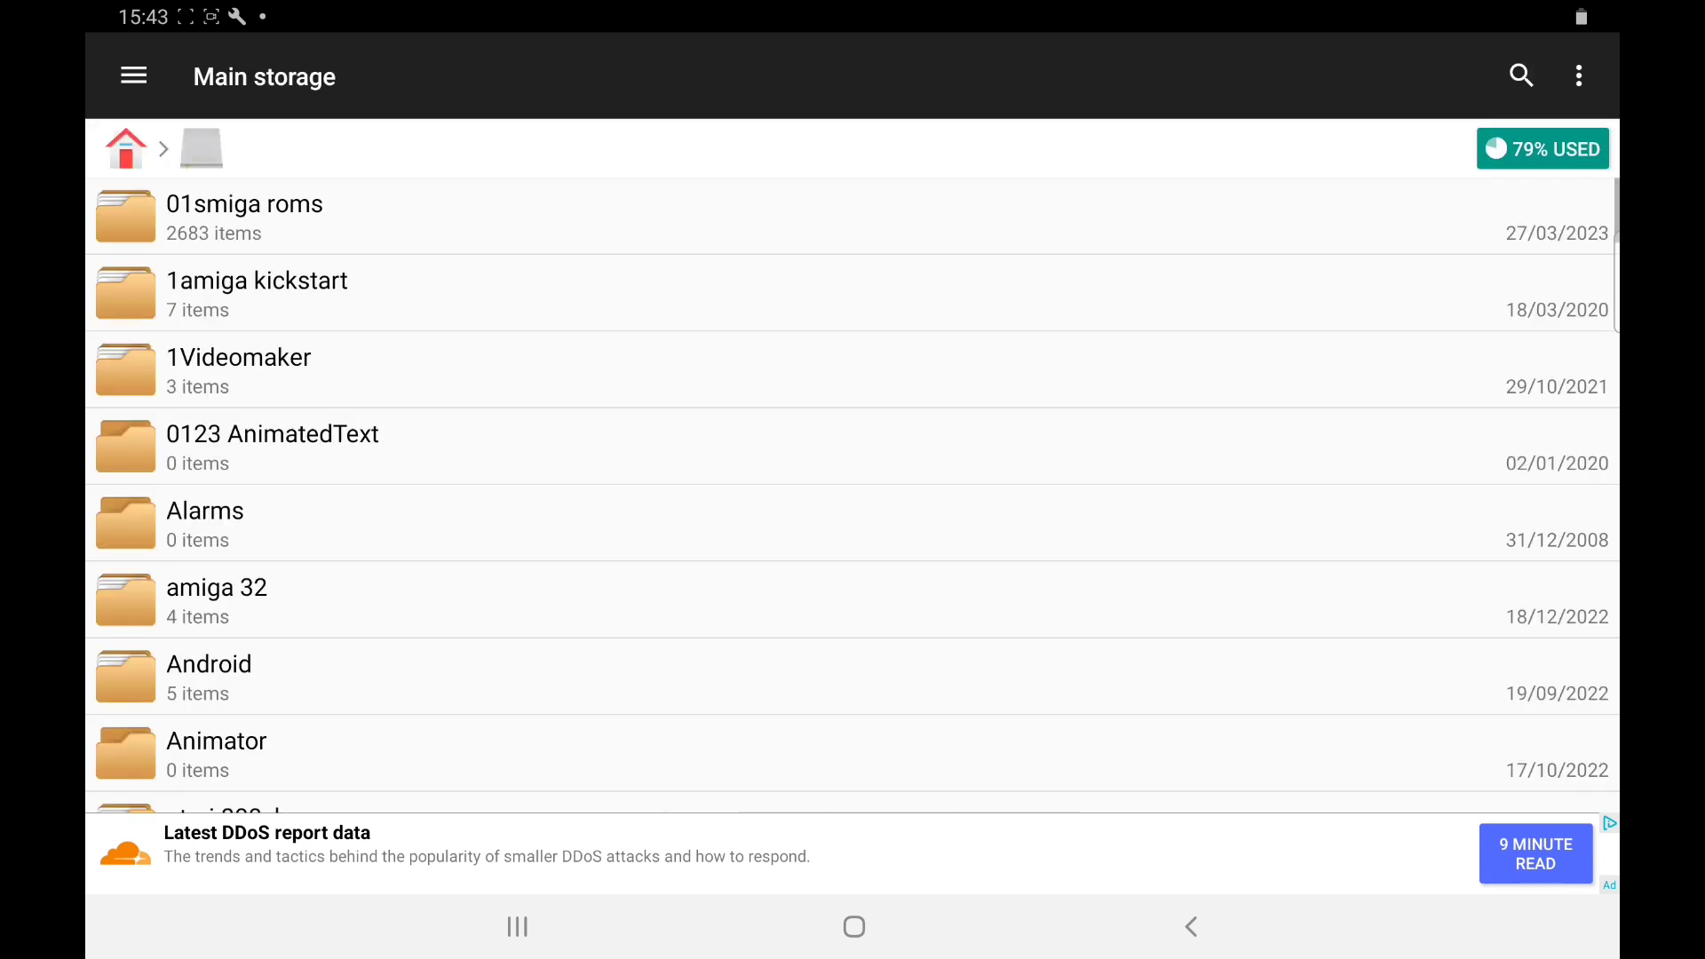
# Create a new empty folder named 'A favourites' inside the atari 2600 ROM folder
pyautogui.scroll(-3)
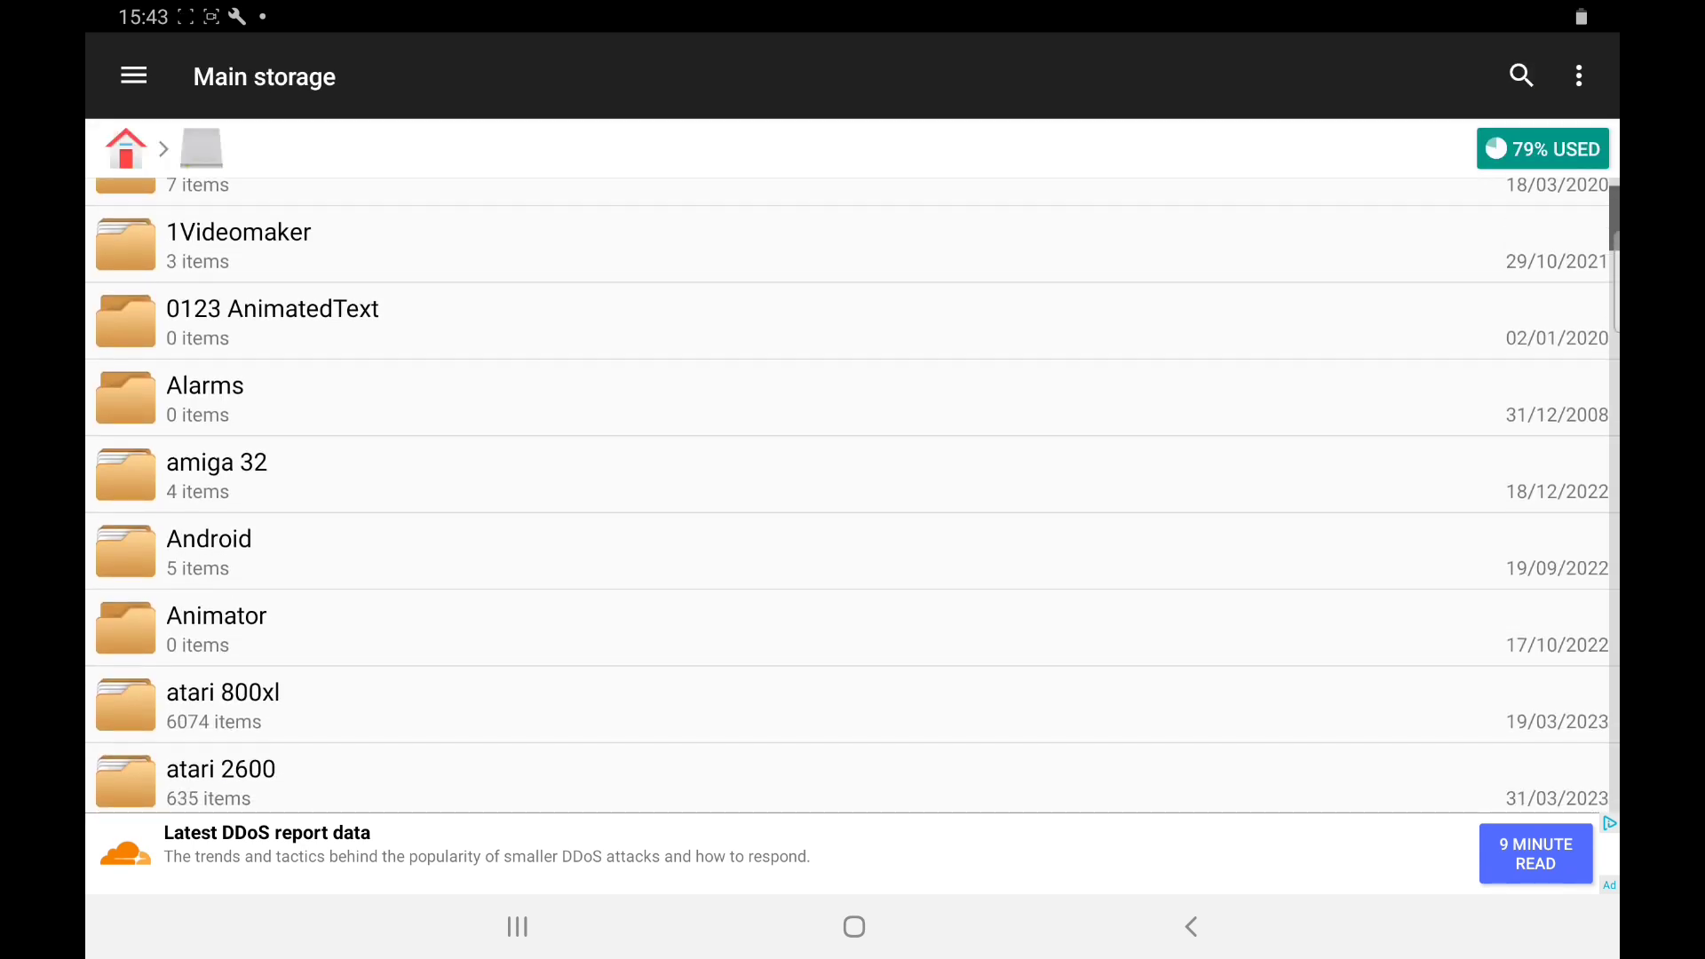
pyautogui.scroll(-3)
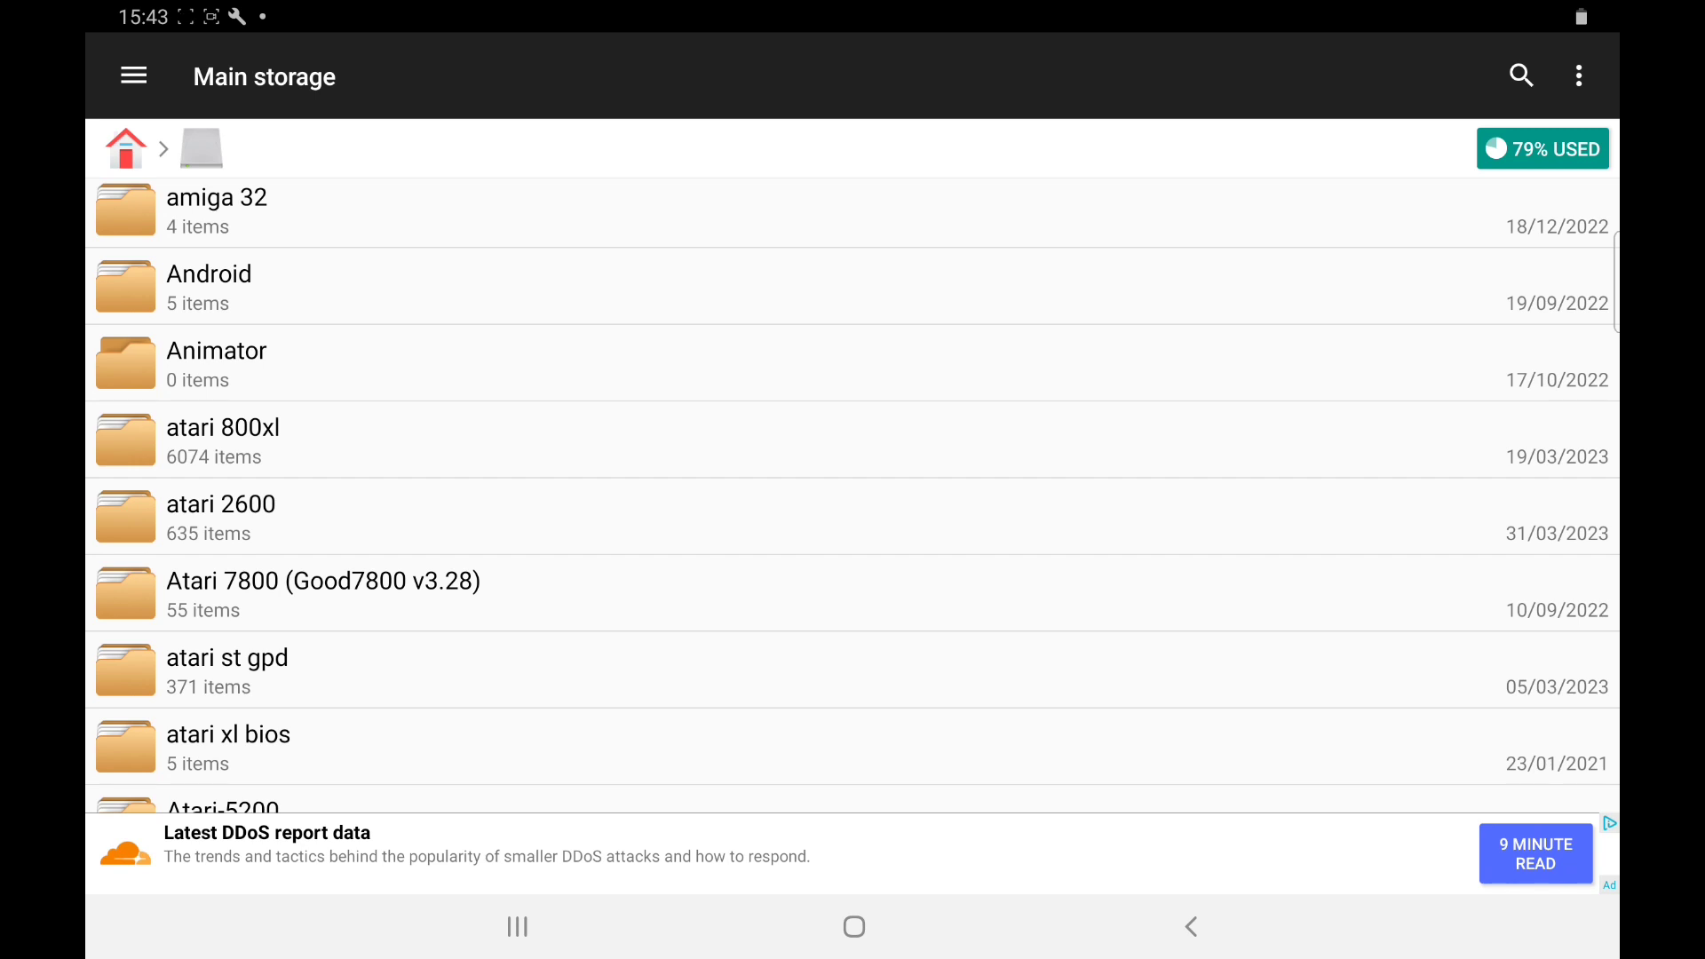
pyautogui.click(1577, 76)
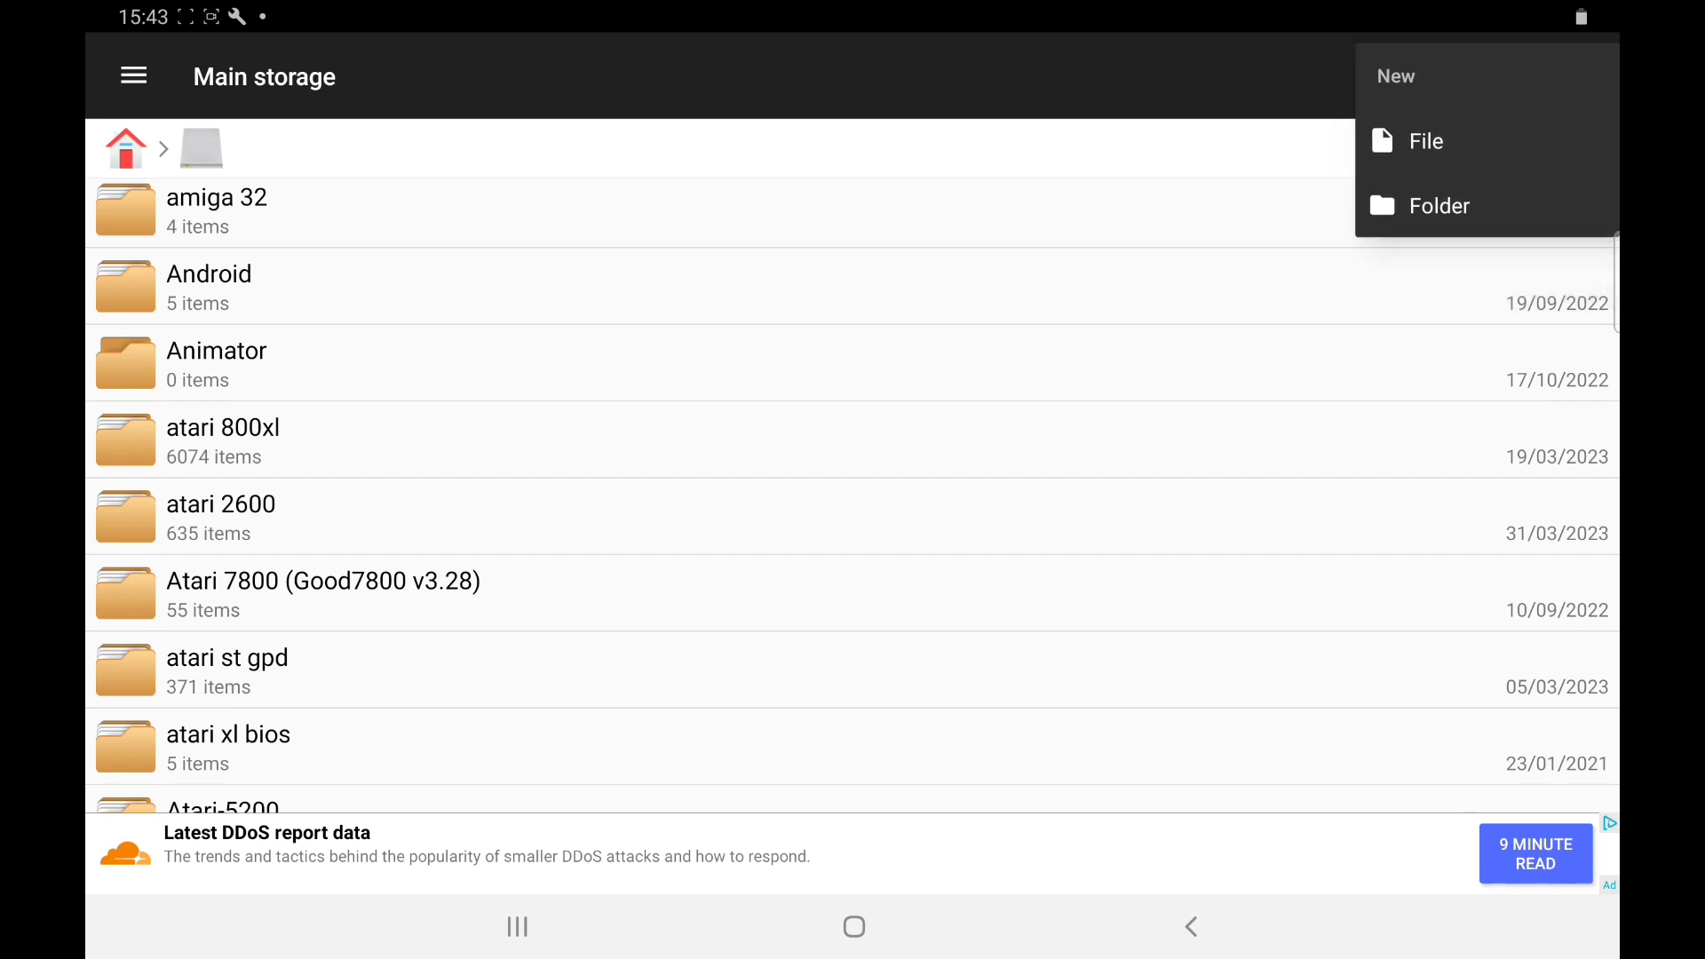
pyautogui.click(1442, 206)
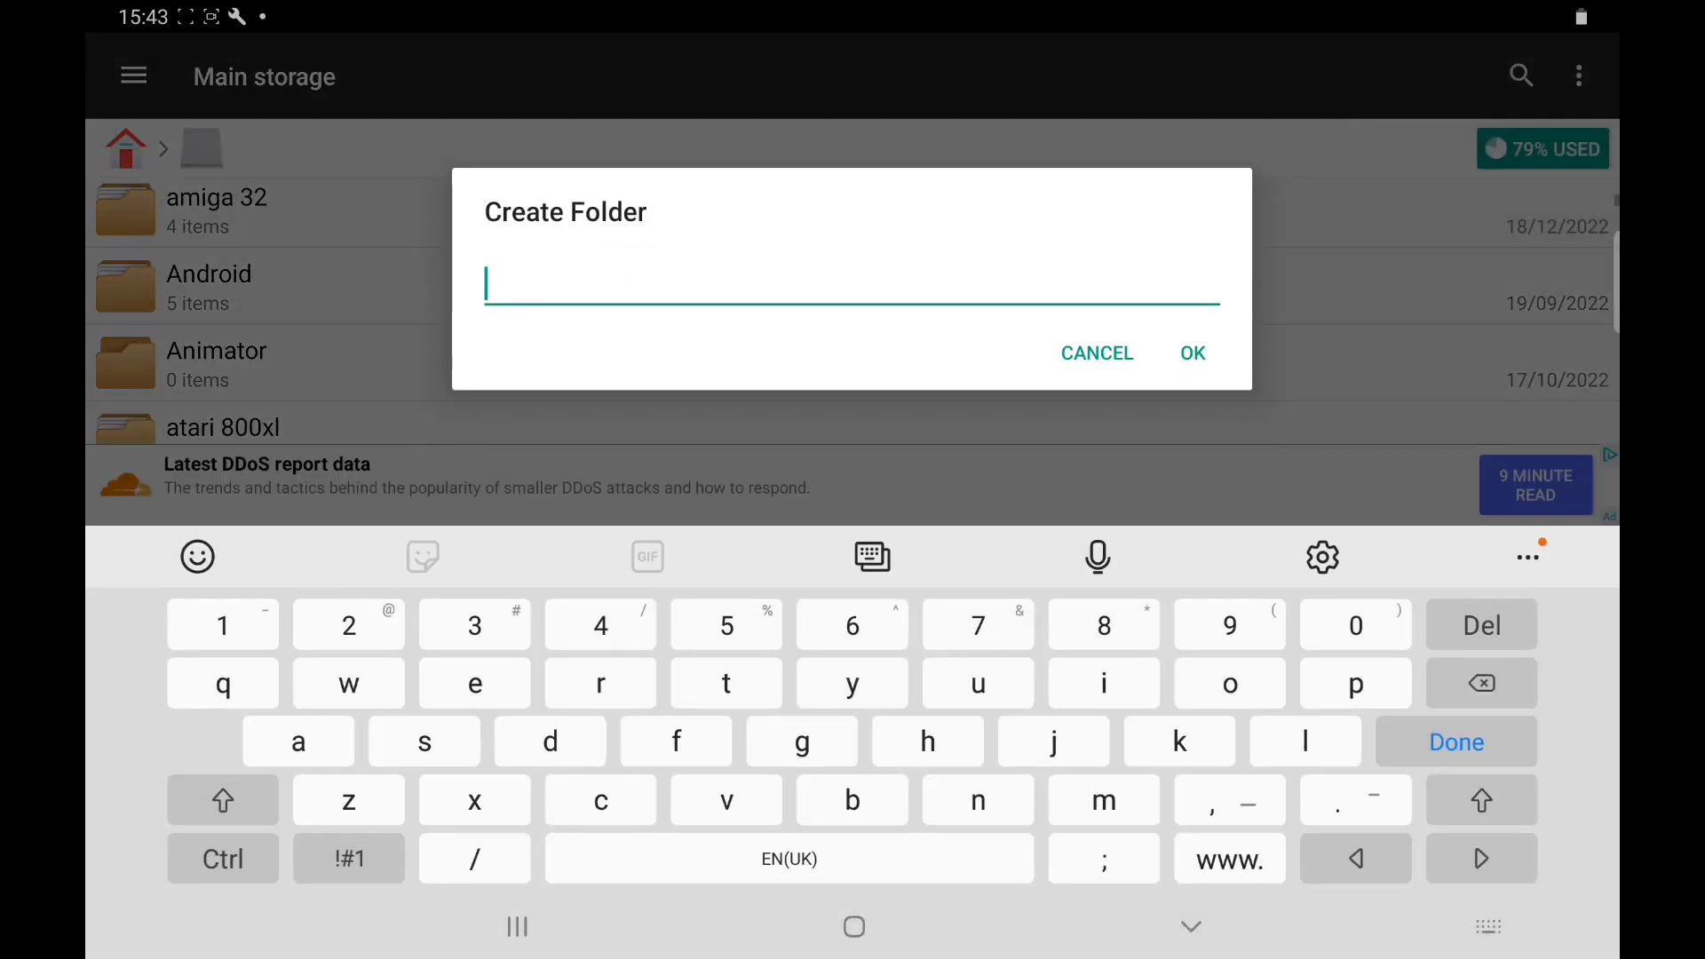
pyautogui.click(1095, 354)
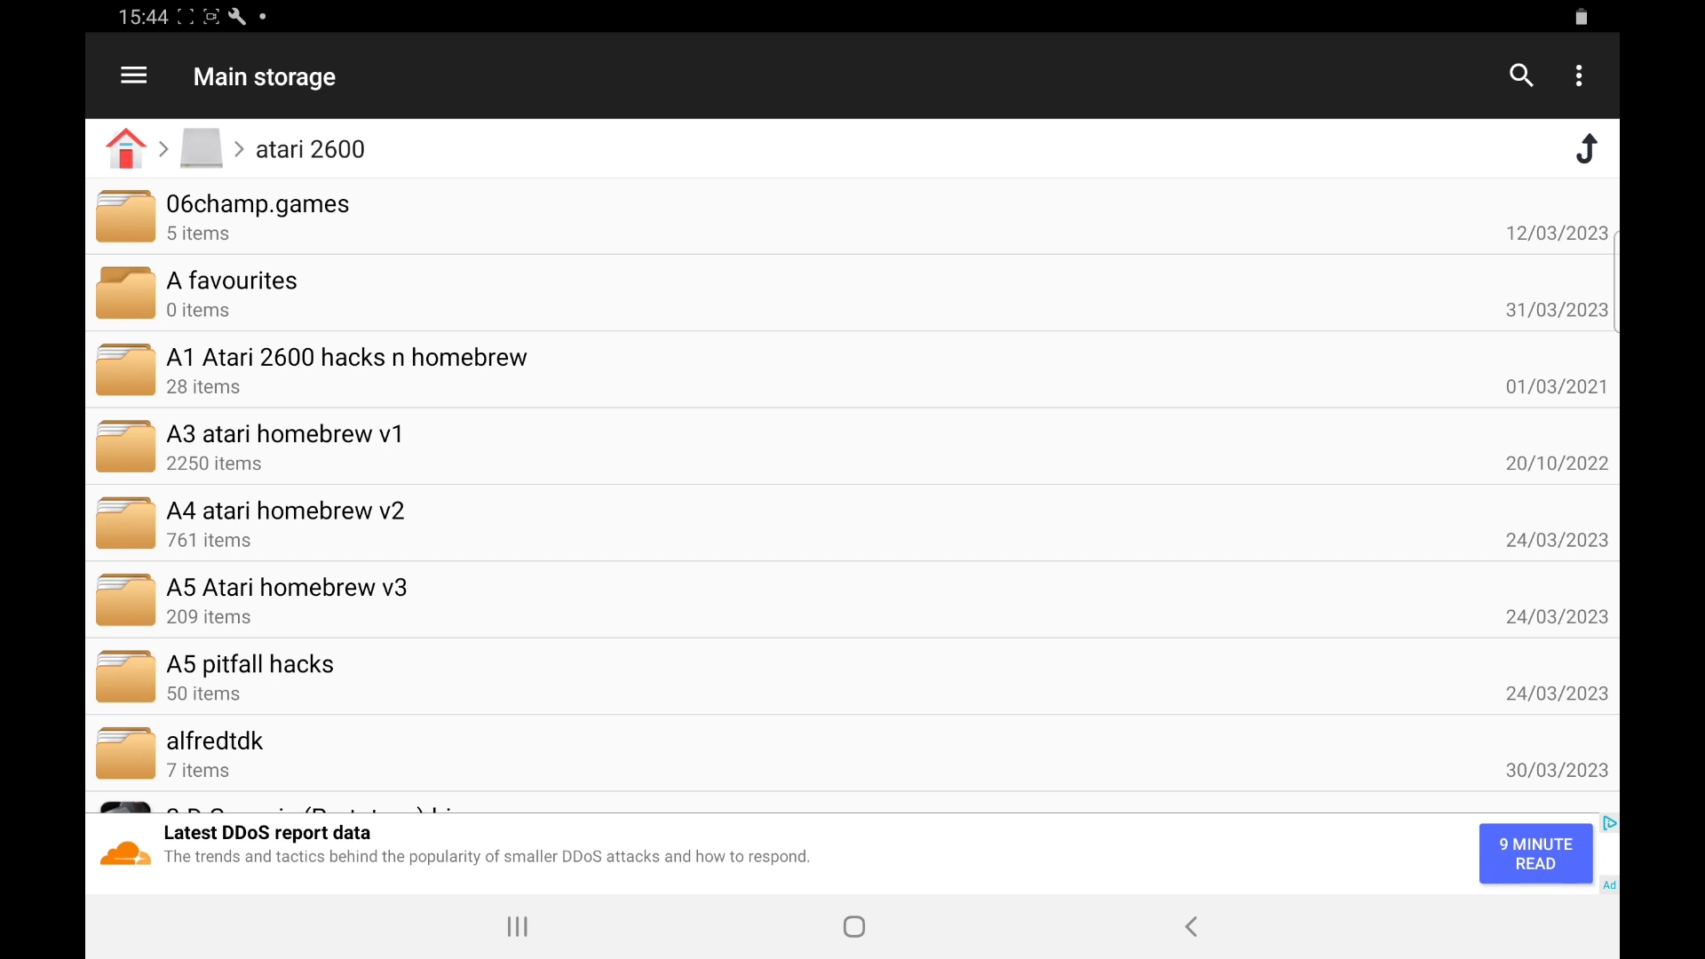
pyautogui.scroll(-3)
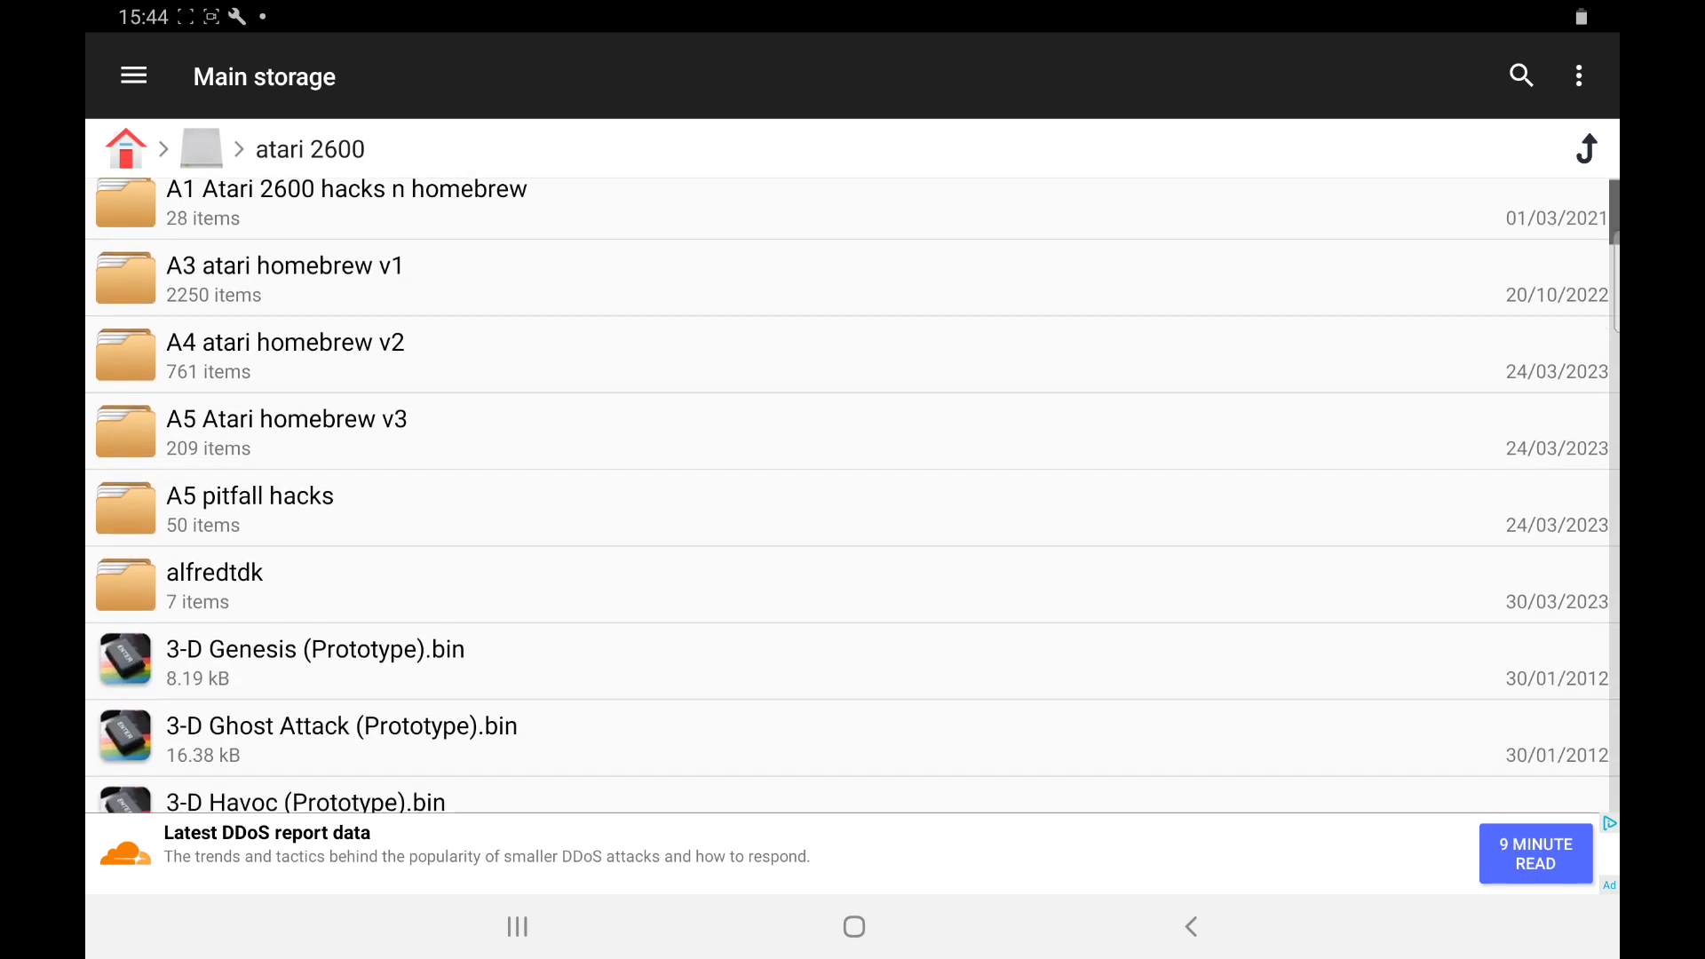
pyautogui.scroll(-3)
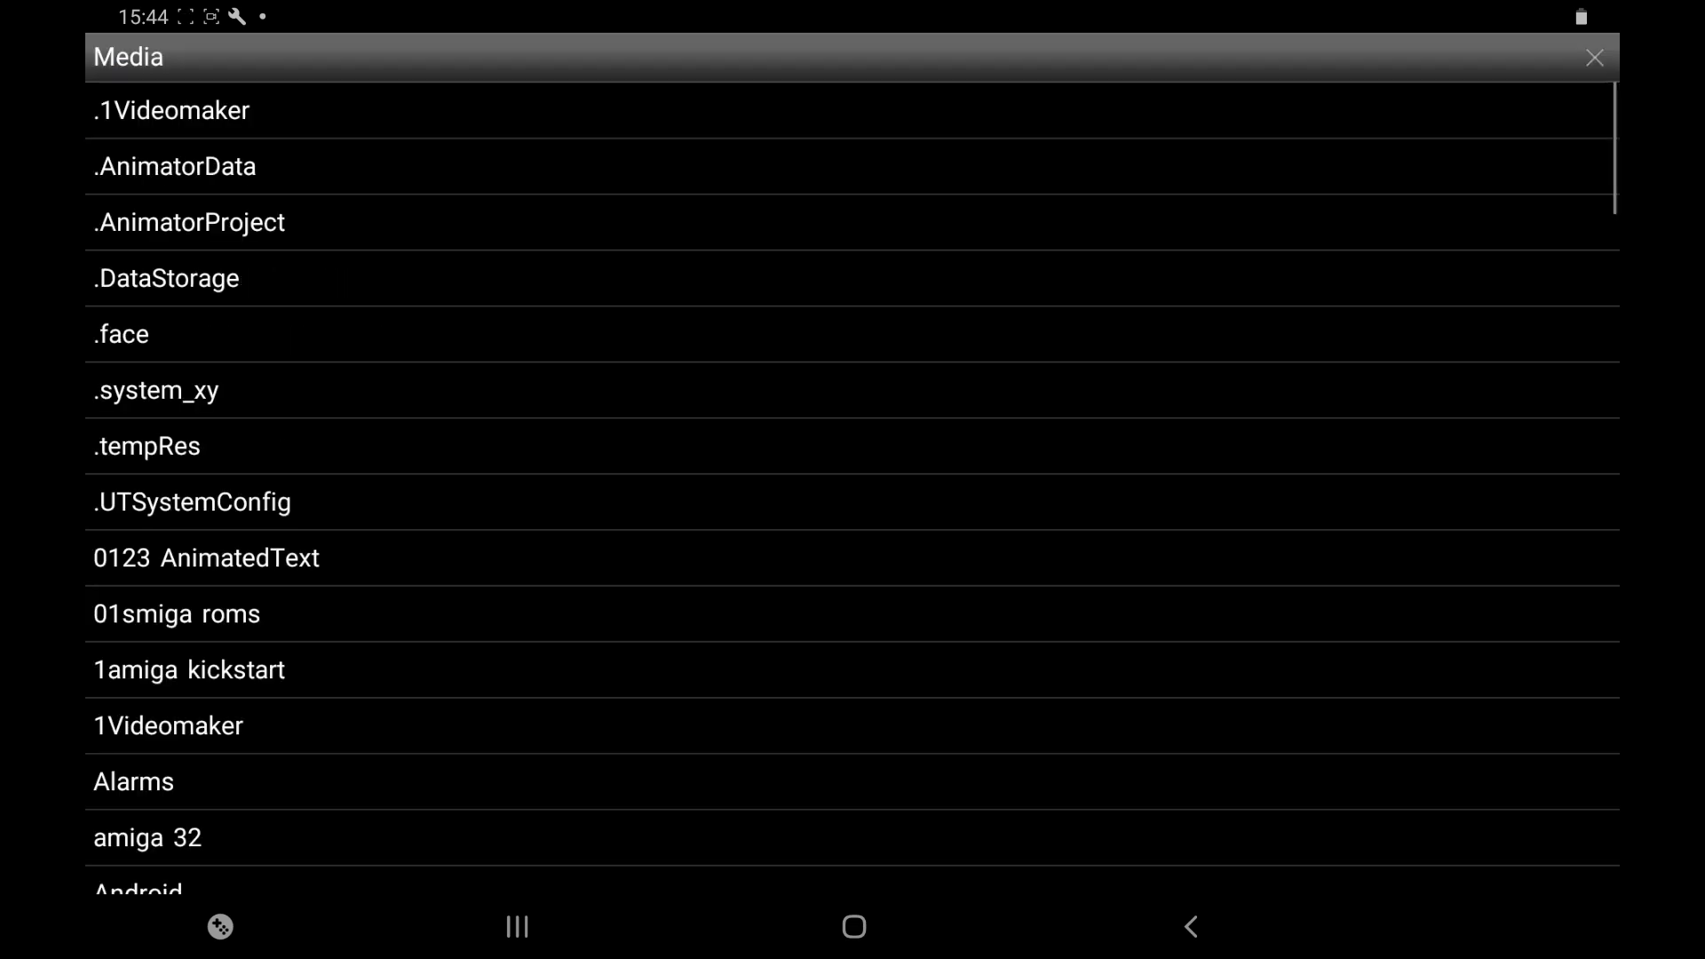
# Browse the external card 0123-4567 under Storage Devices, then back out to File Locations
pyautogui.click(1594, 57)
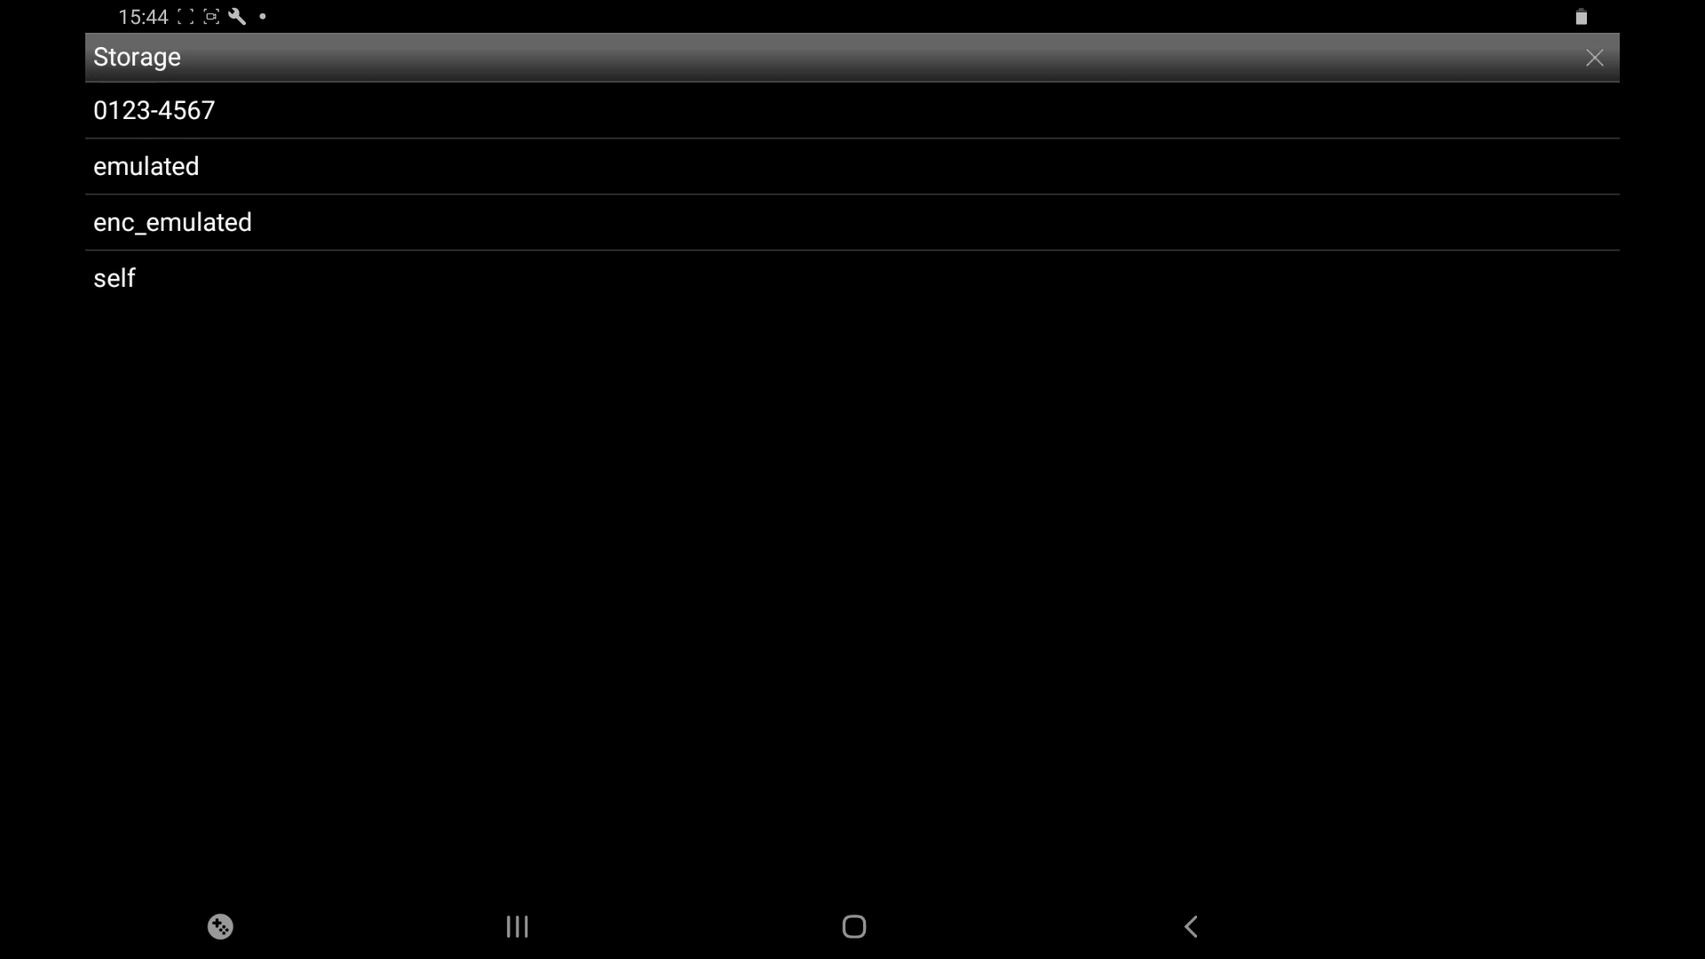
pyautogui.click(152, 108)
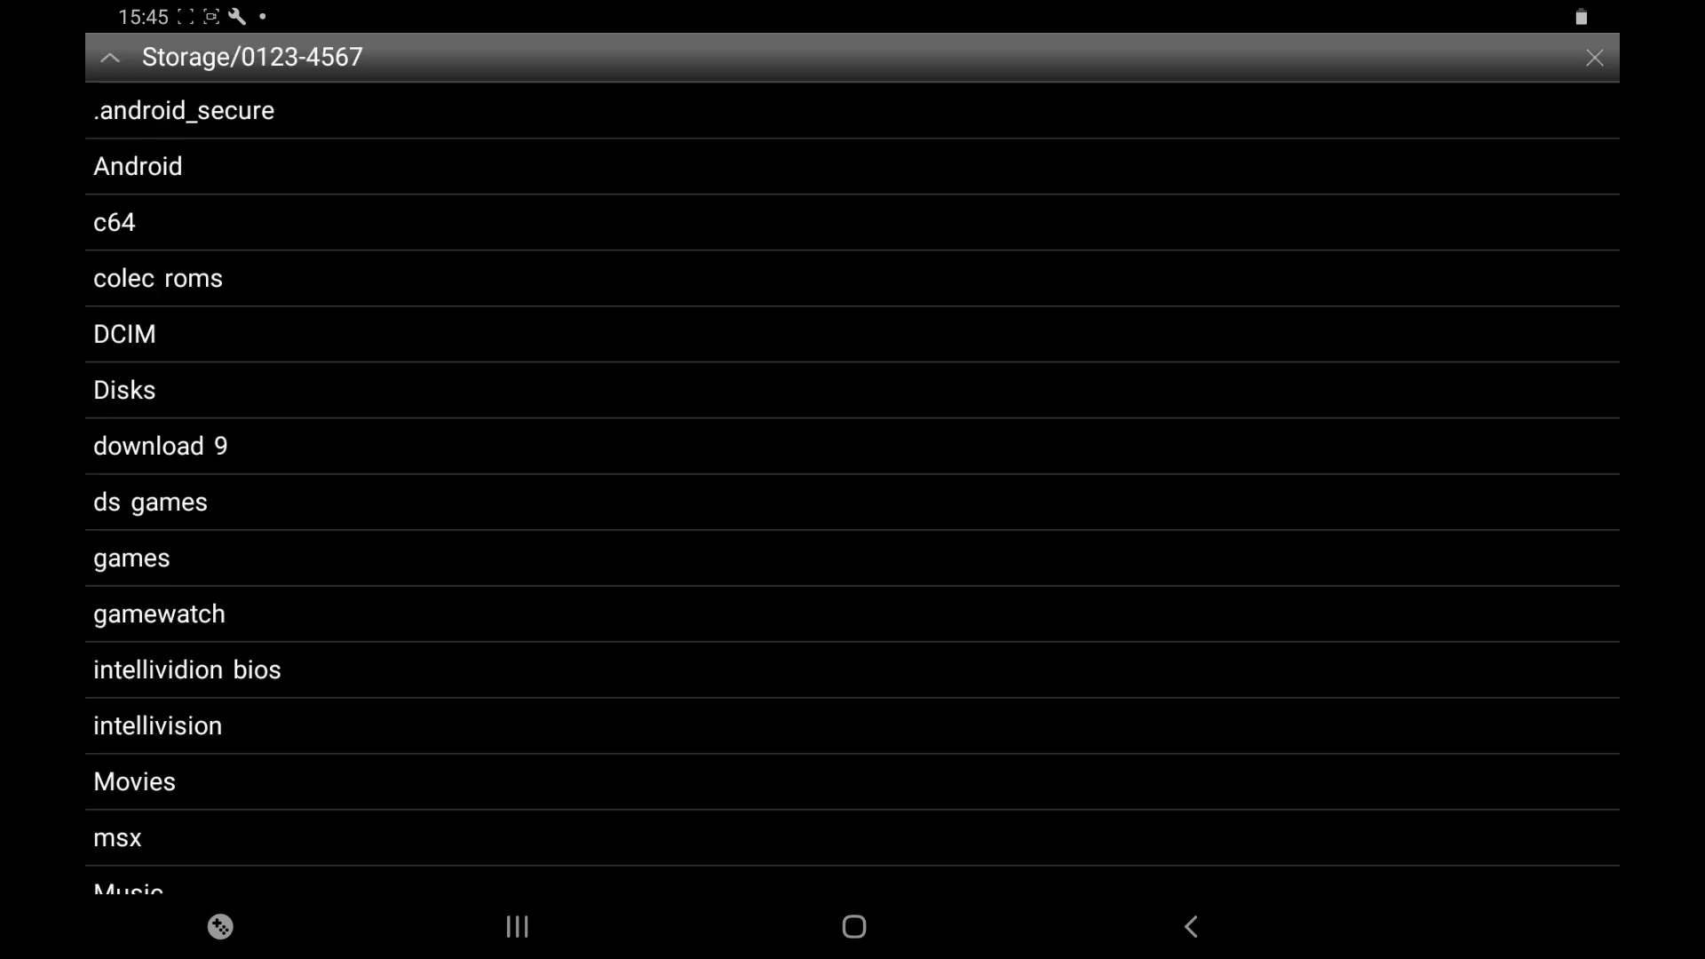
pyautogui.scroll(-3)
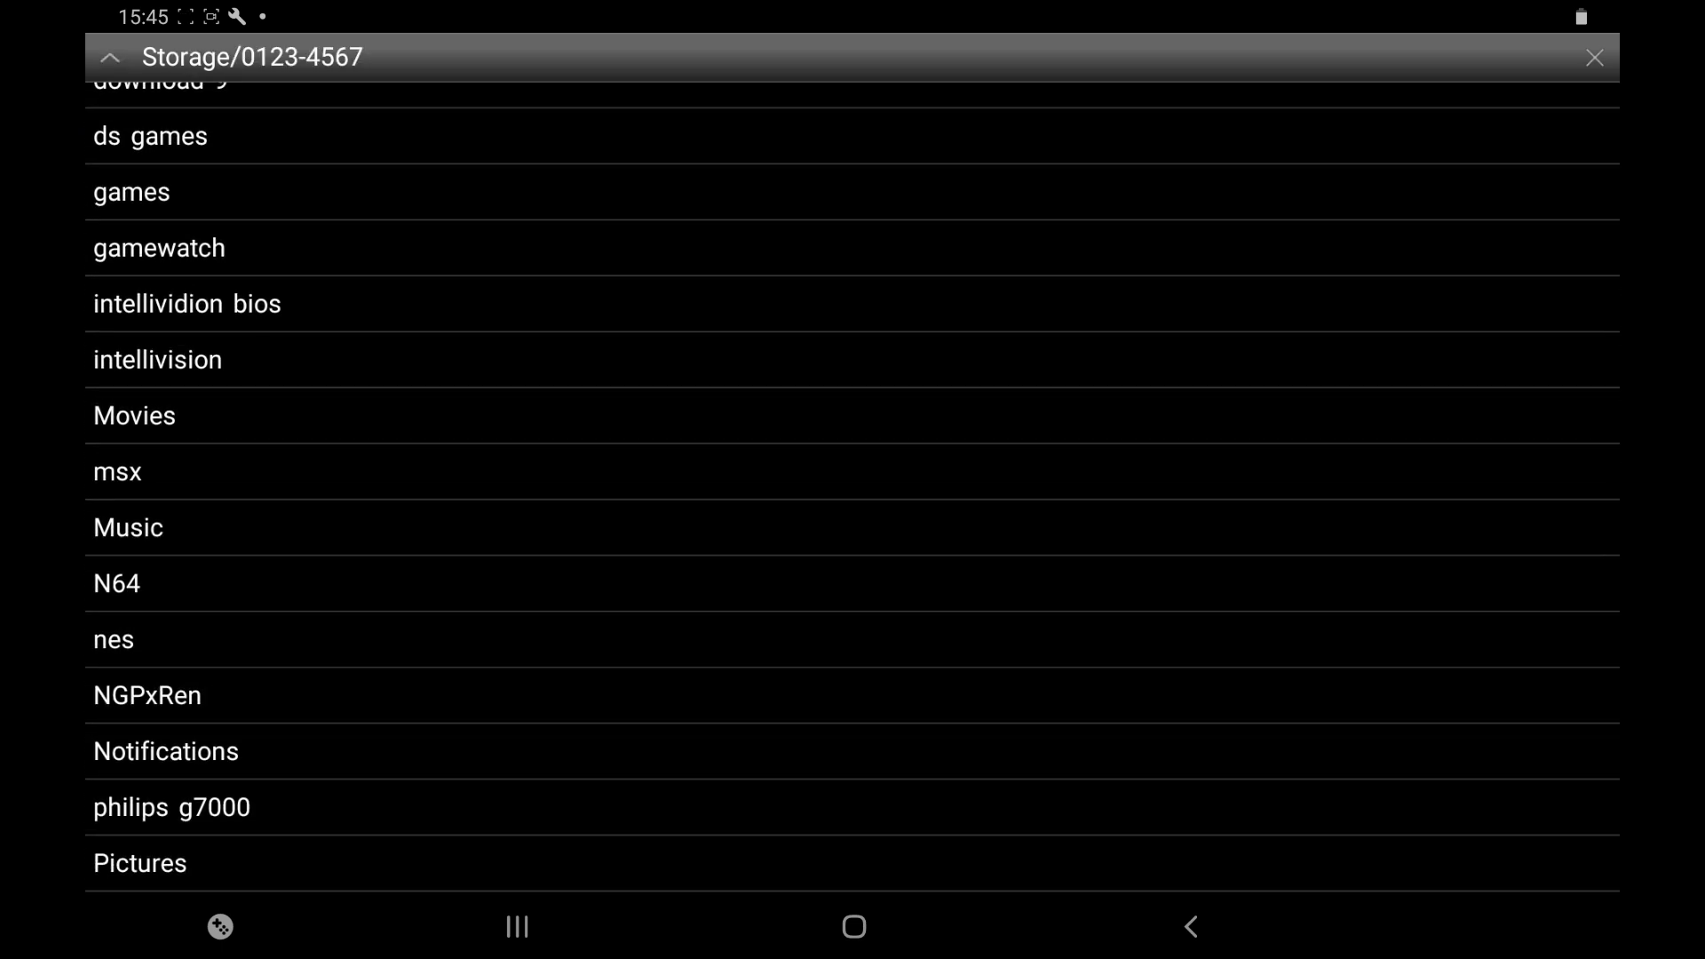
pyautogui.scroll(-3)
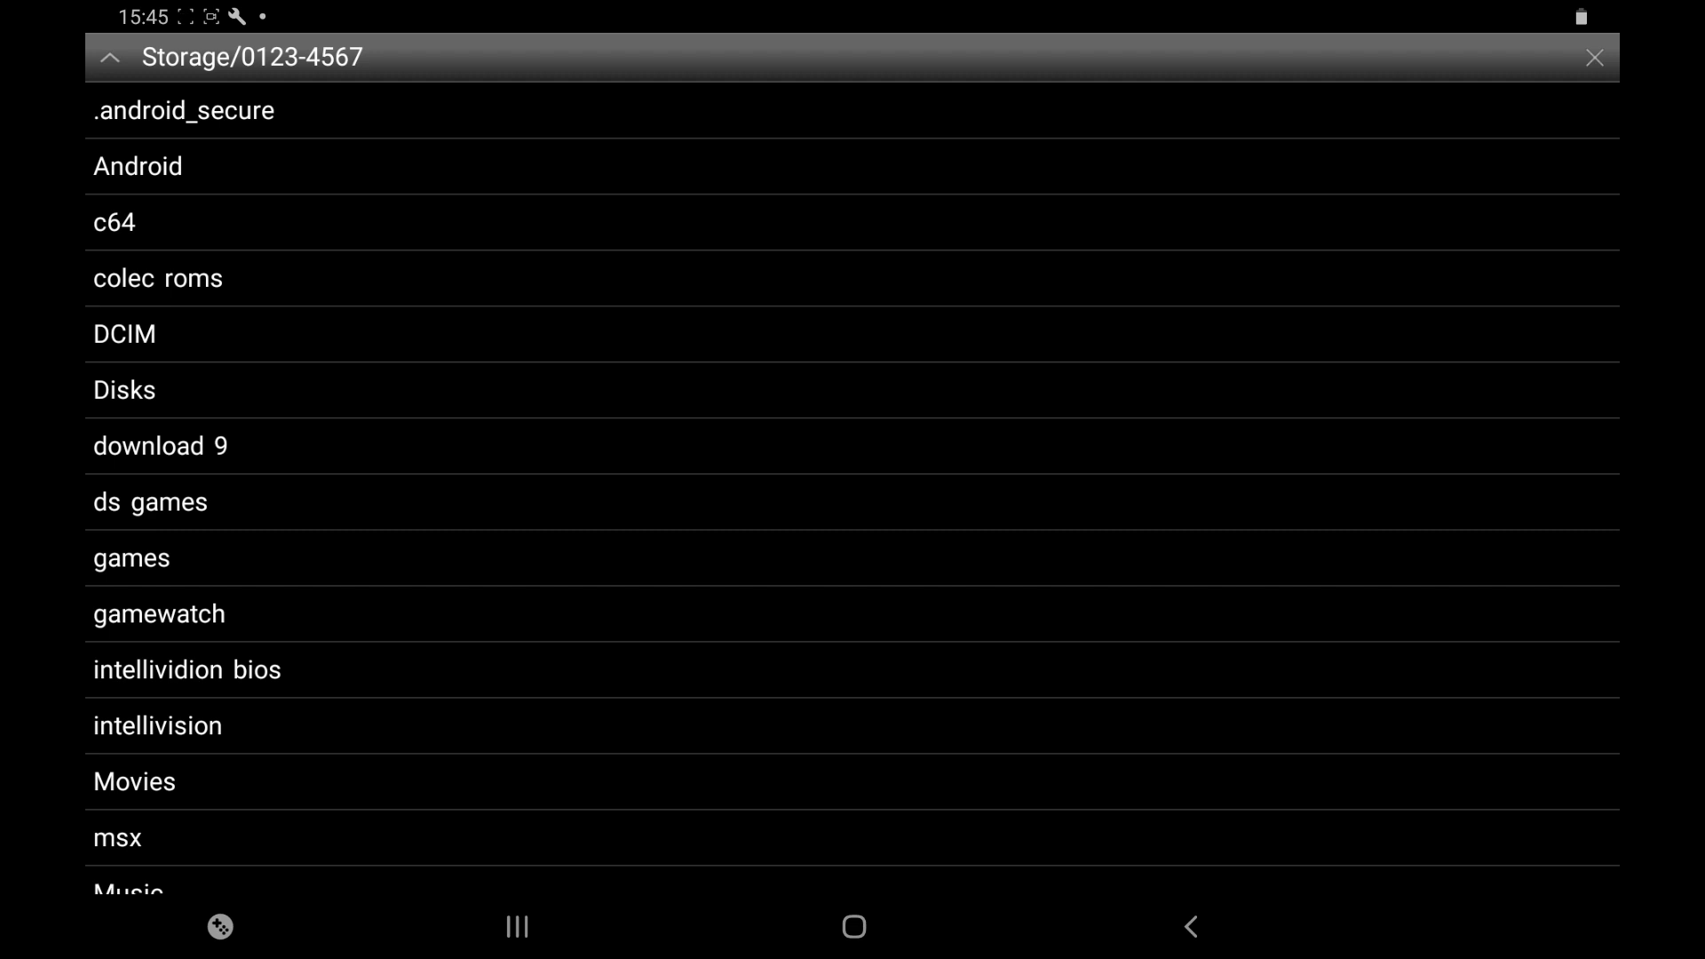
pyautogui.click(108, 57)
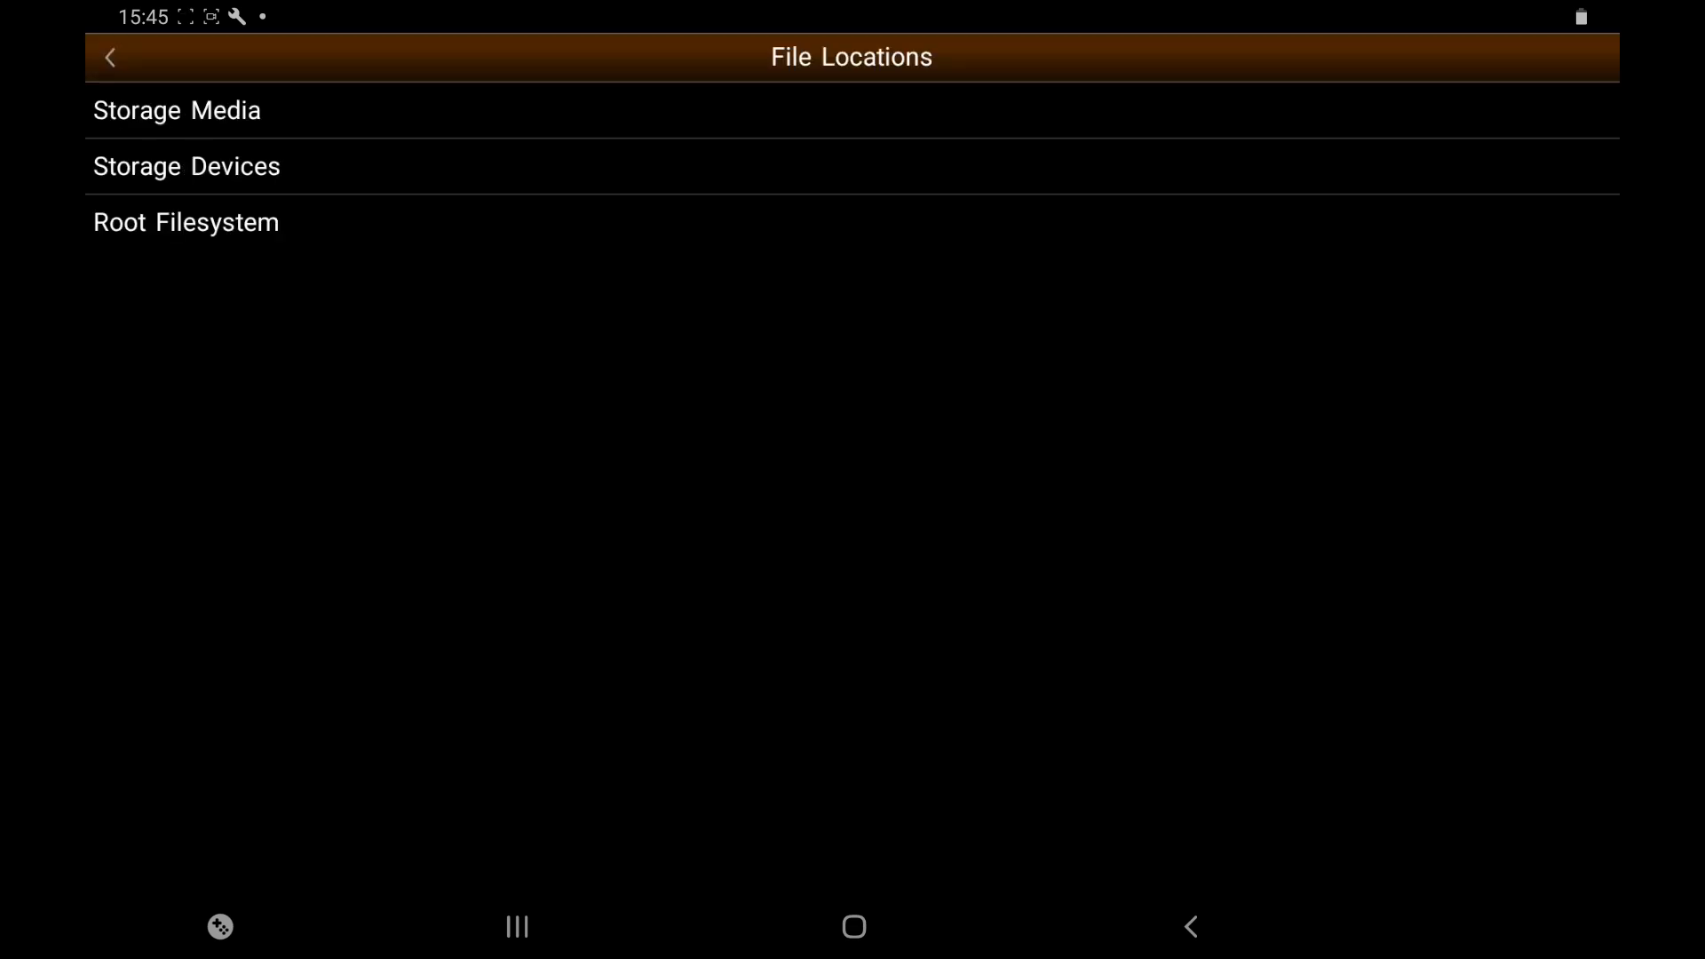
# Browse the atari 2600 ROM folder on Storage Media, then close the loader to the main menu
pyautogui.click(176, 110)
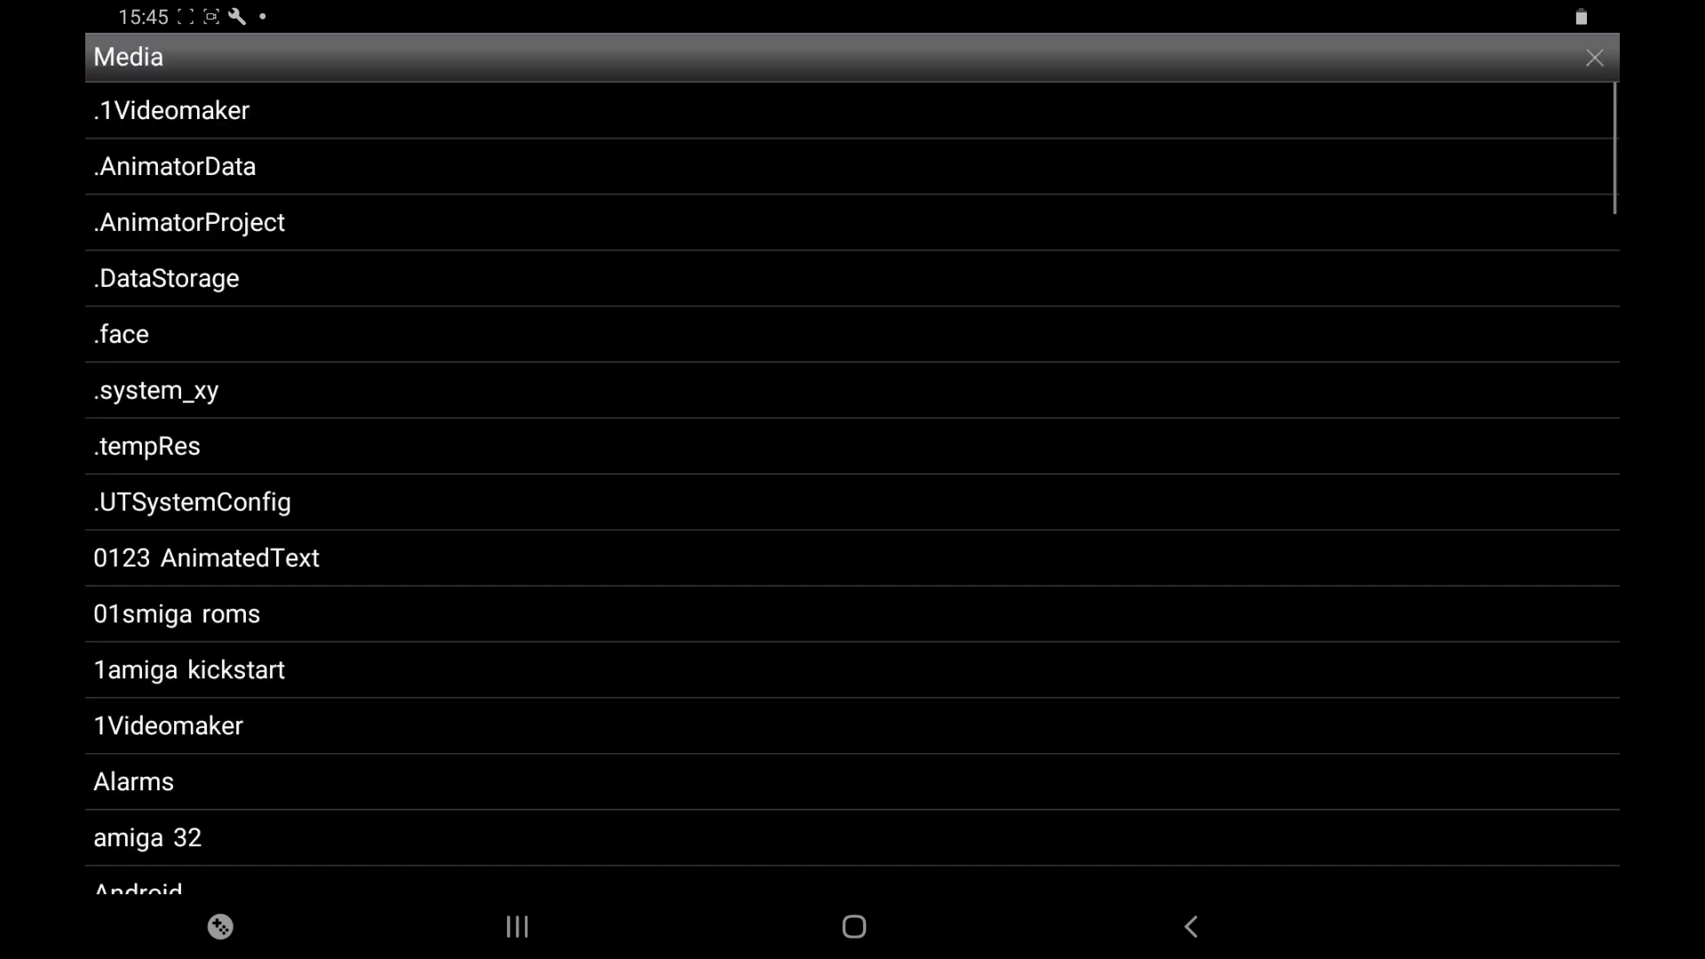
pyautogui.scroll(-3)
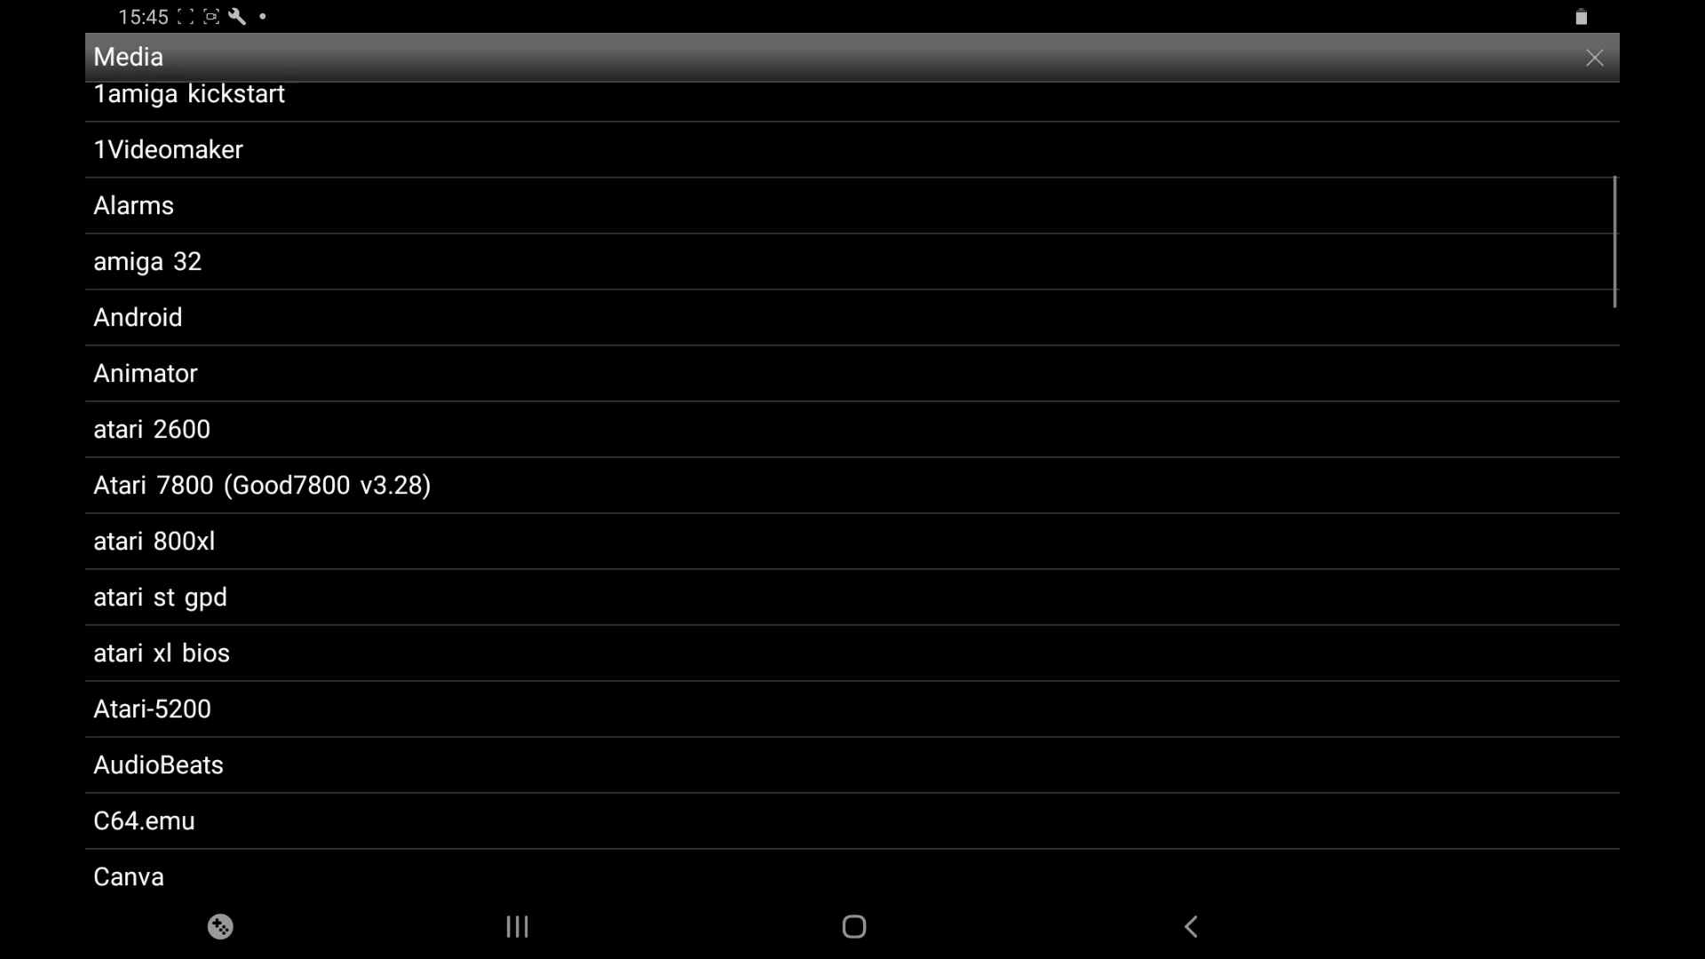
pyautogui.click(151, 428)
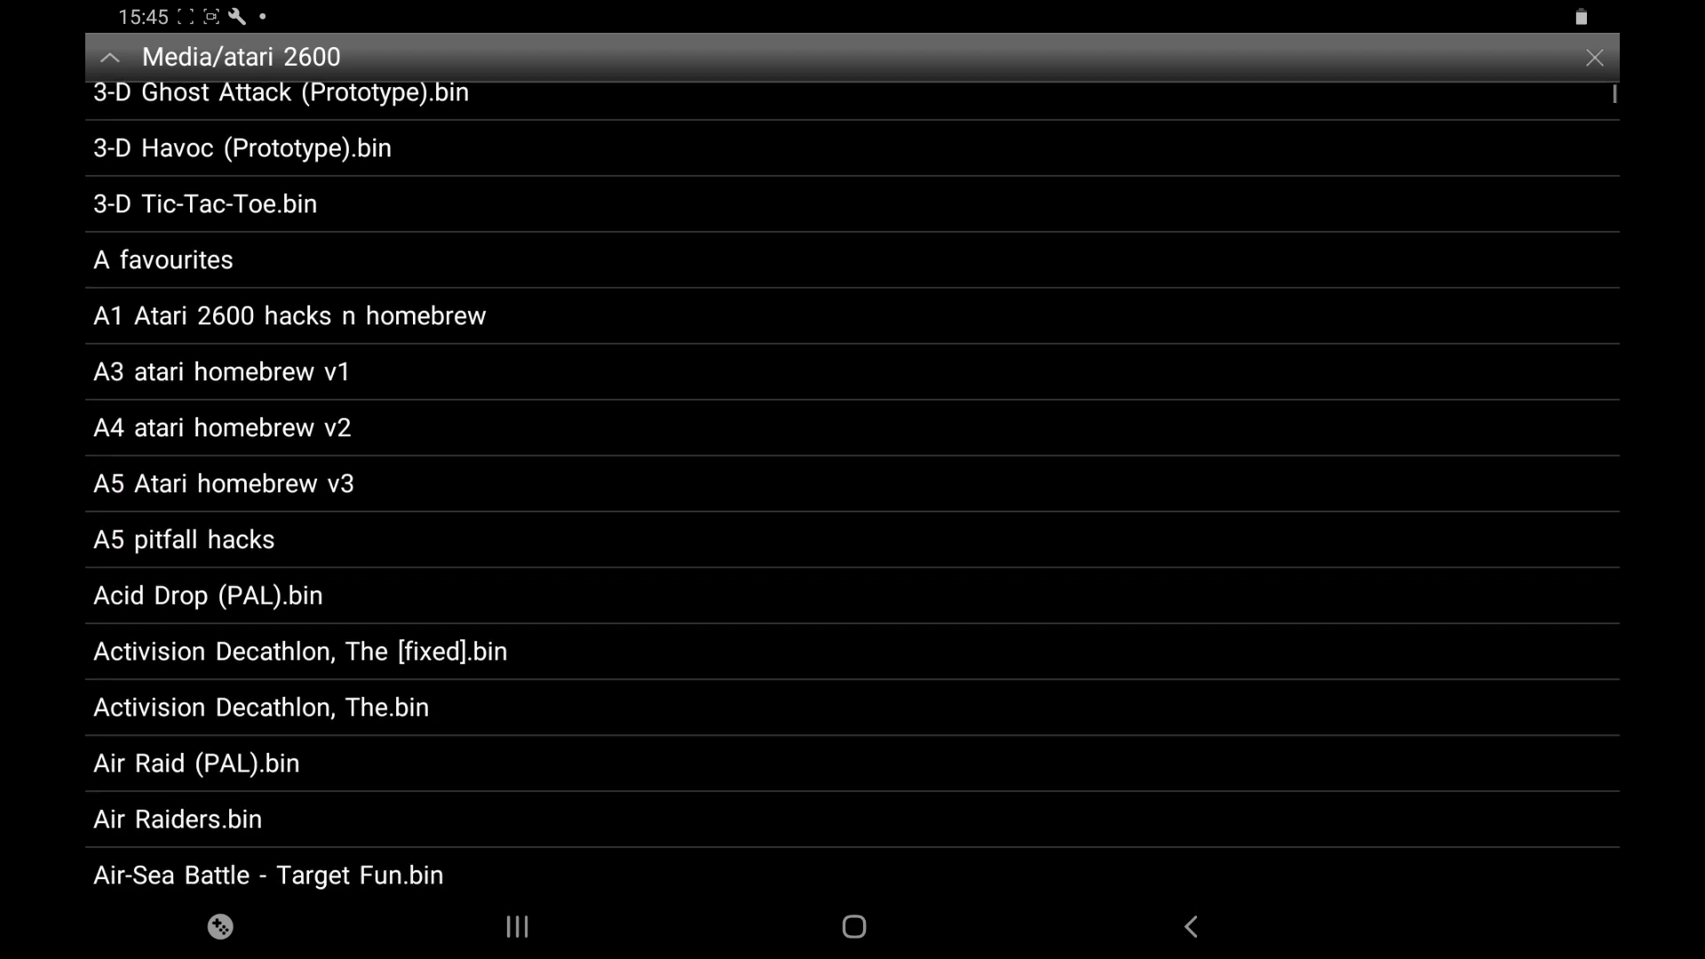
pyautogui.scroll(-3)
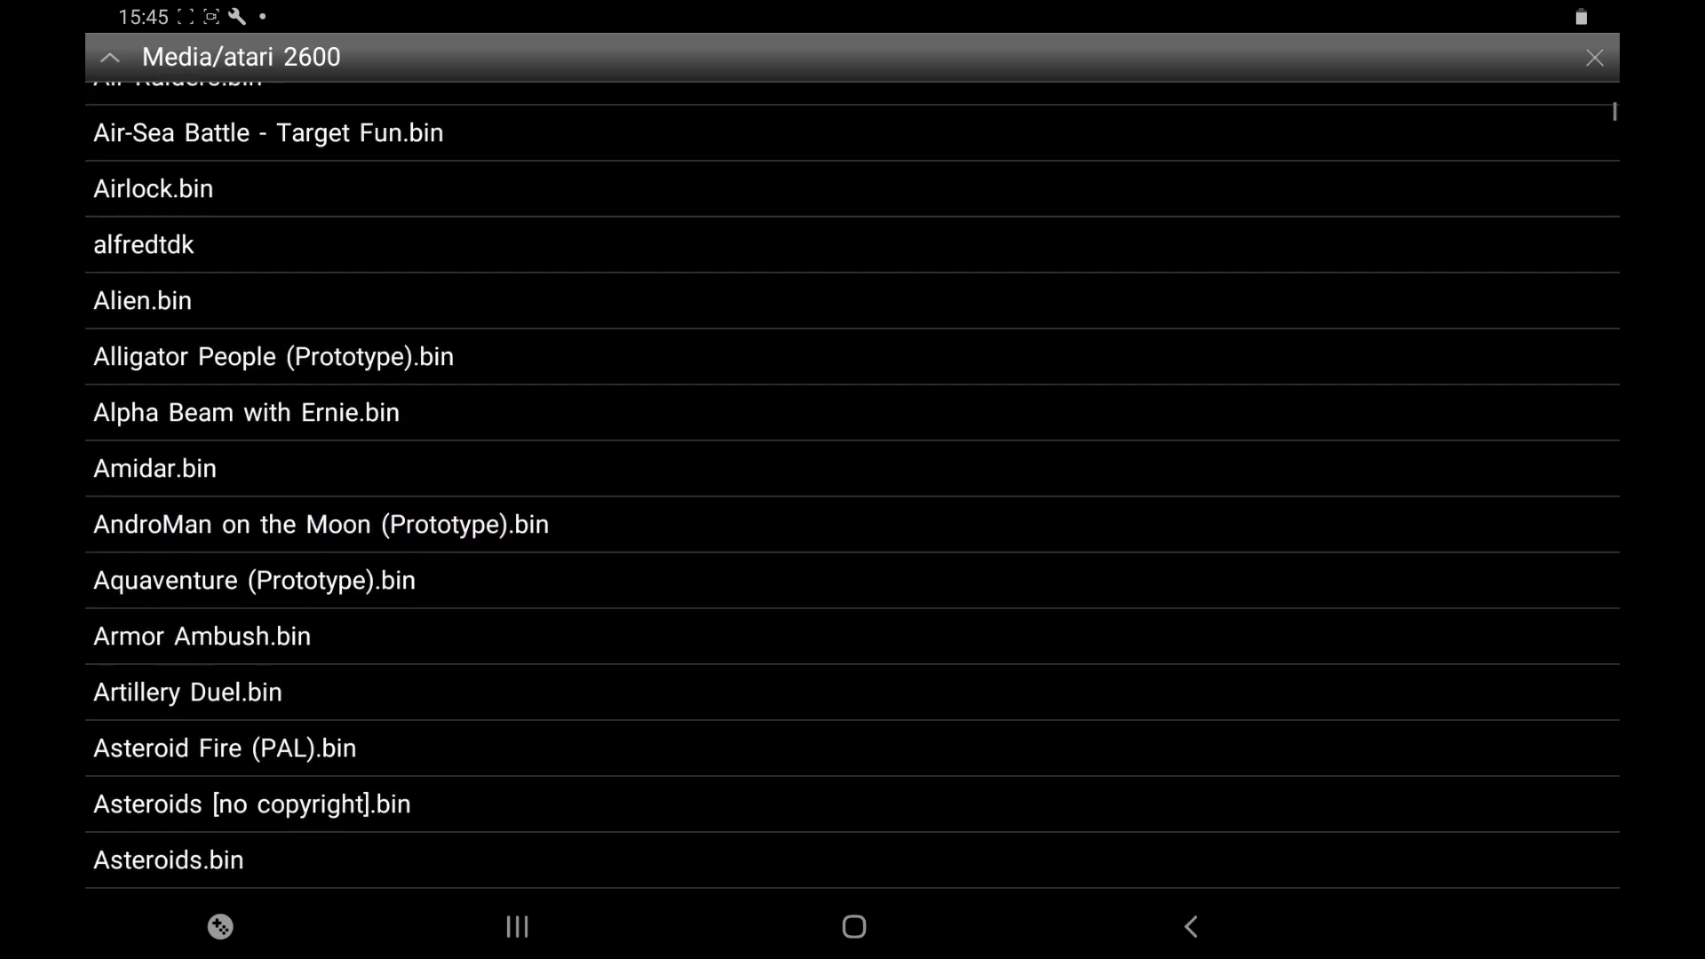
pyautogui.scroll(-3)
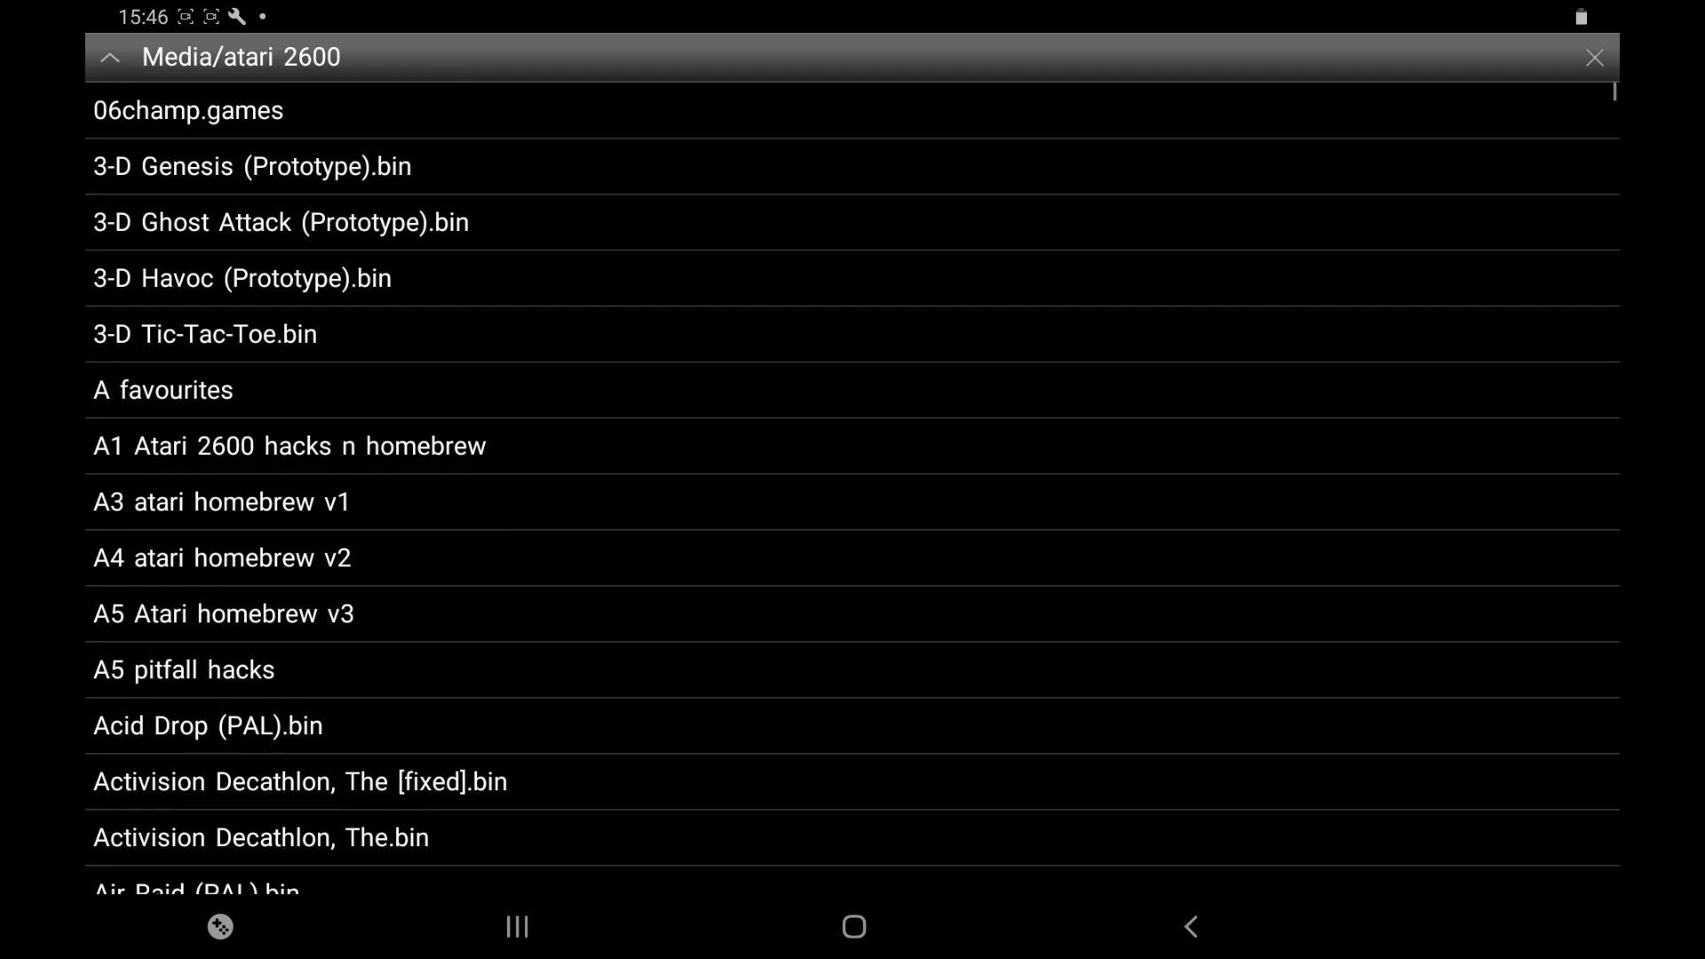
pyautogui.click(109, 57)
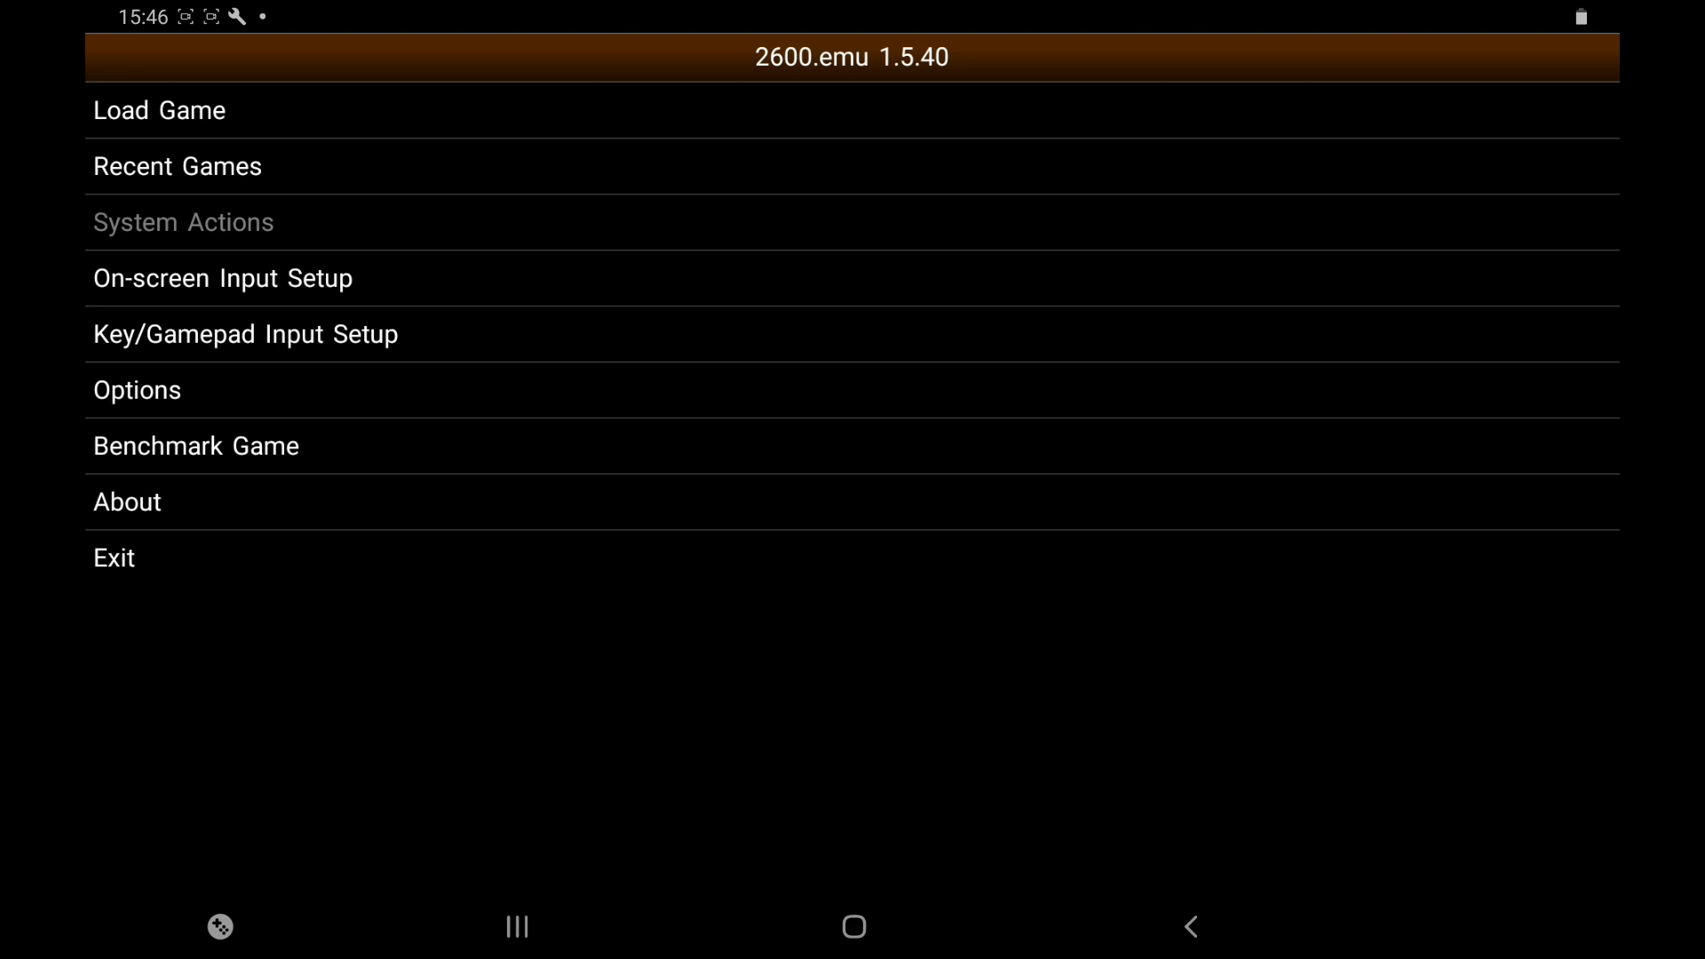
pyautogui.click(222, 277)
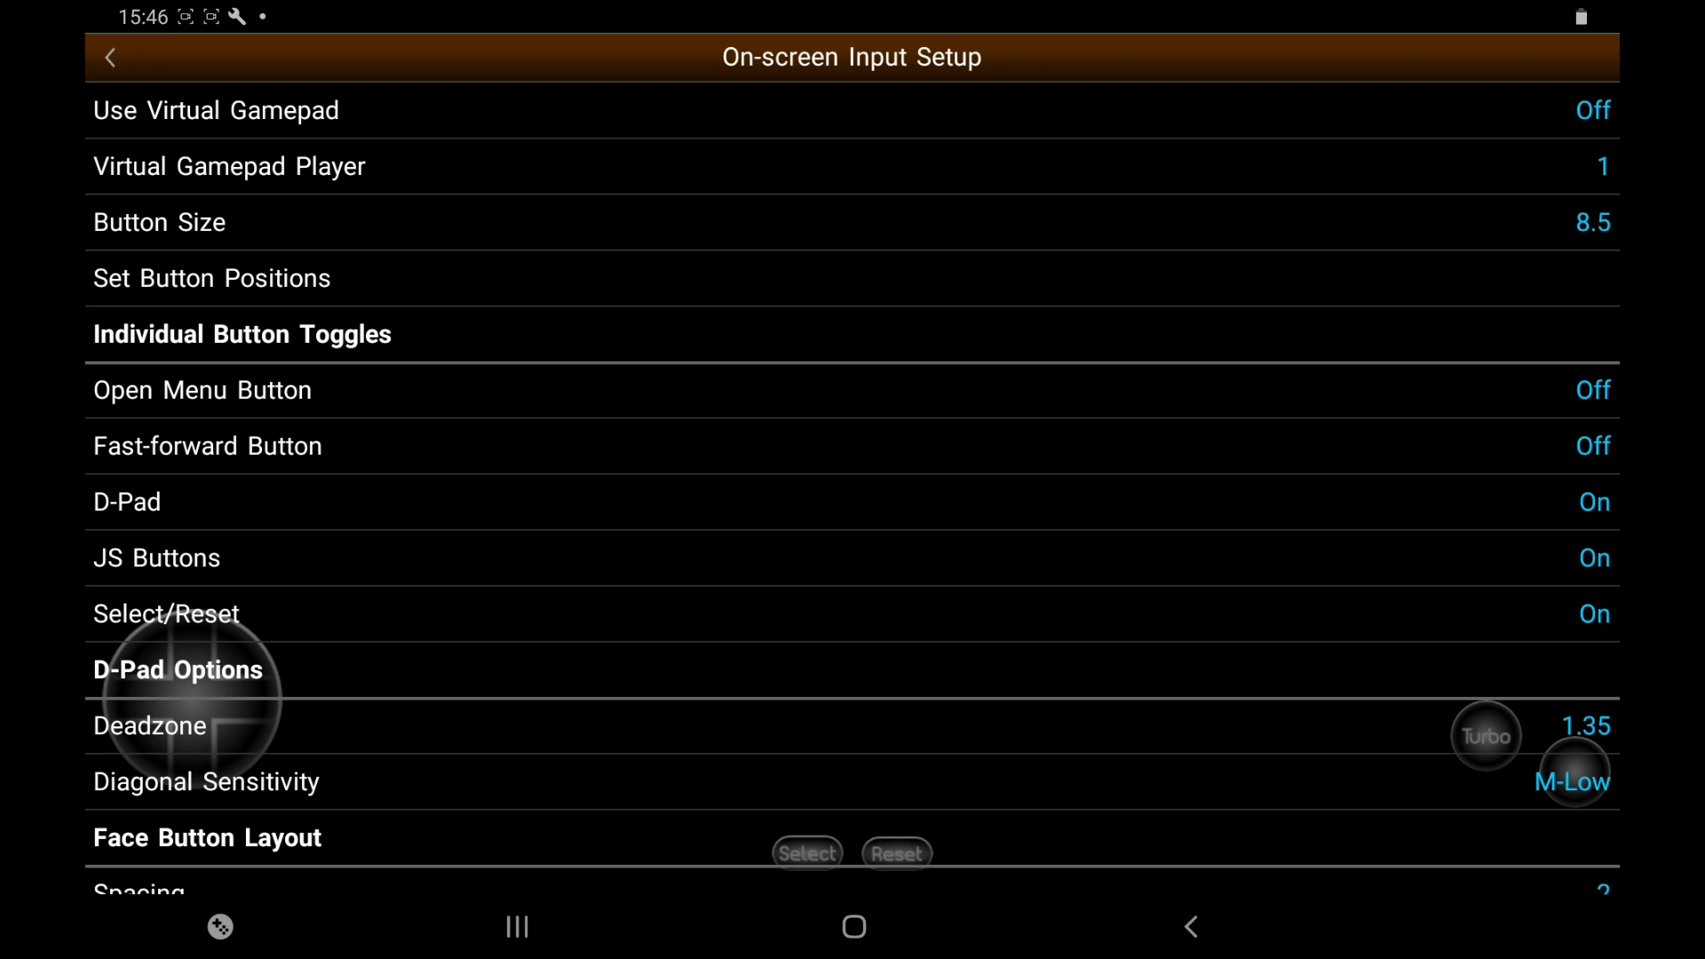
pyautogui.click(1593, 110)
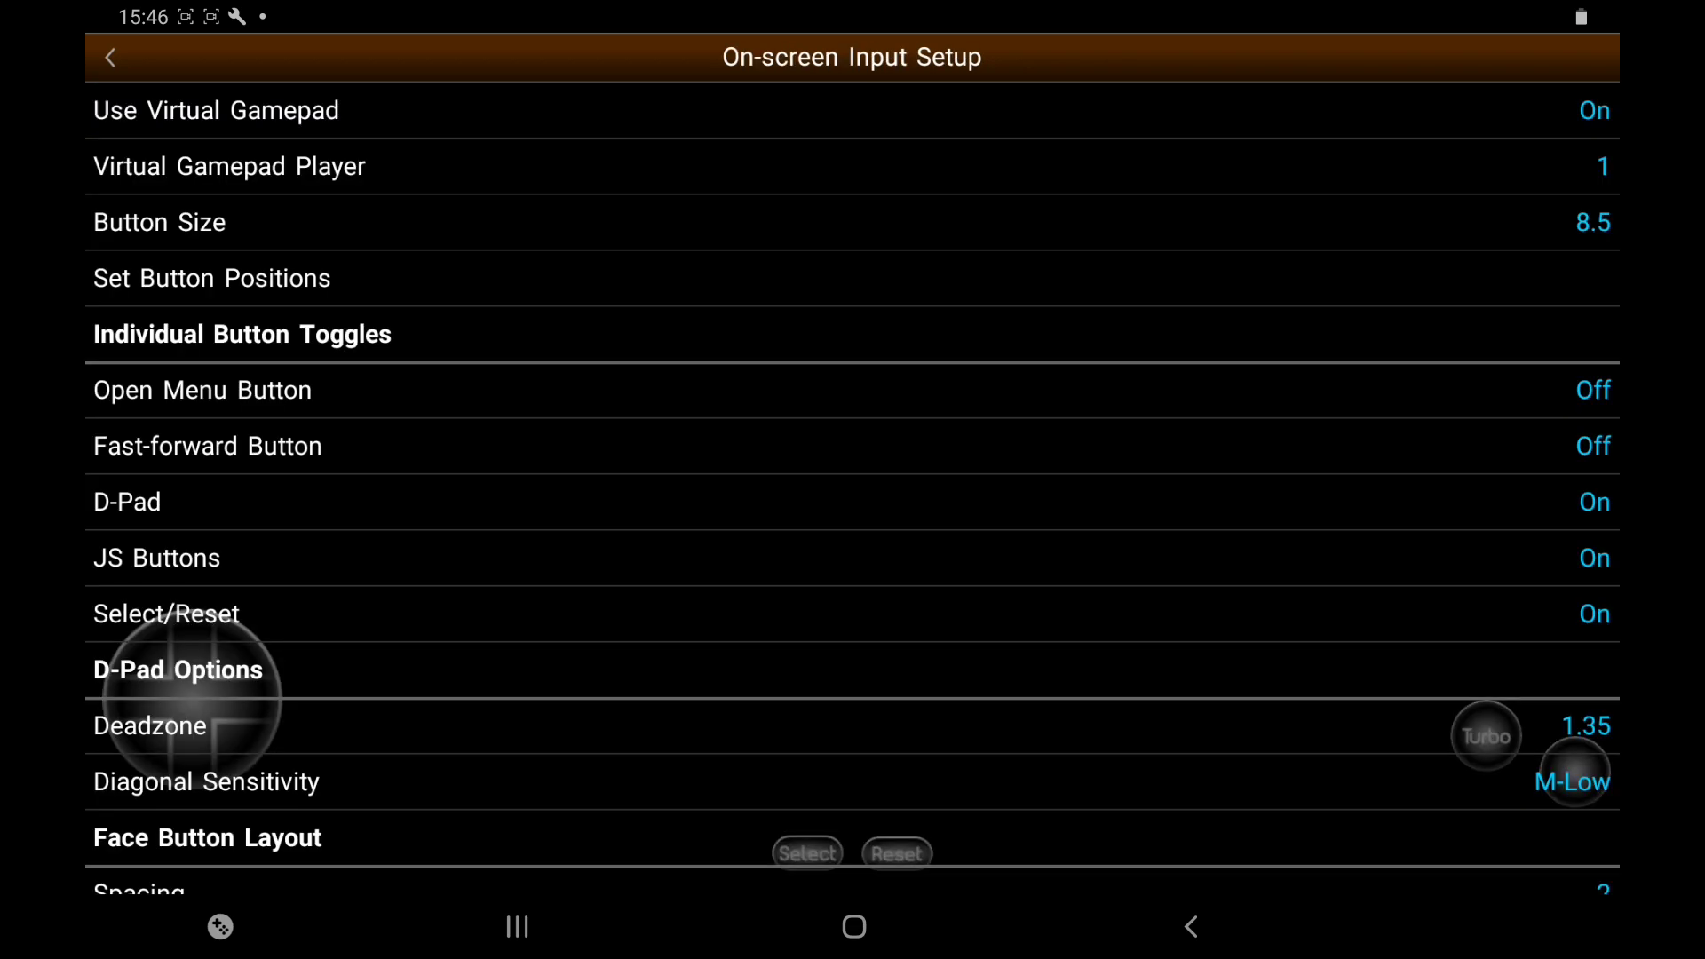
pyautogui.click(215, 110)
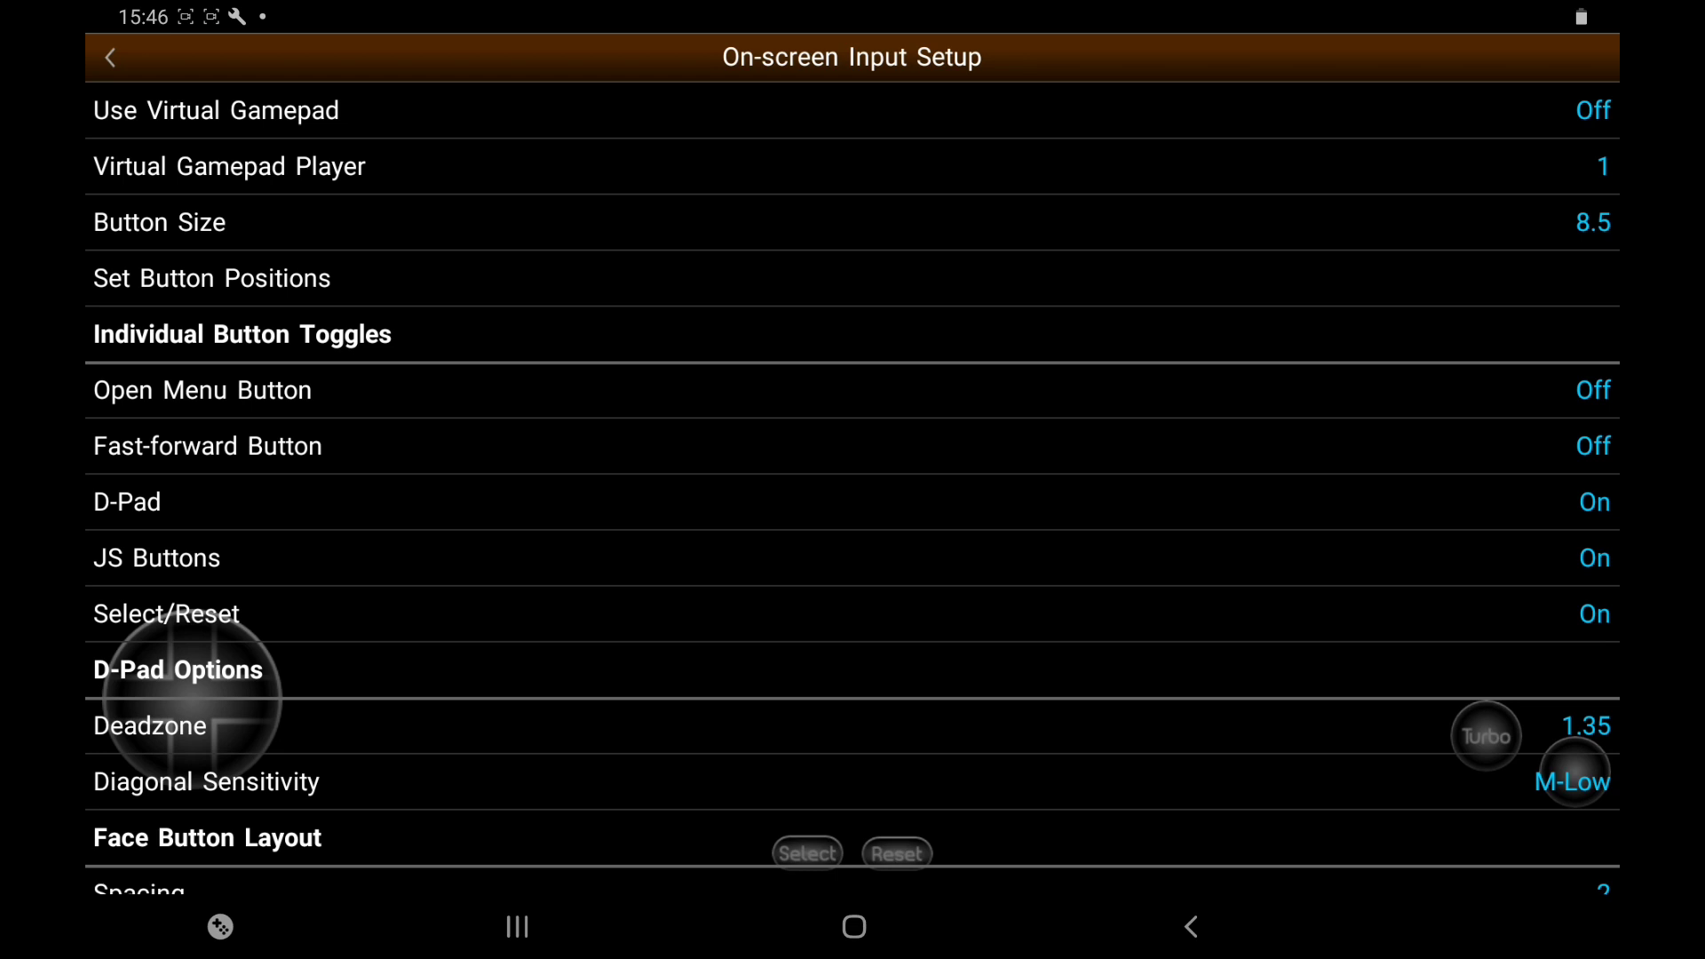
pyautogui.click(110, 57)
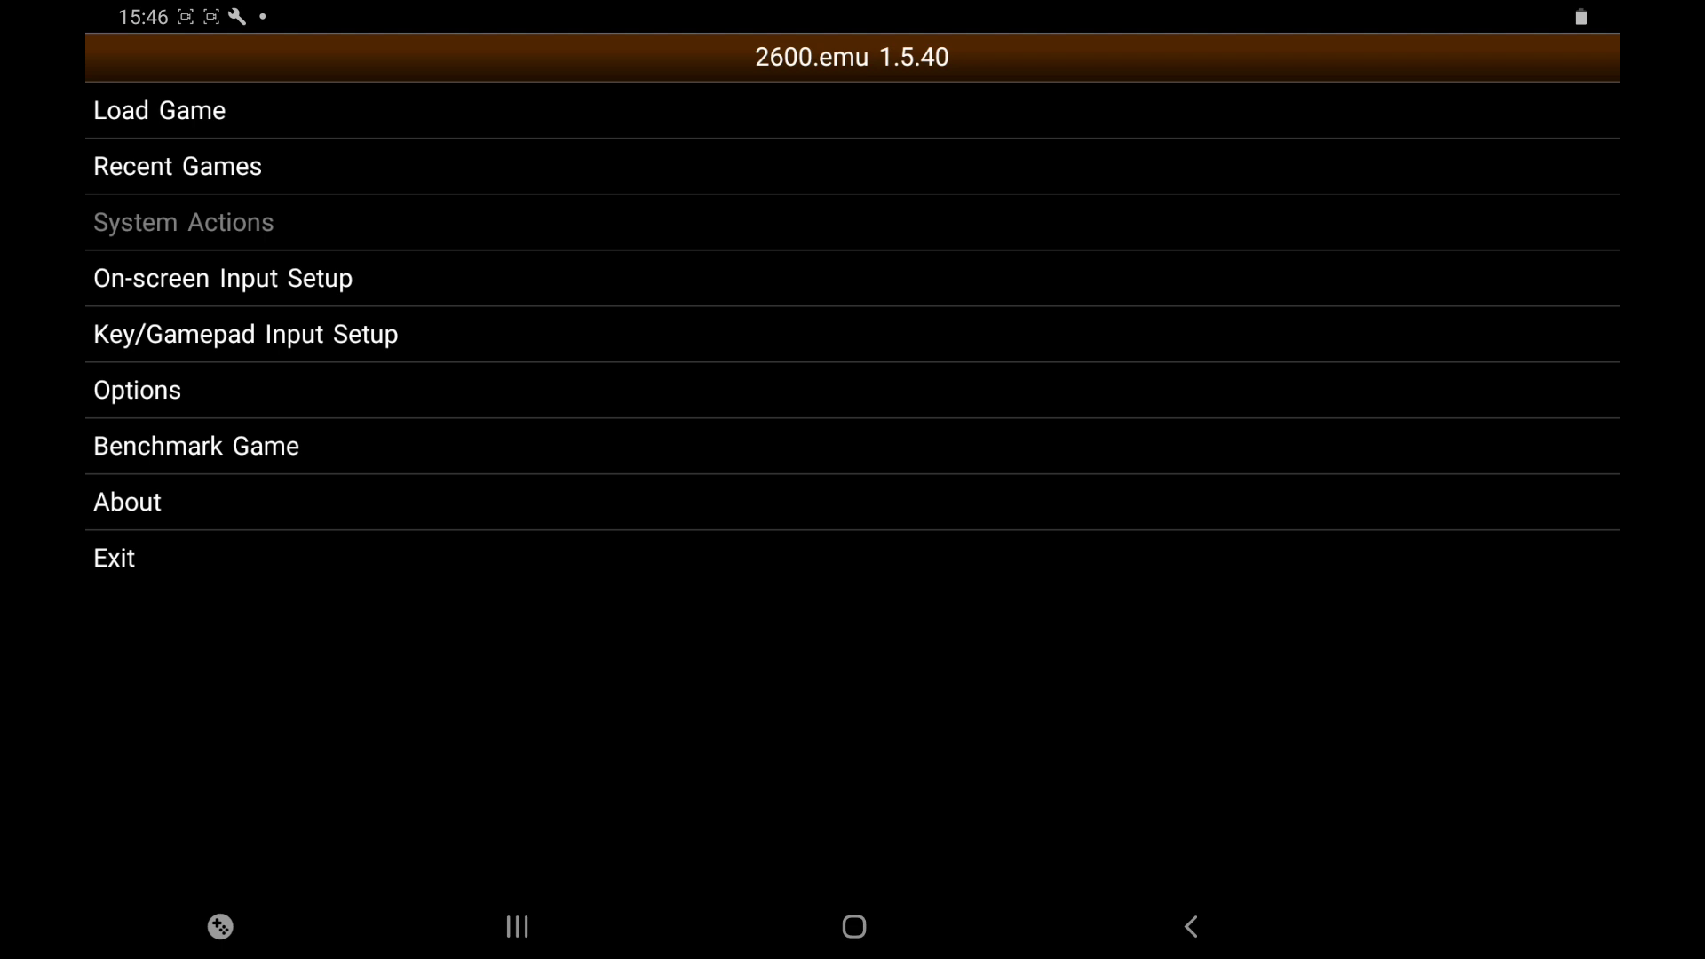
# Review the Pro Controller's in-game action bindings (save/load state) and return to its settings
pyautogui.click(245, 334)
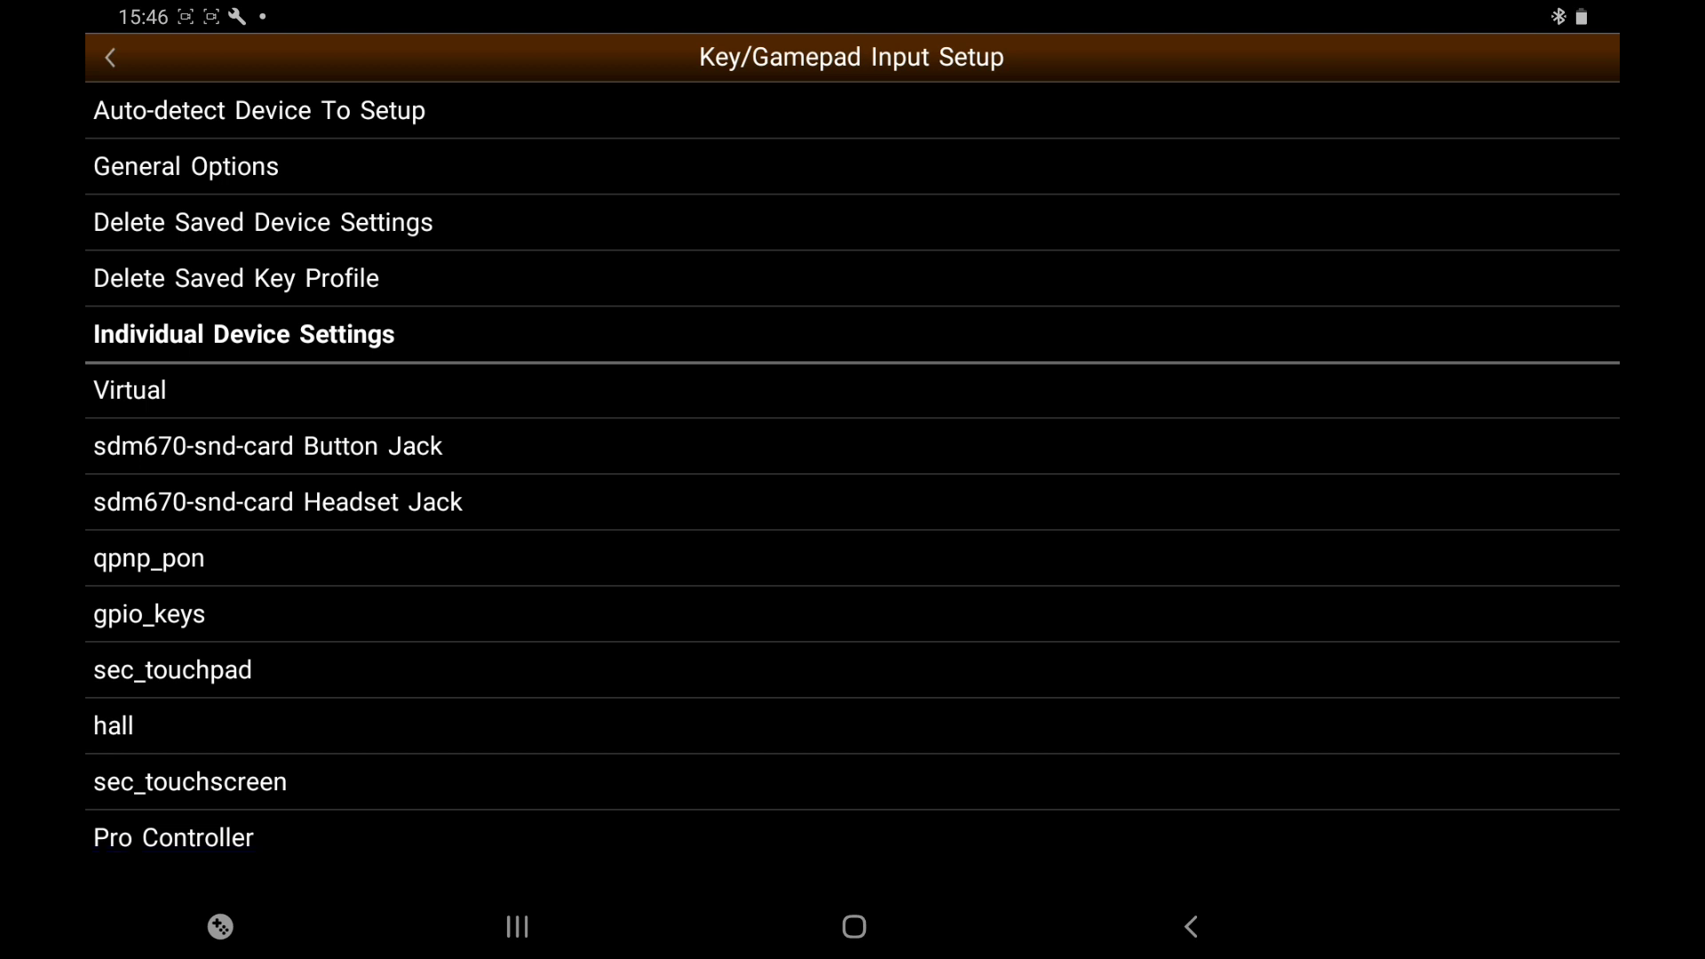
pyautogui.click(172, 836)
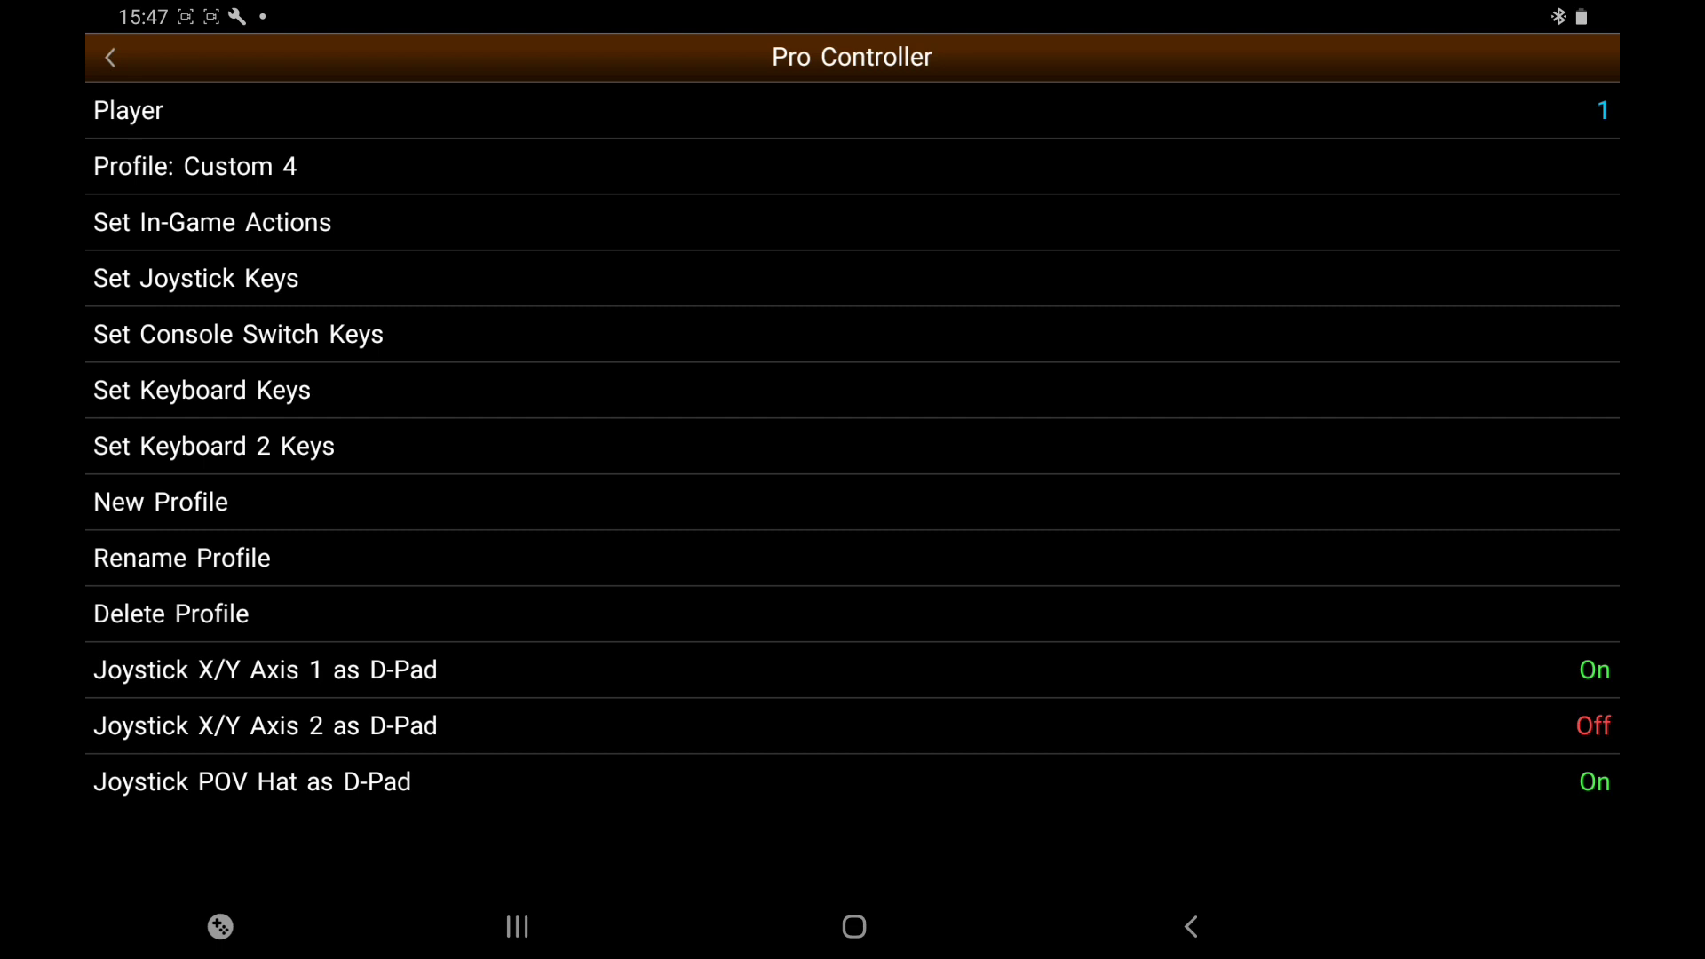
pyautogui.click(211, 222)
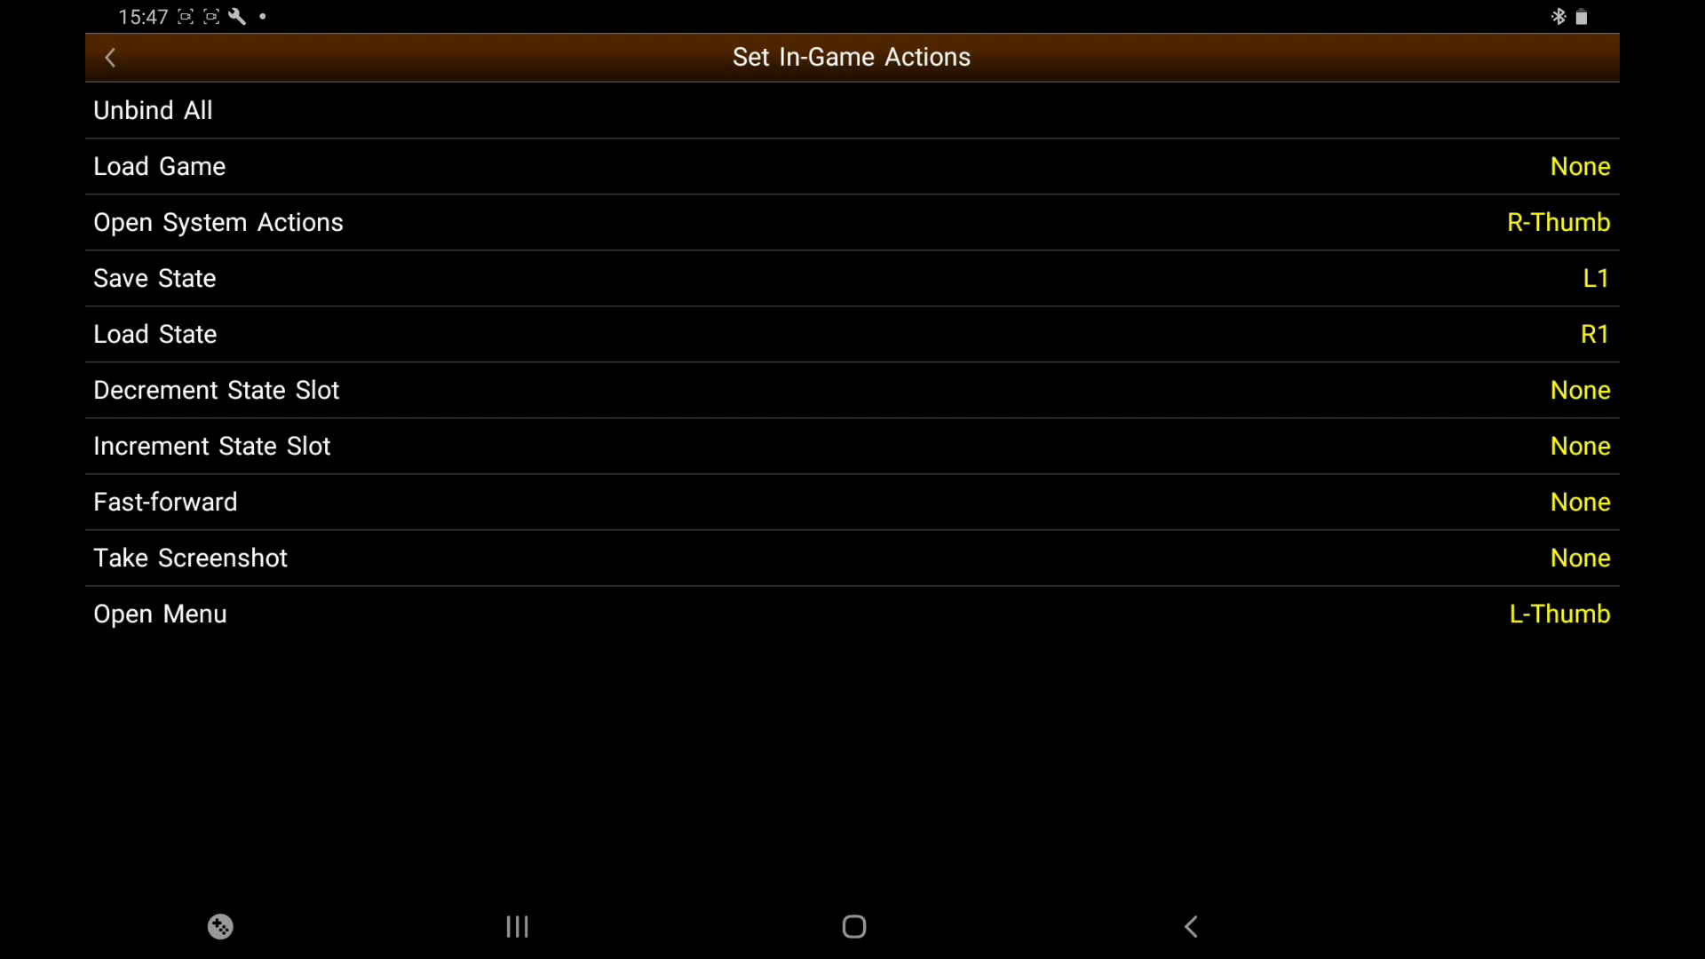
pyautogui.click(108, 57)
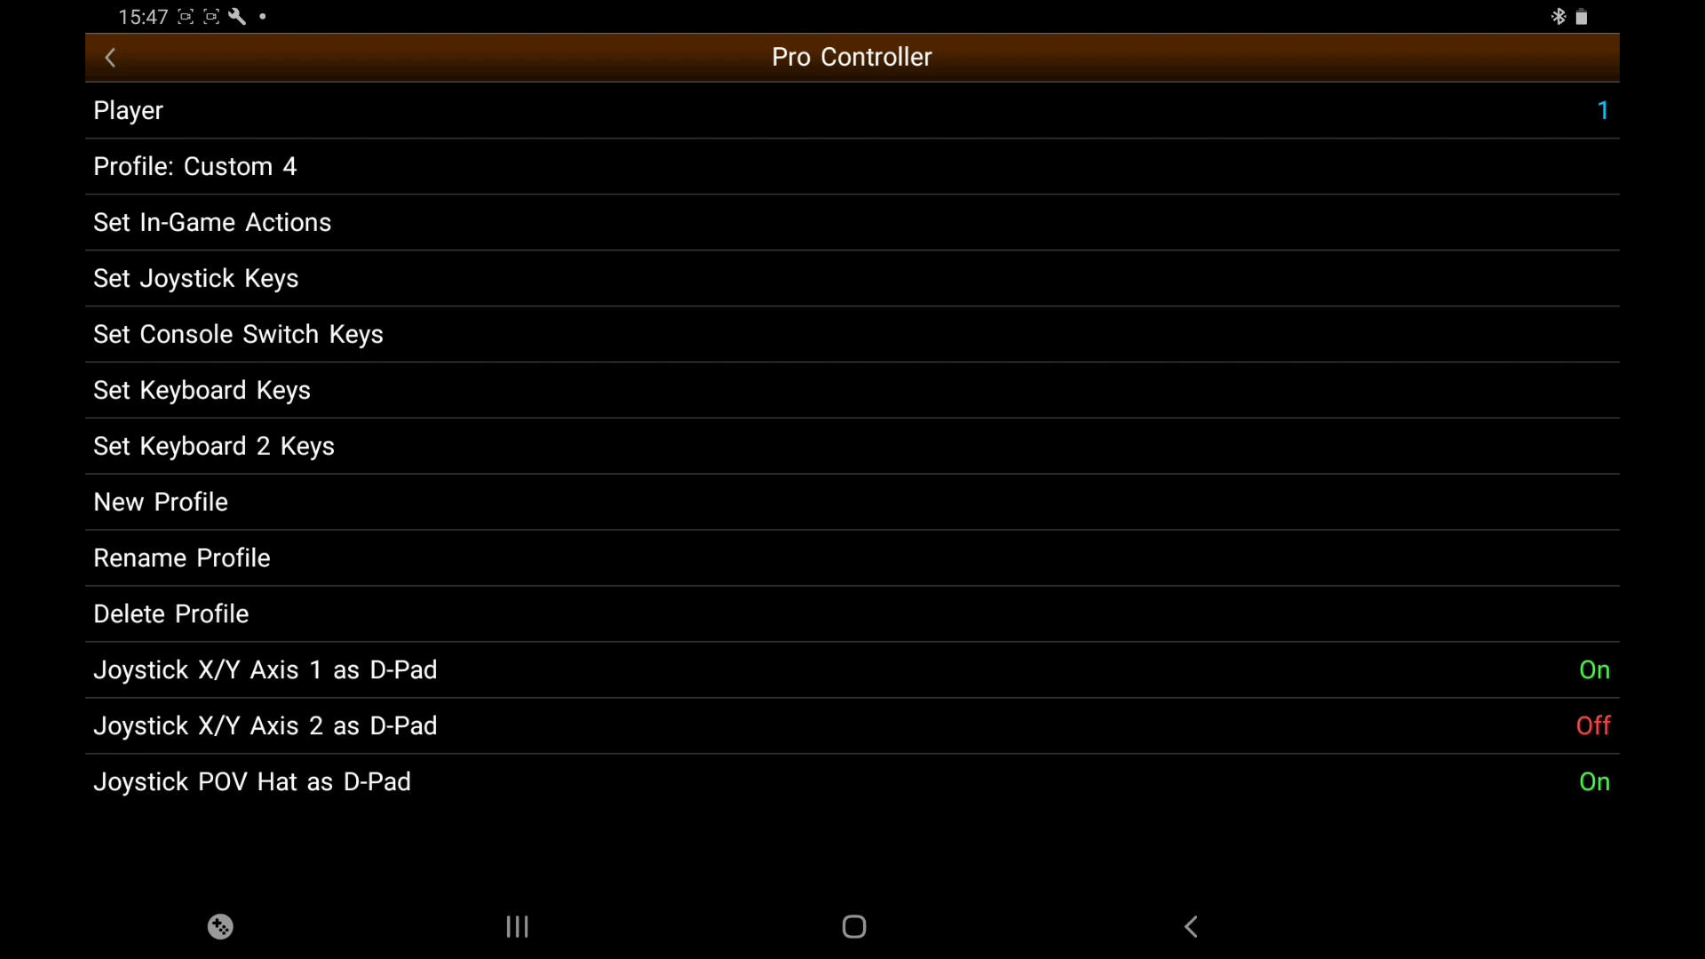
# View the Pro Controller's joystick mapping with four directions and trigger bound to A
pyautogui.click(196, 279)
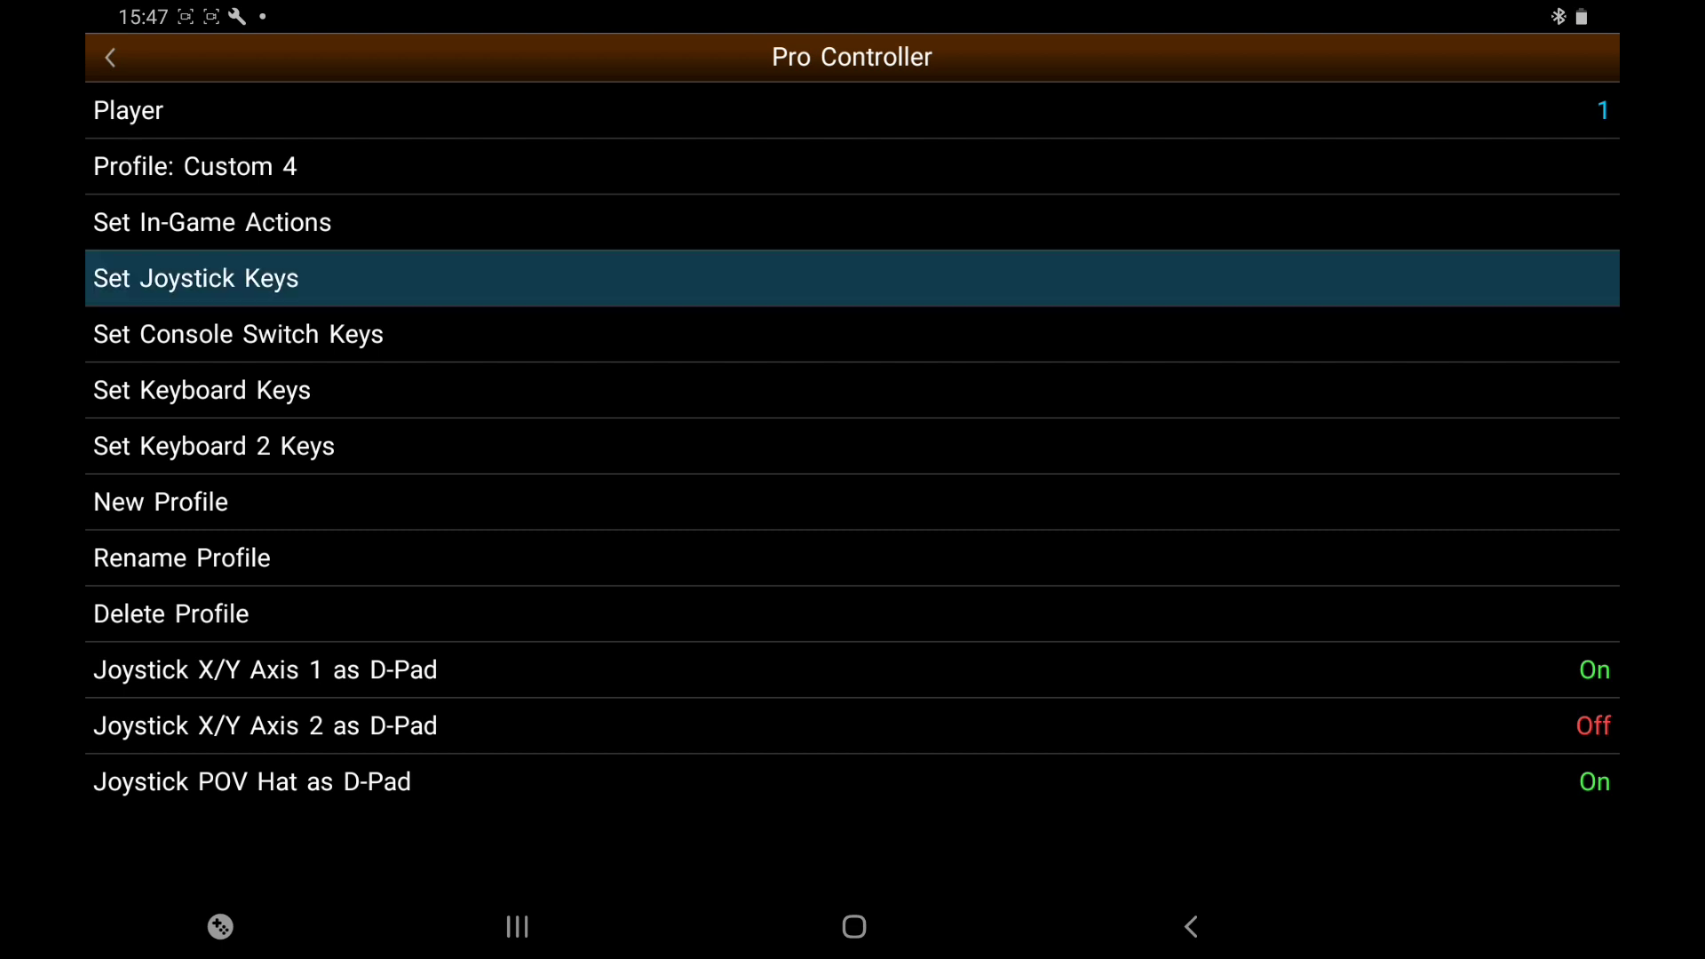
pyautogui.click(195, 277)
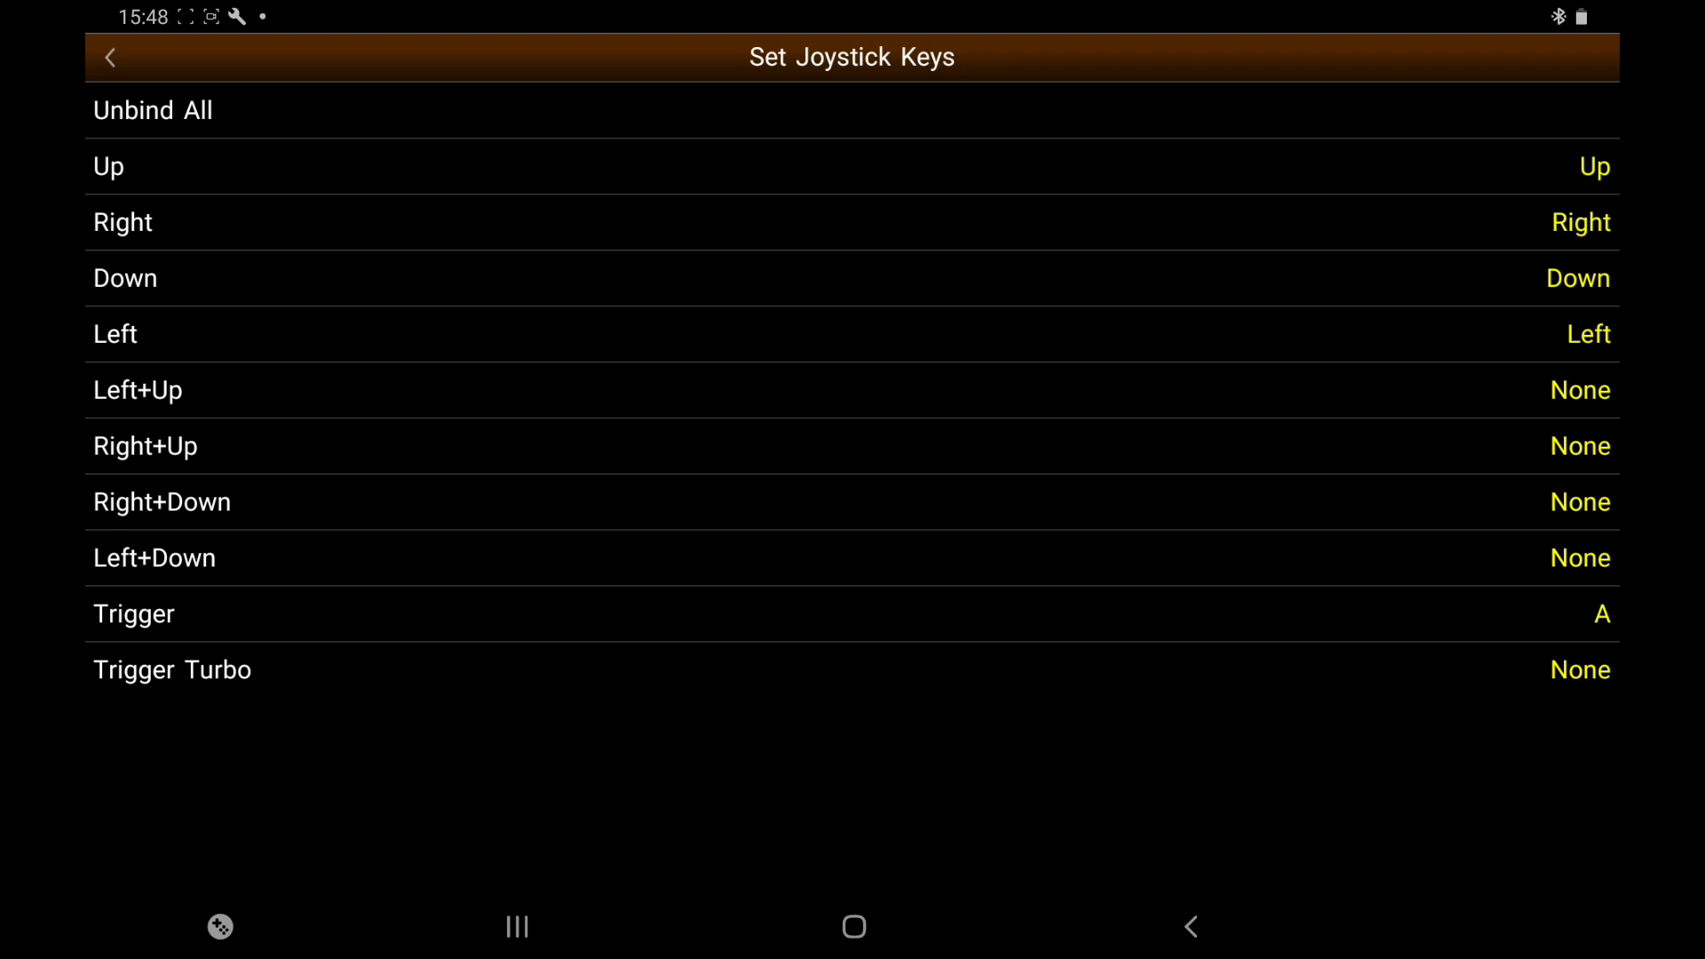
pyautogui.click(111, 57)
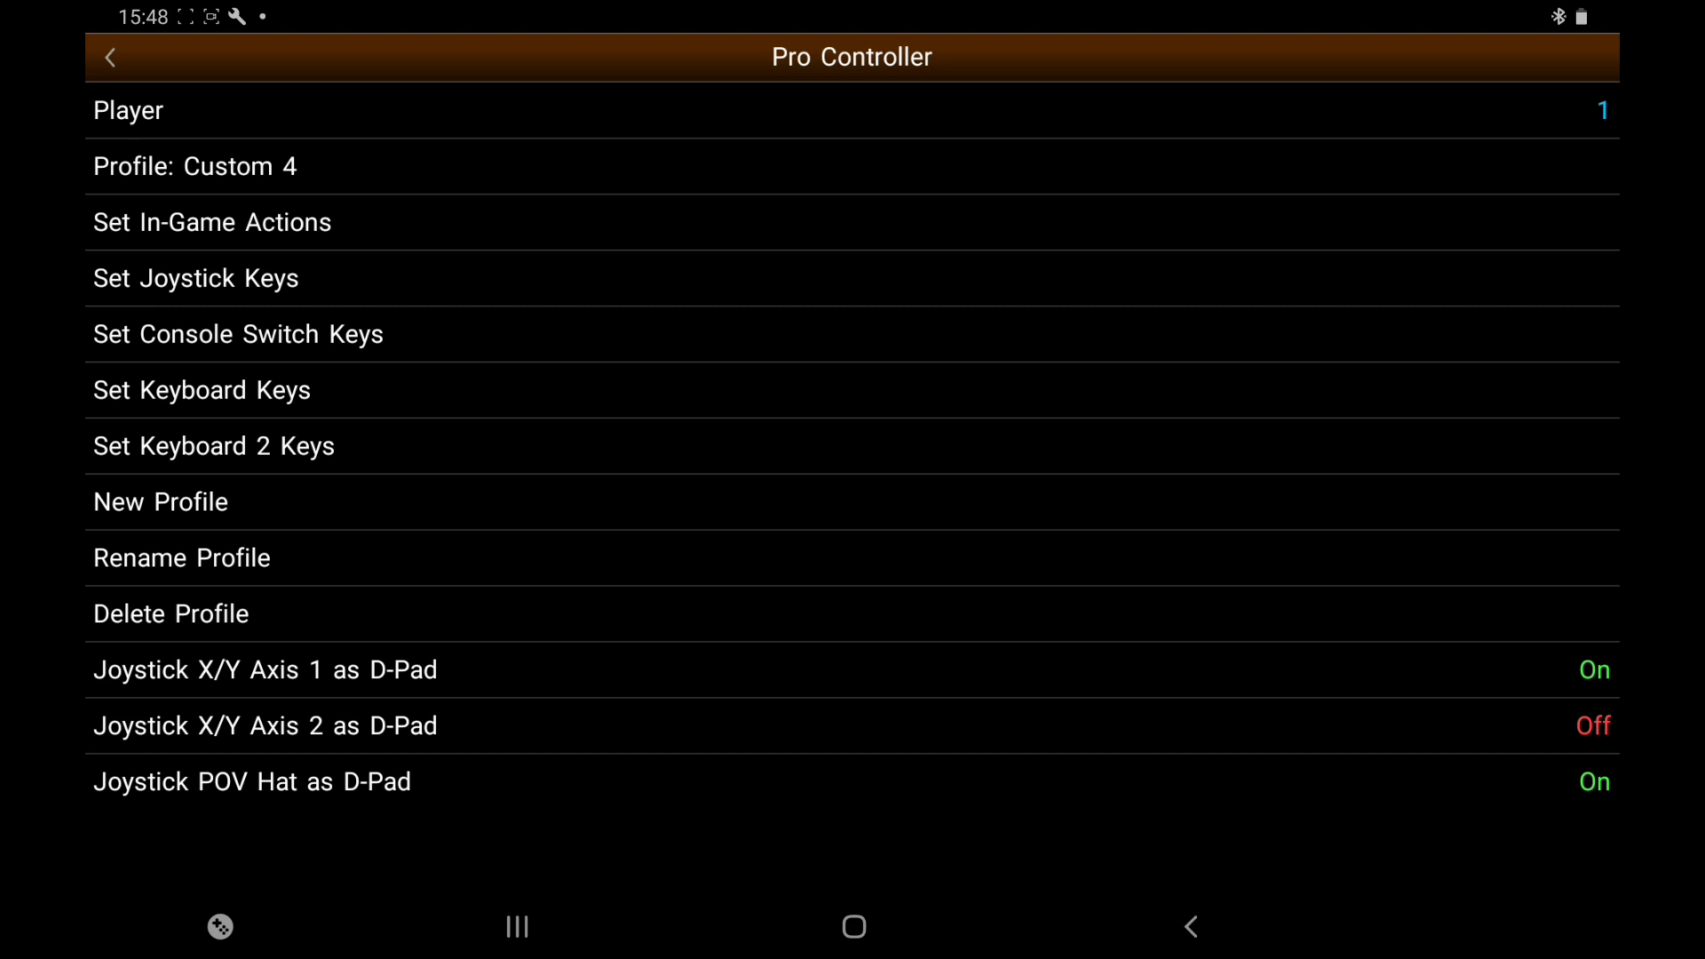
pyautogui.click(236, 334)
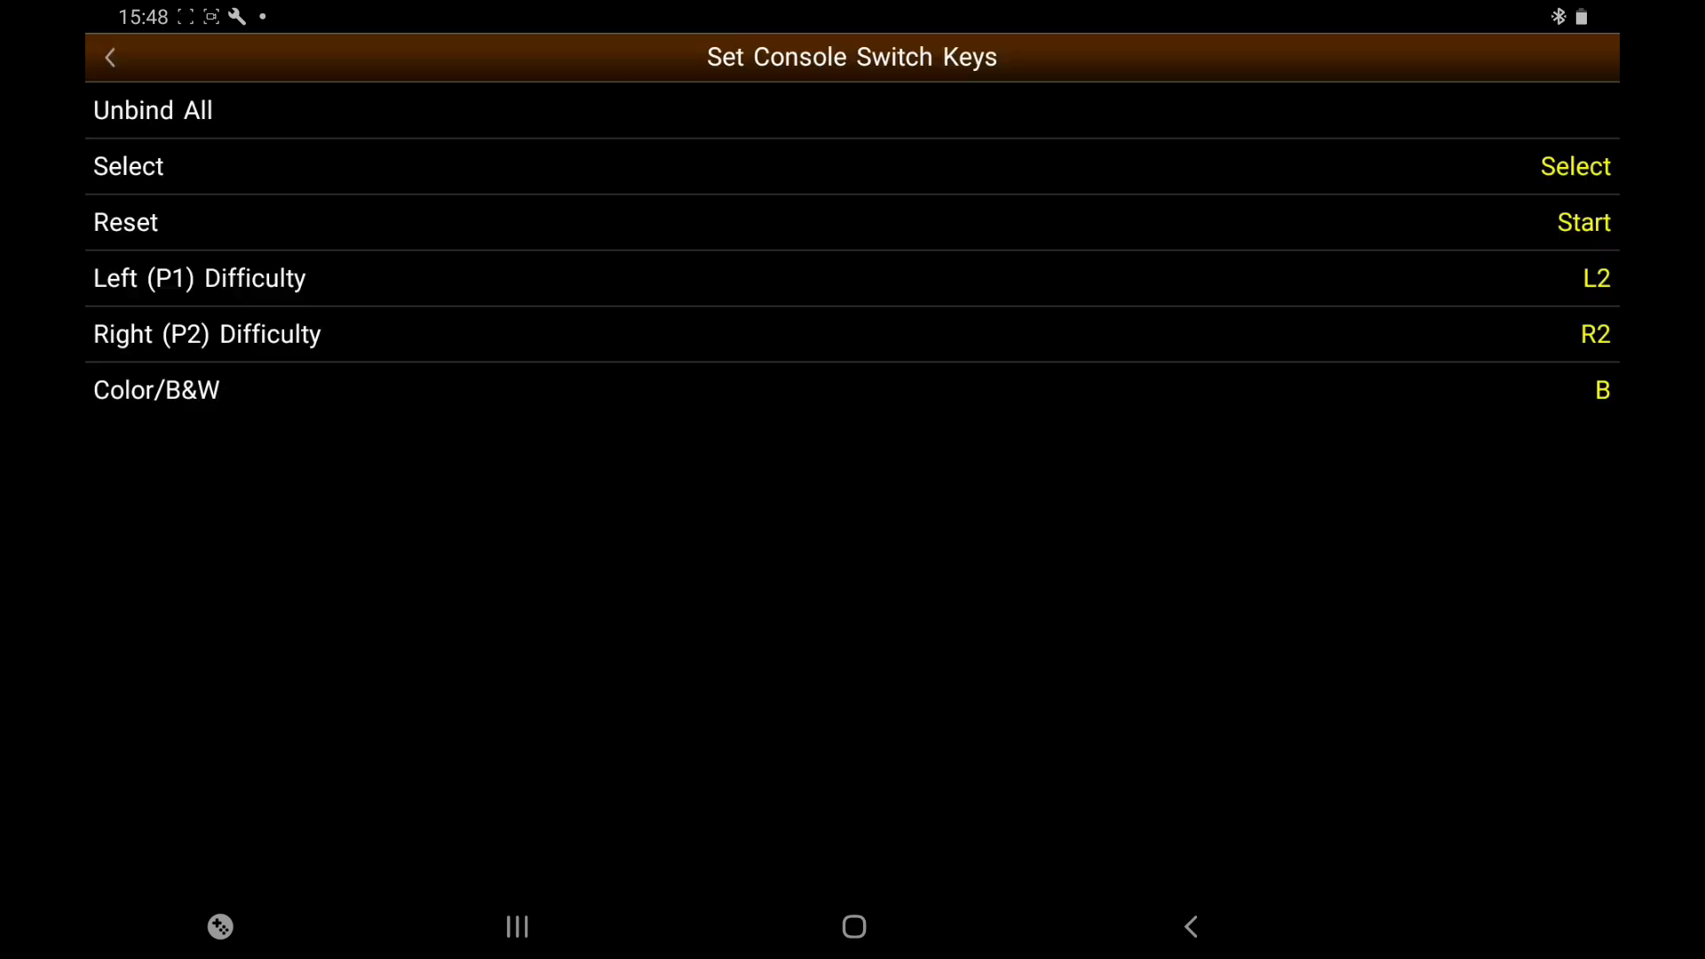
pyautogui.click(108, 57)
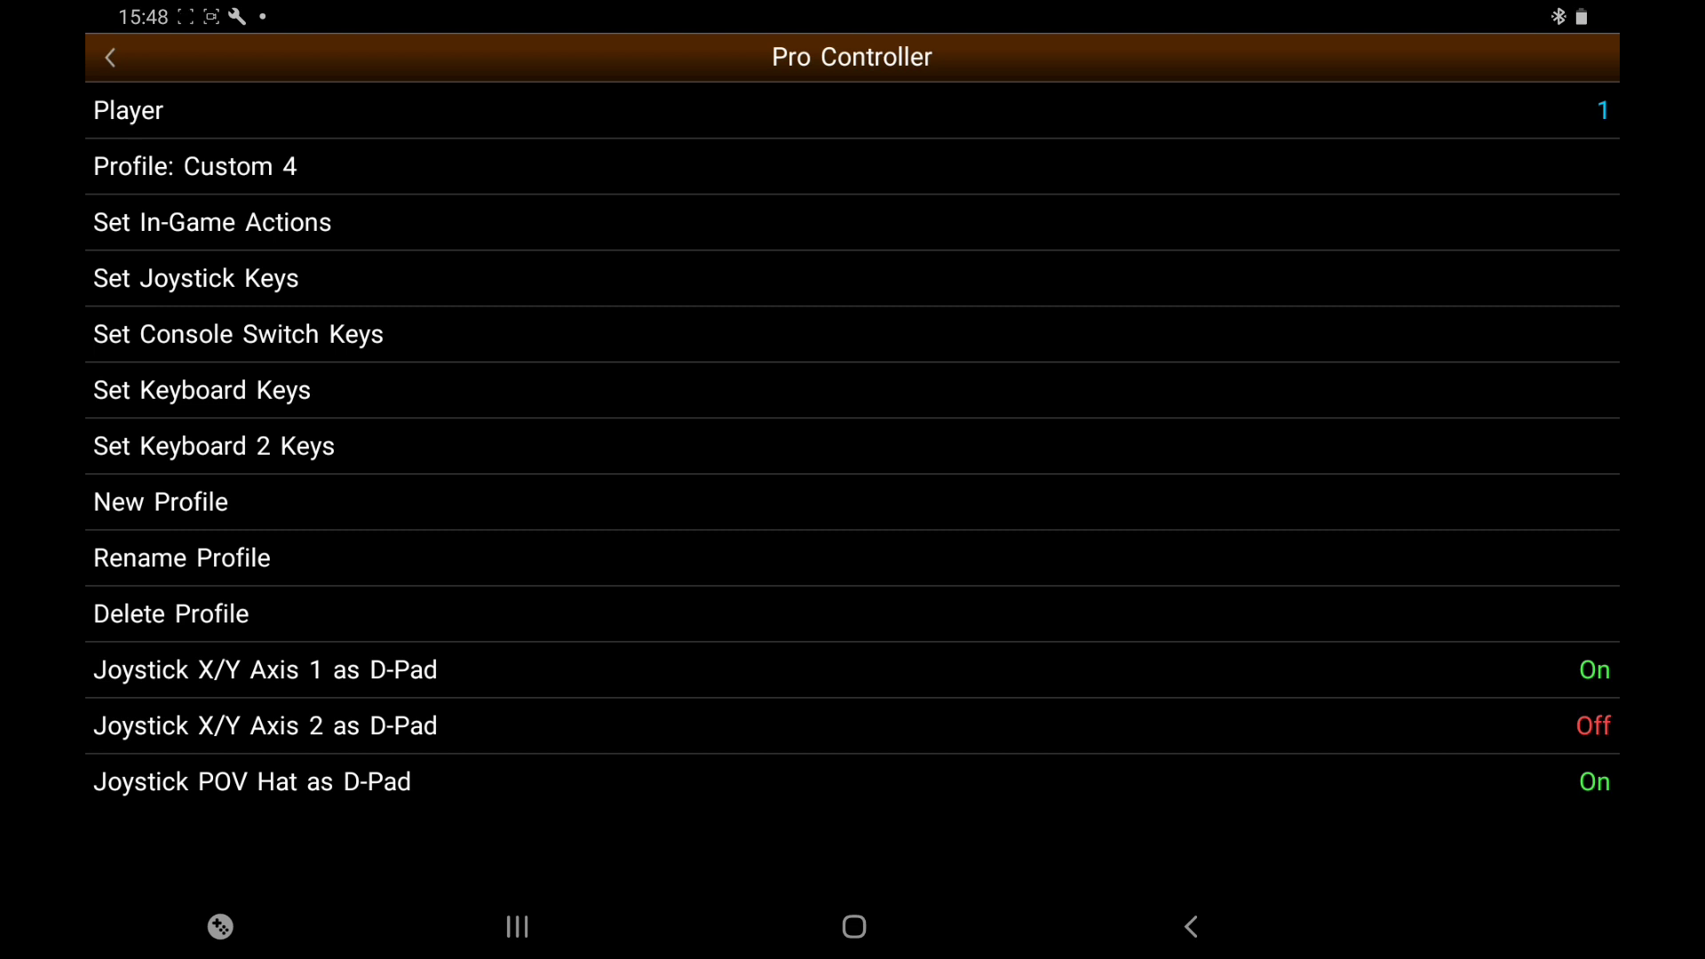
# Return to the main menu and load a ROM from the atari 2600 folder to test the controller
pyautogui.click(111, 57)
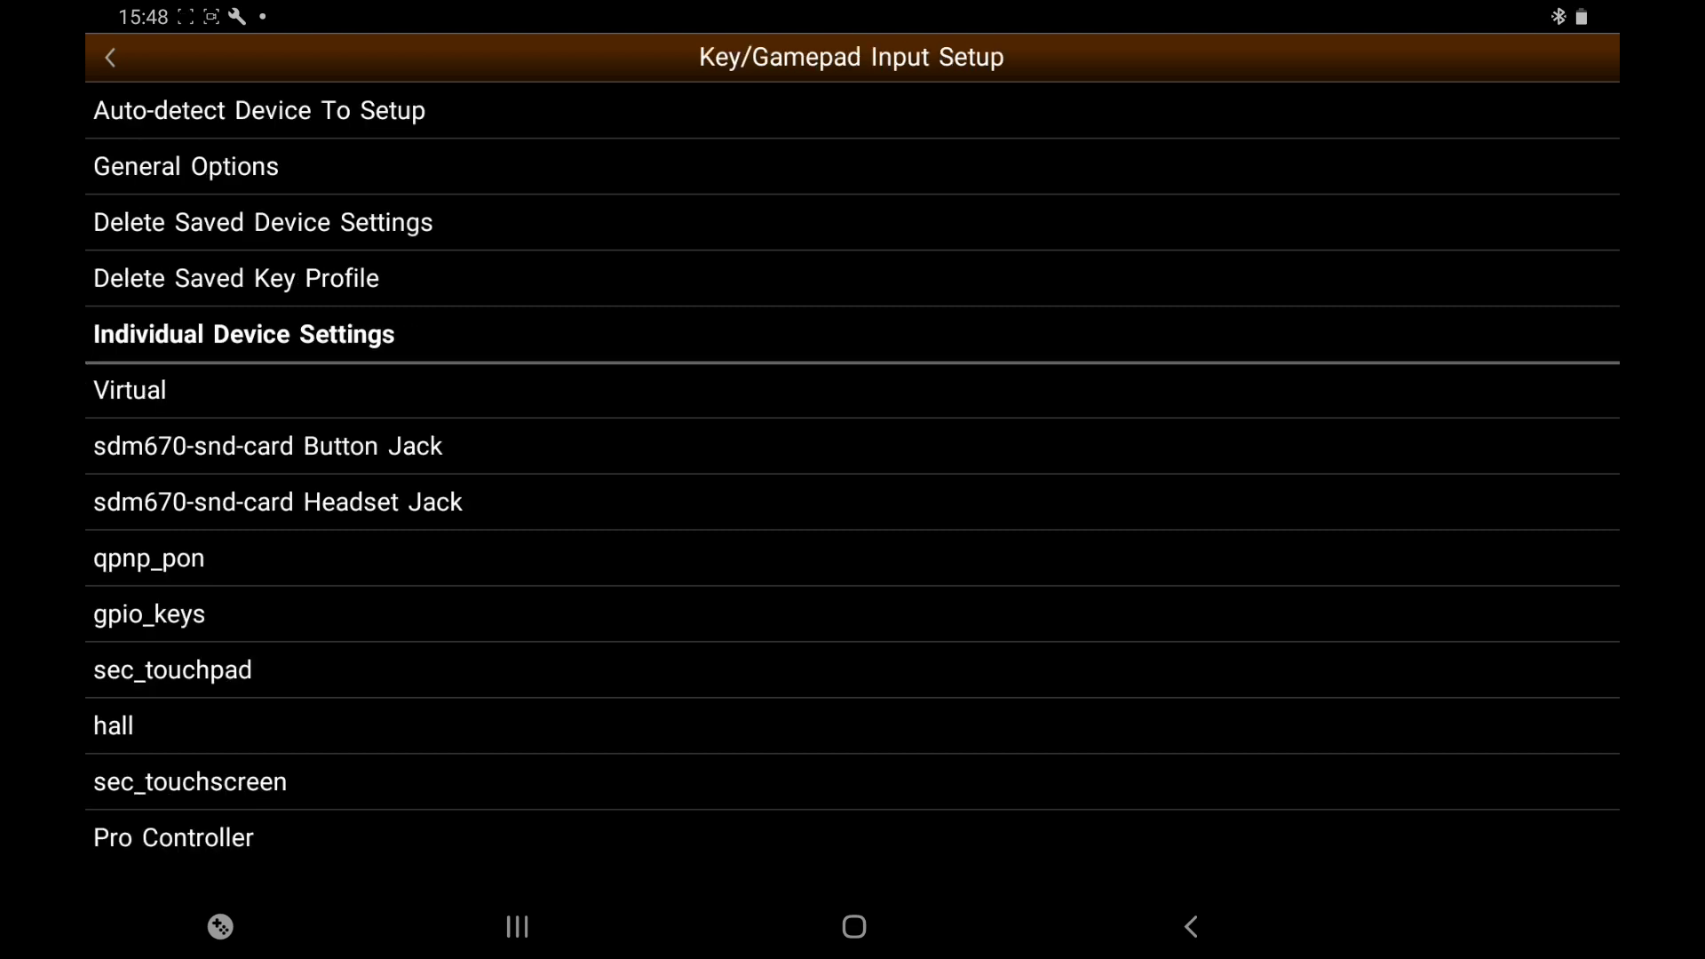
pyautogui.click(108, 57)
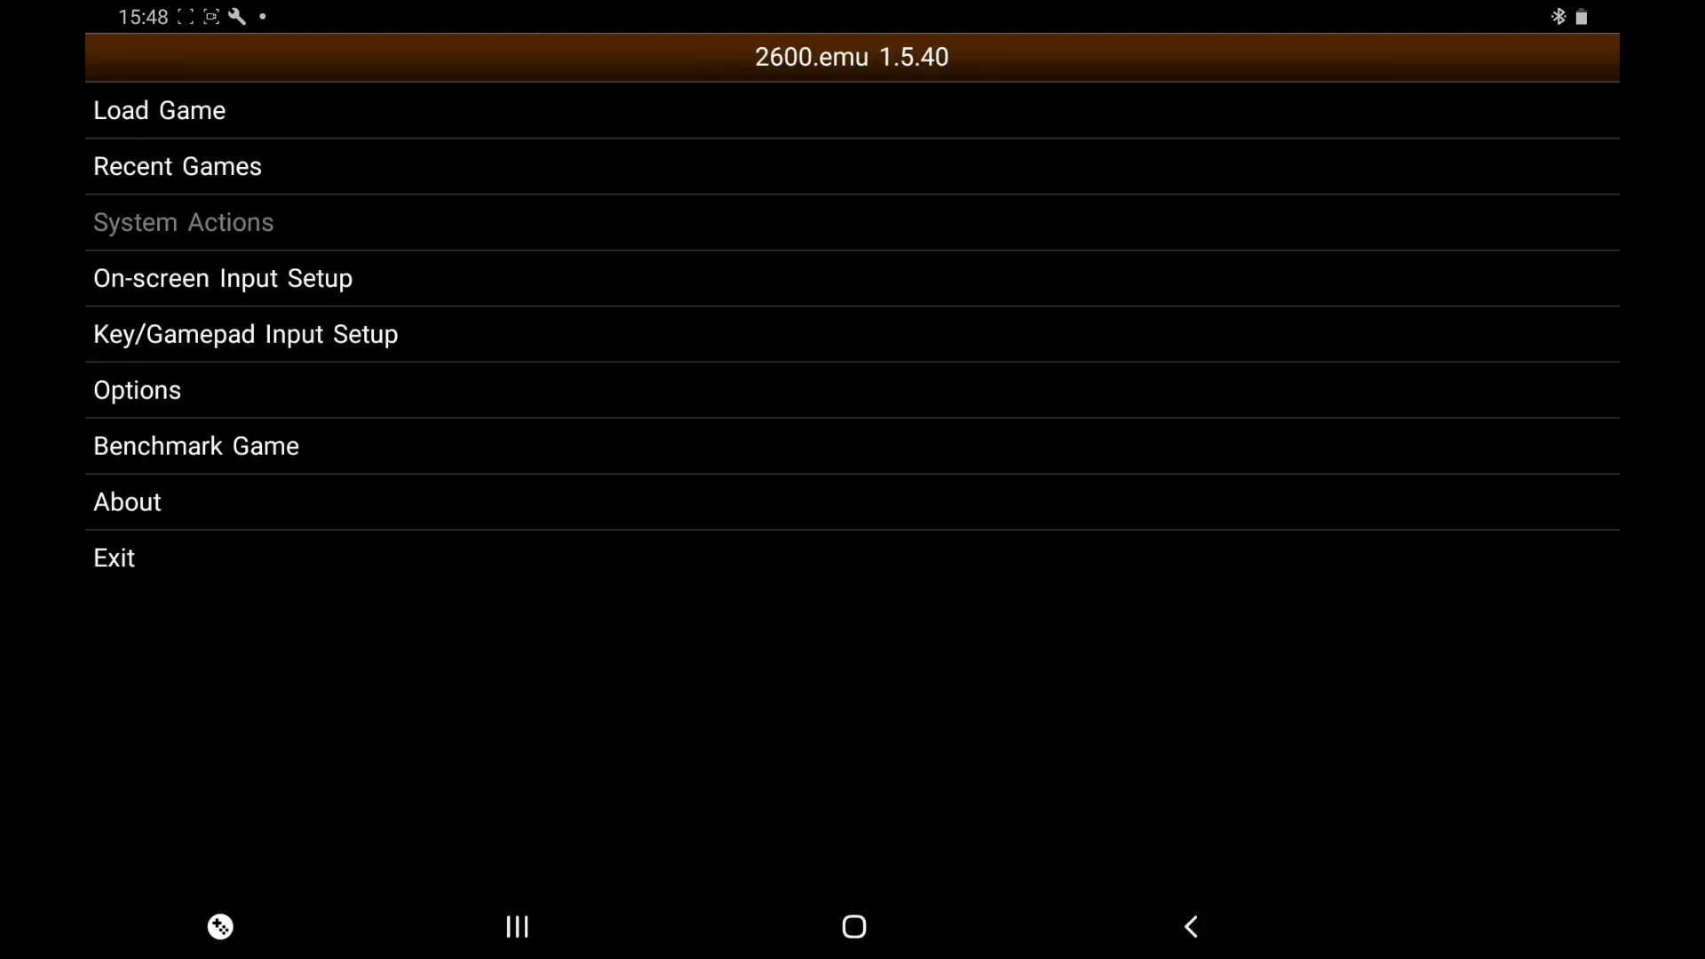
pyautogui.click(158, 108)
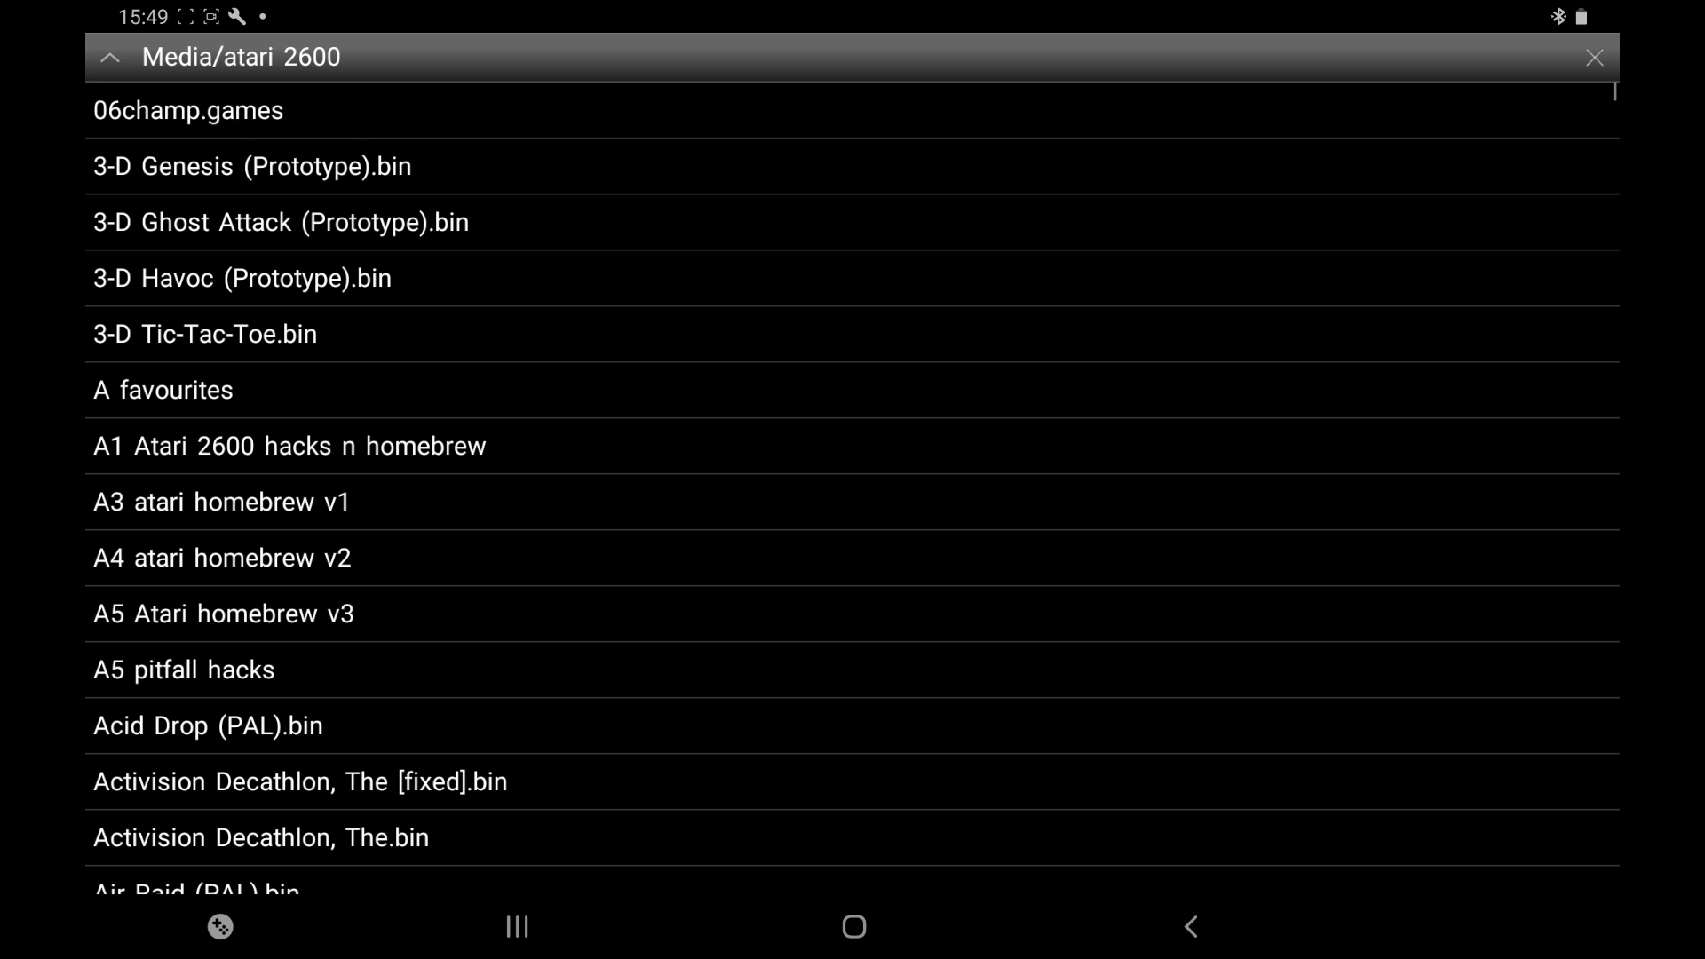
pyautogui.scroll(-3)
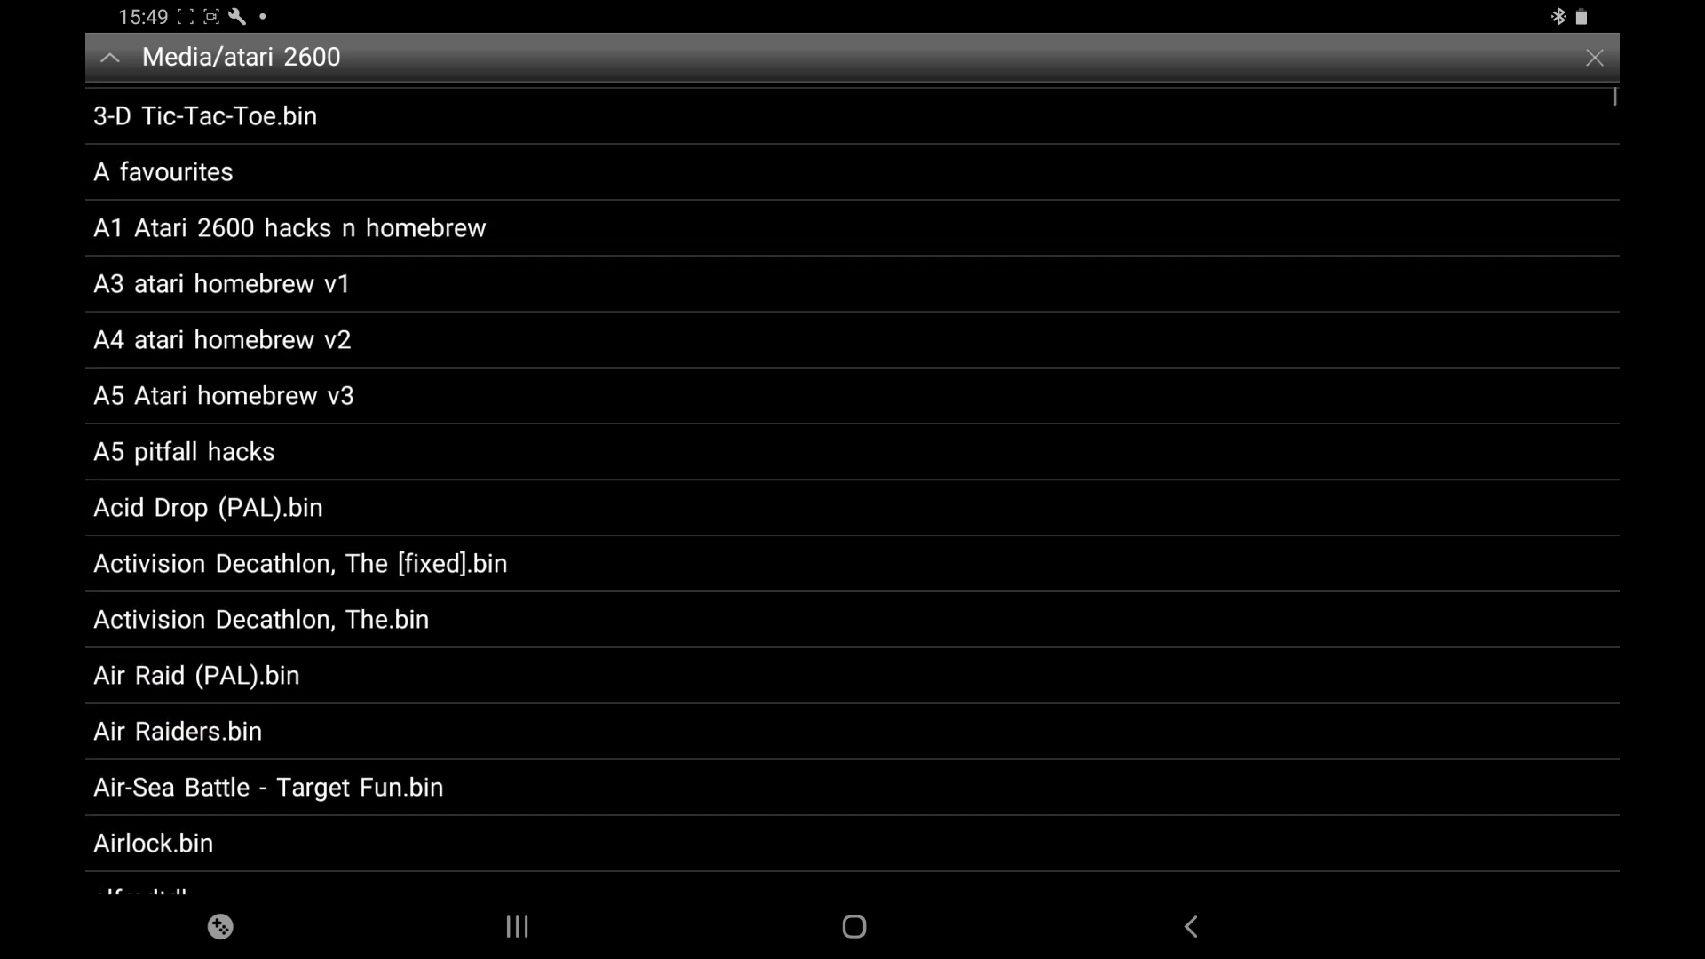
pyautogui.click(1593, 57)
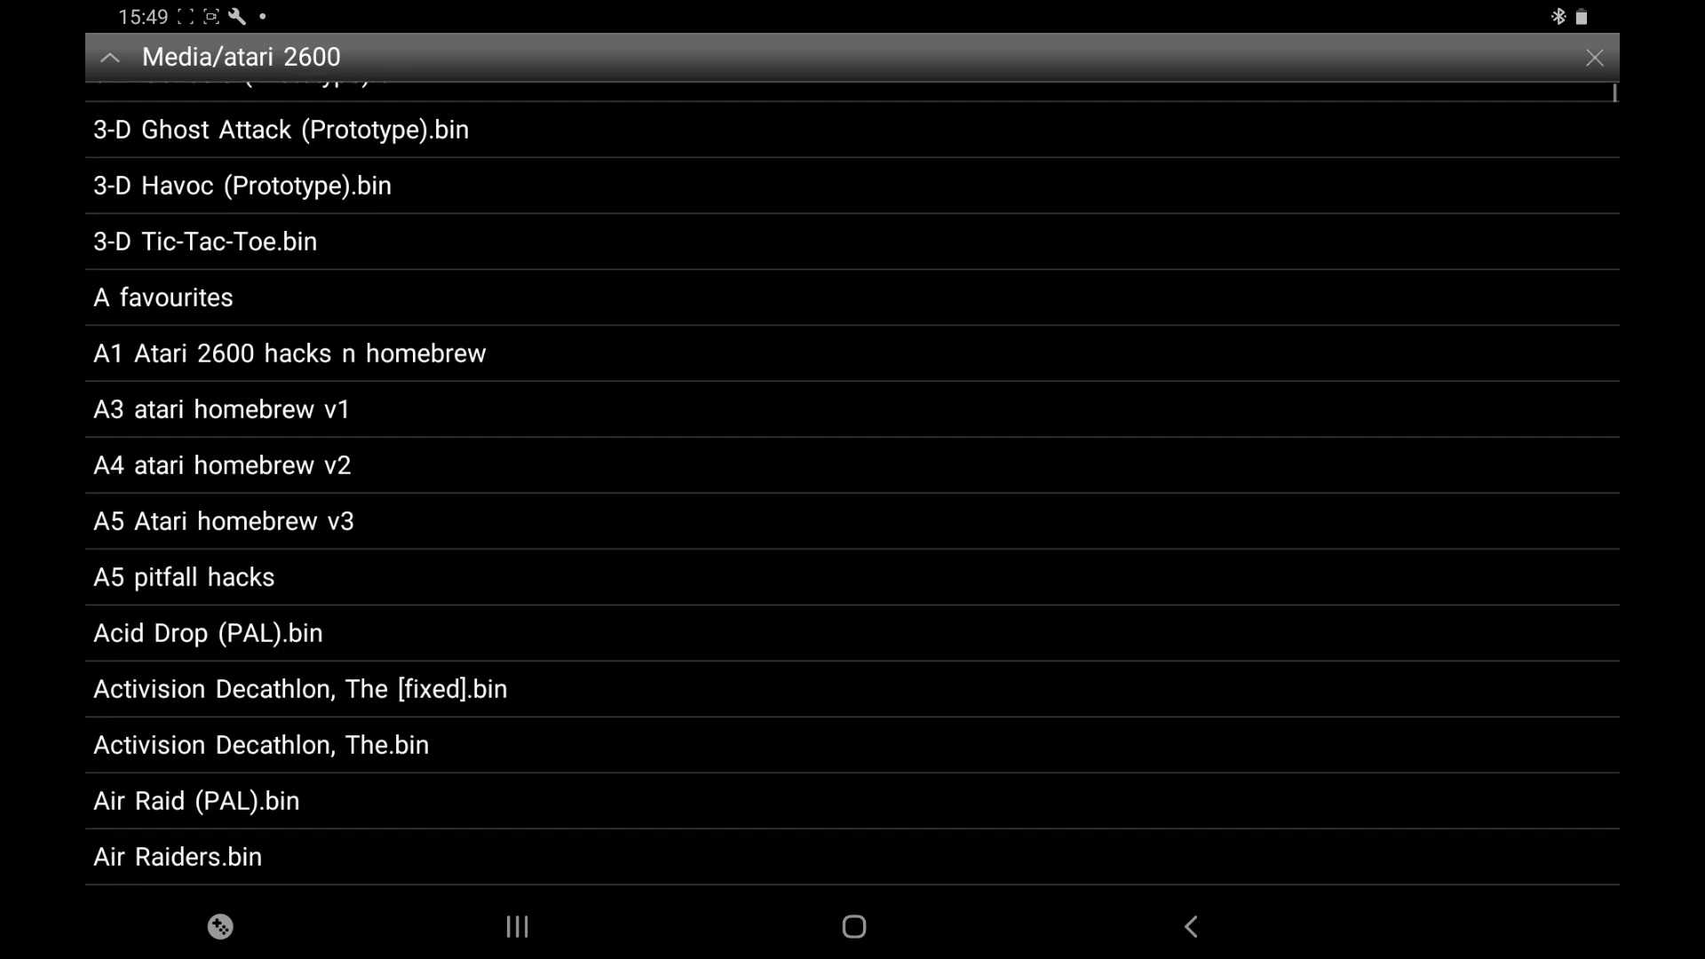
# Bring the atari 2600 games list back up over the running game
pyautogui.scroll(-3)
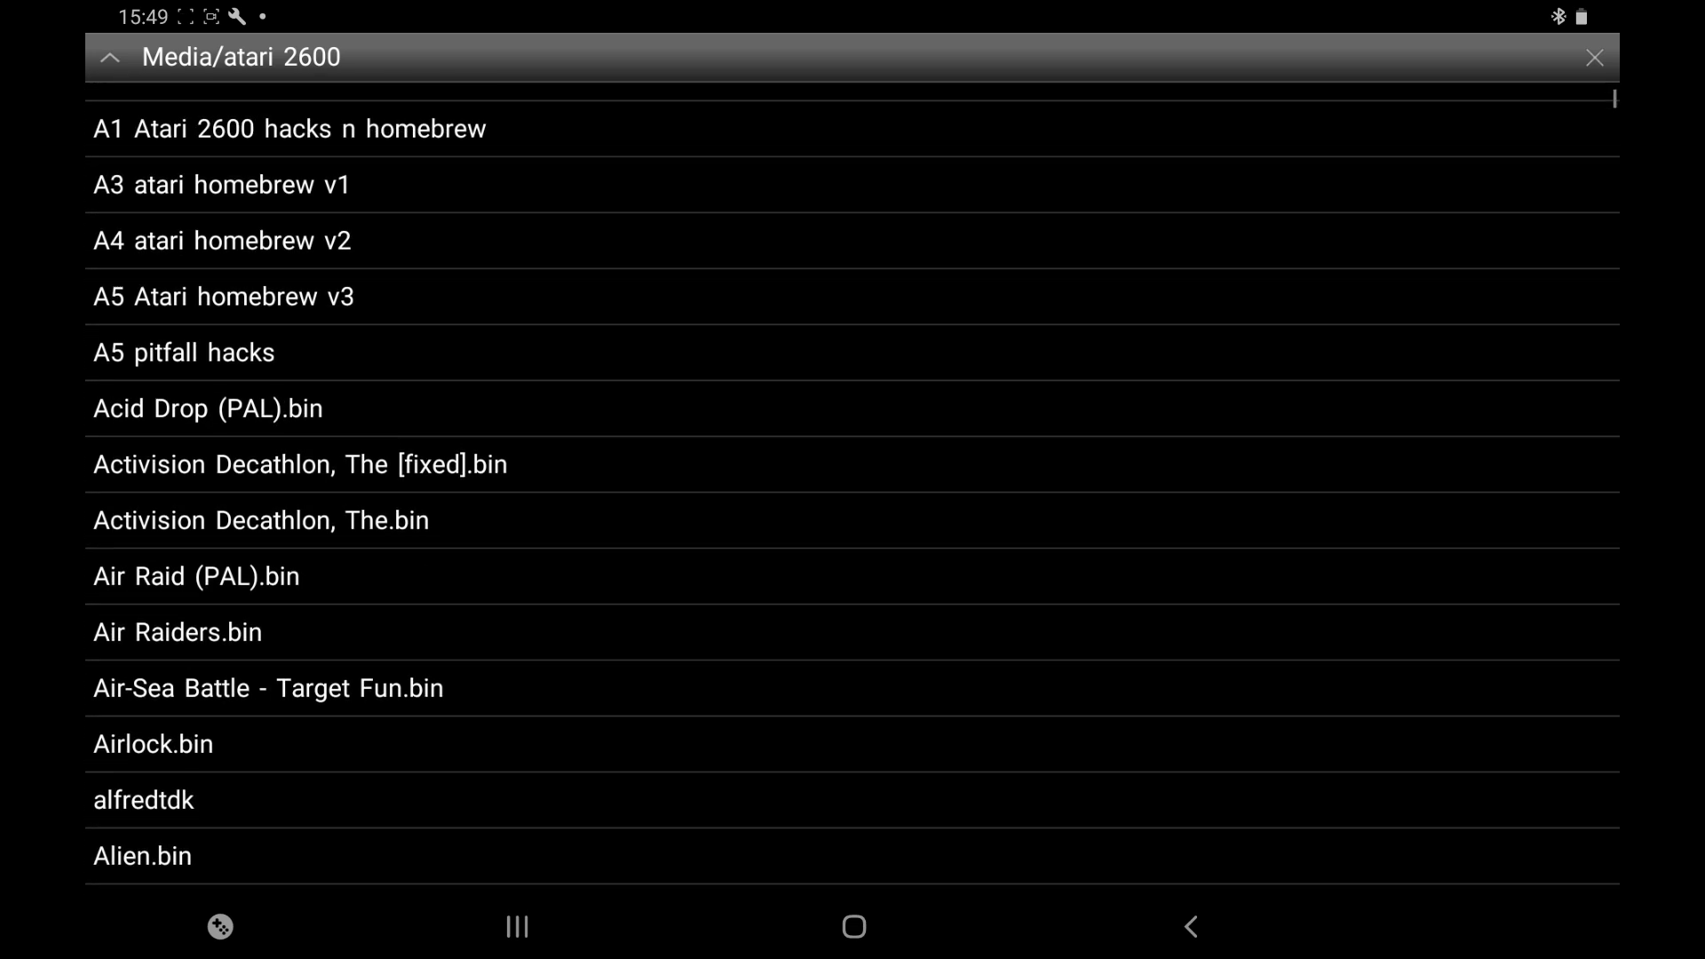
pyautogui.scroll(-3)
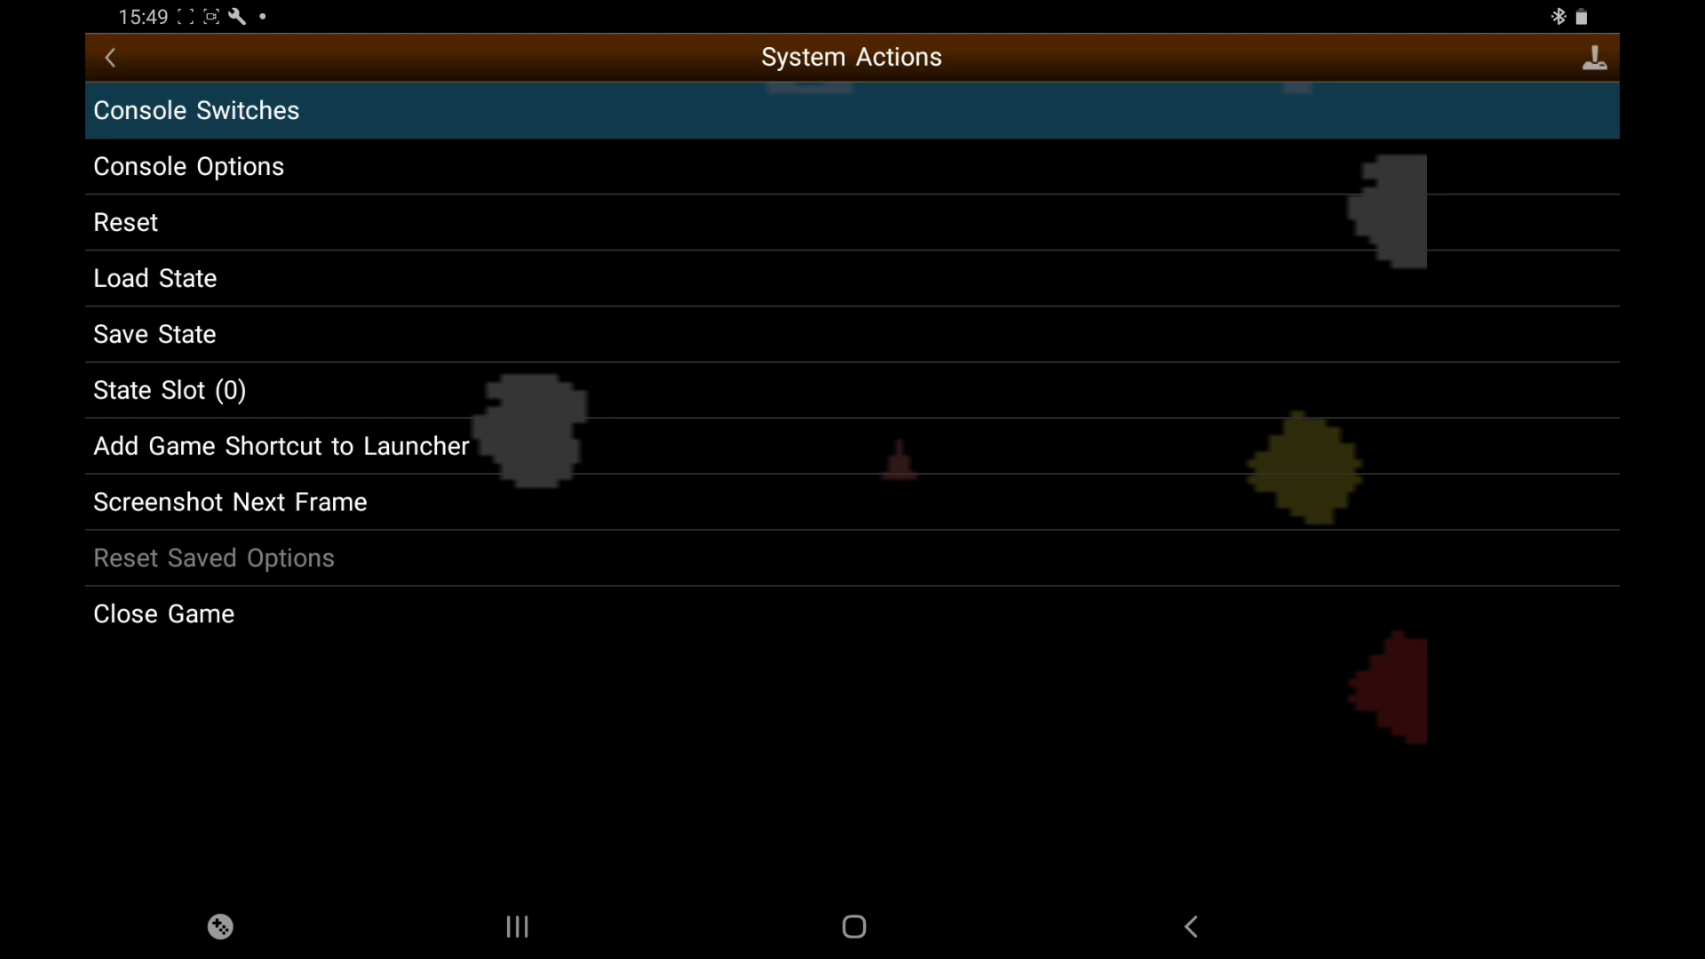
pyautogui.click(154, 277)
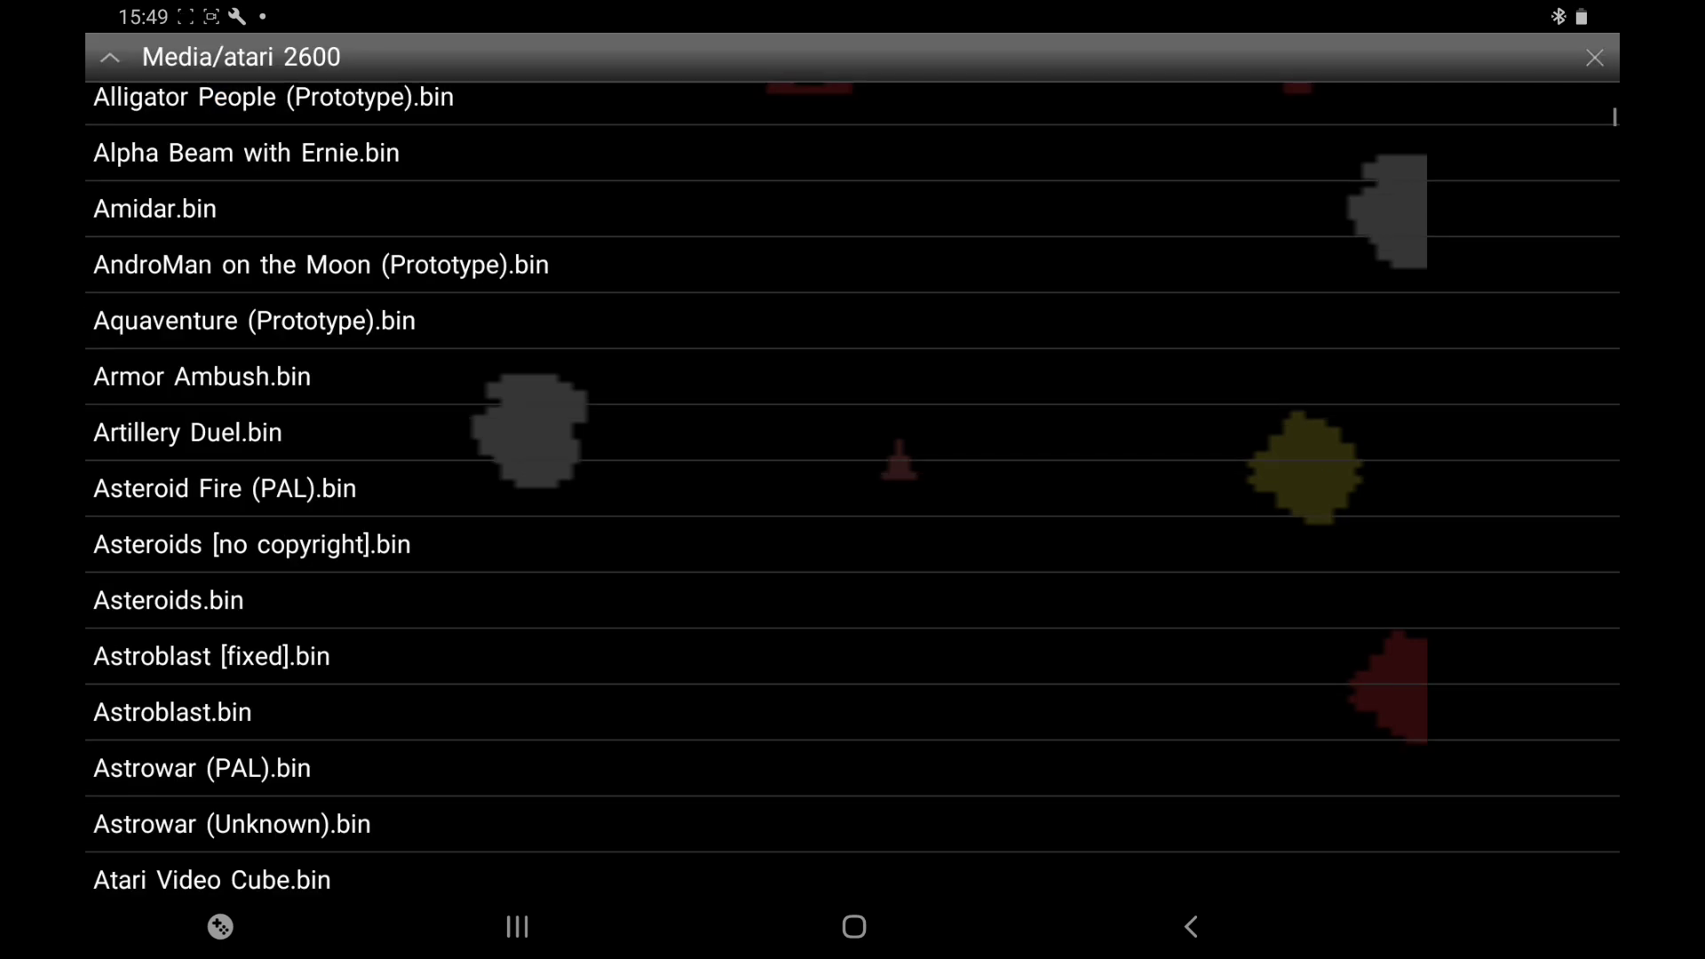
pyautogui.scroll(-3)
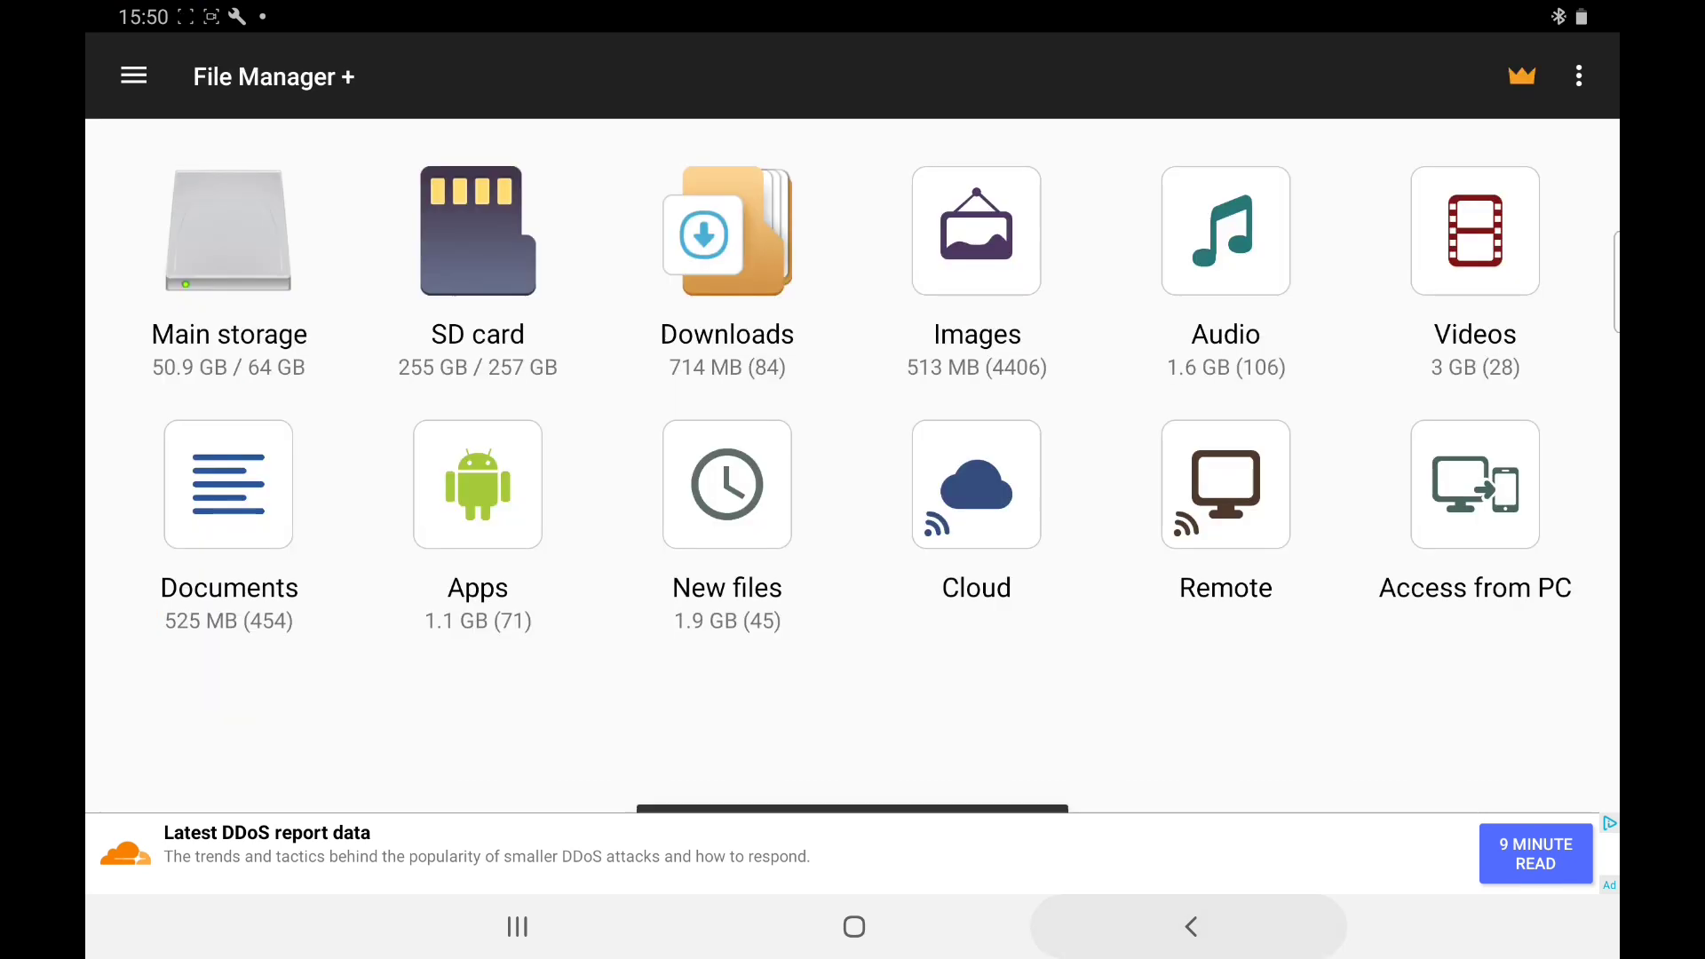
# Select Adventure.zip and Adventures of TRON.bin in atari downloads and start moving them
pyautogui.click(726, 231)
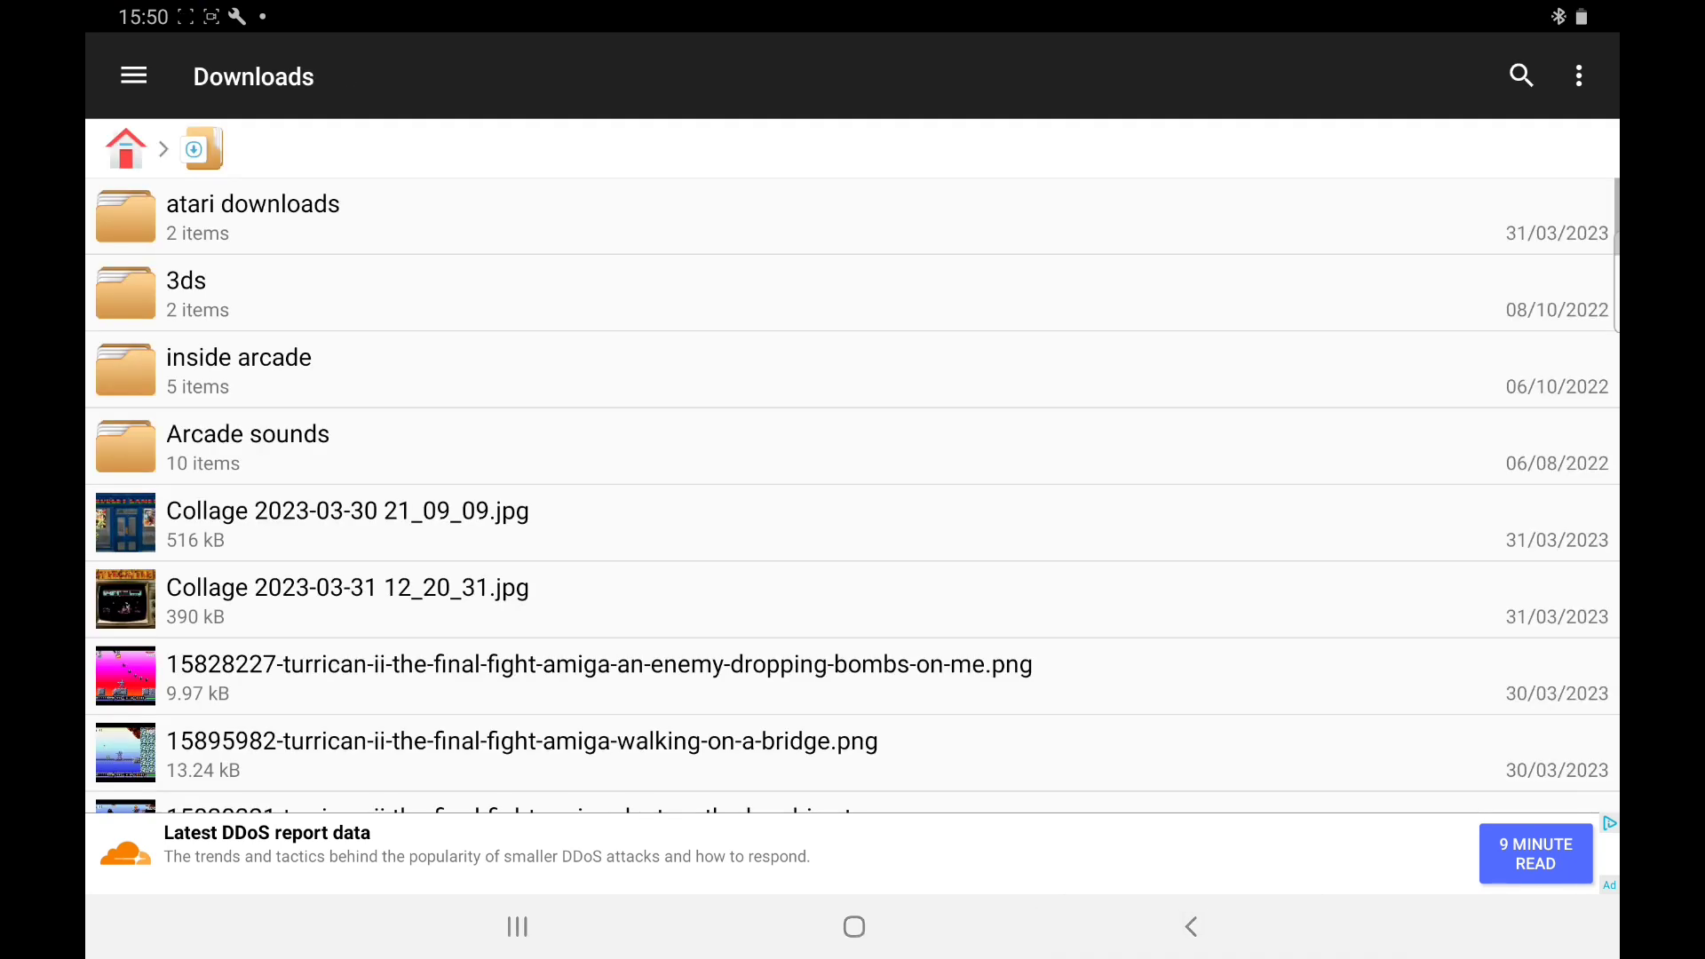
pyautogui.click(254, 216)
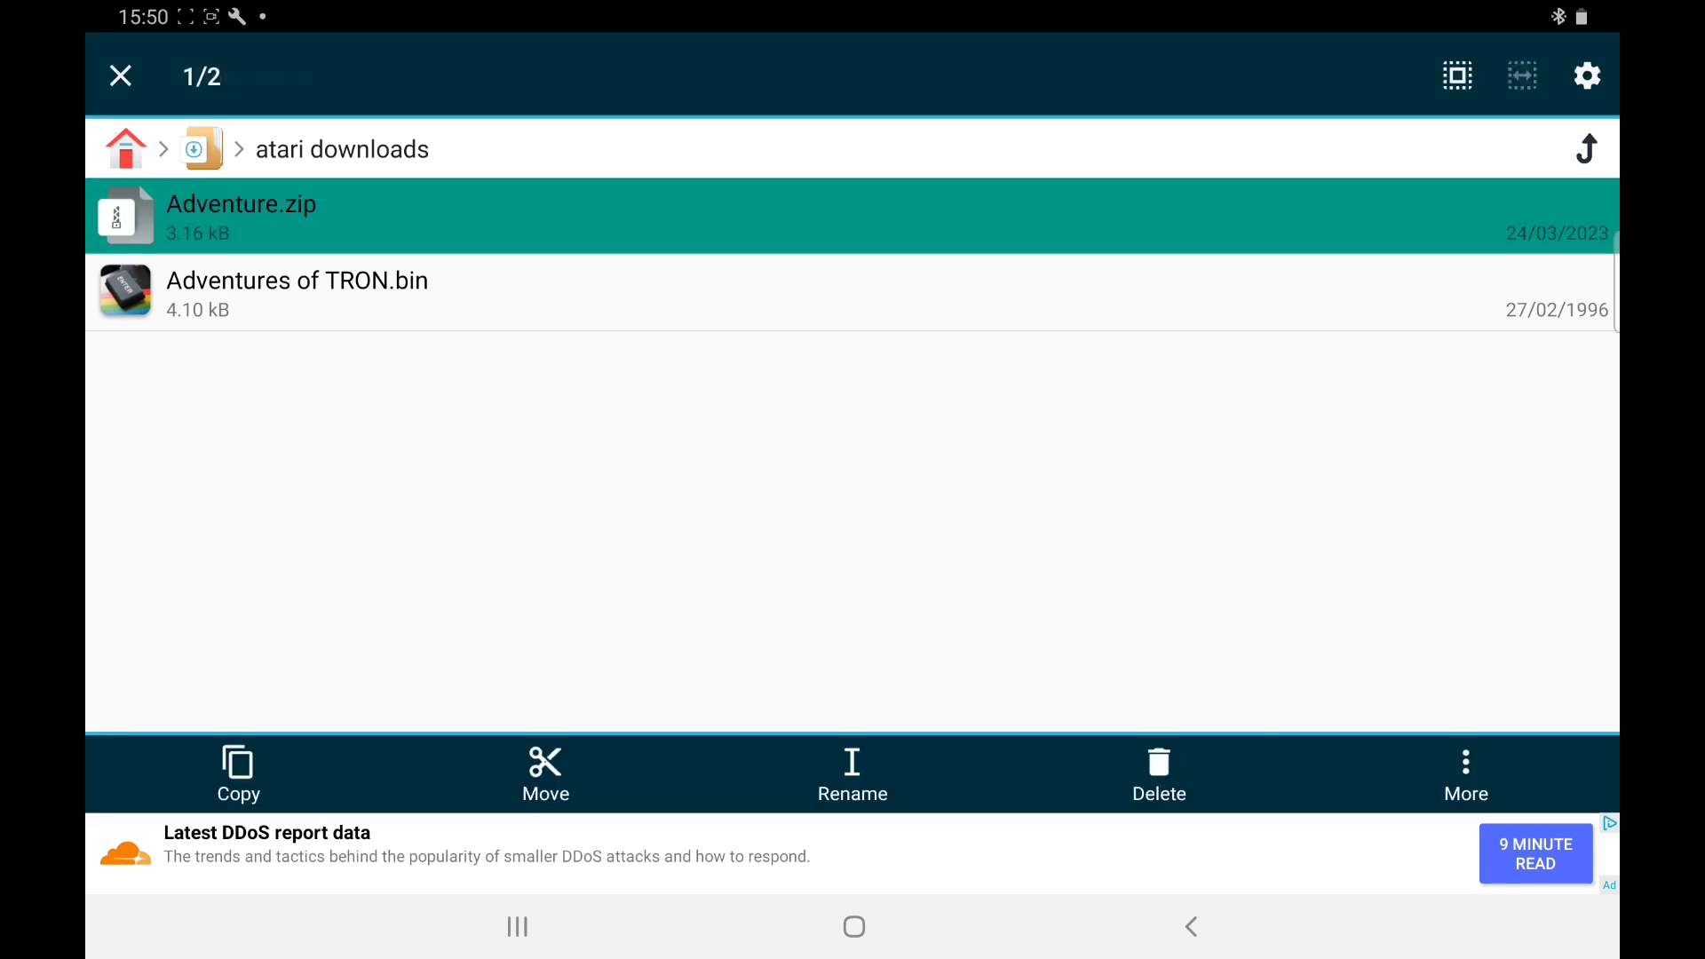
pyautogui.click(296, 293)
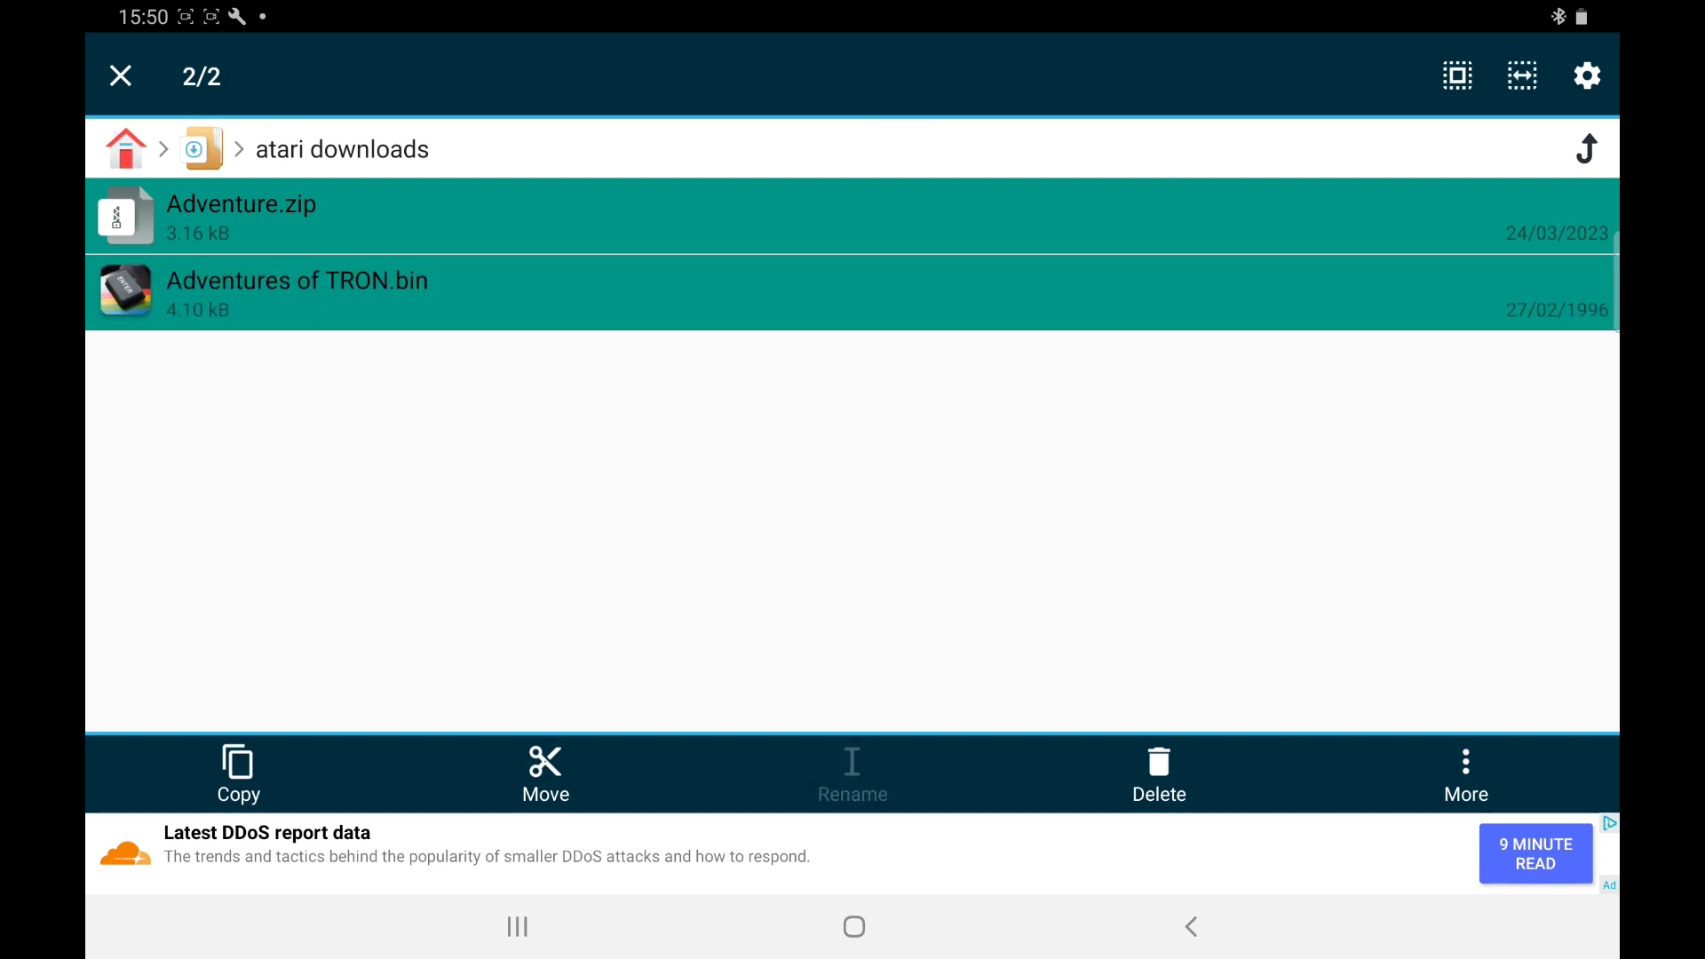
pyautogui.click(119, 76)
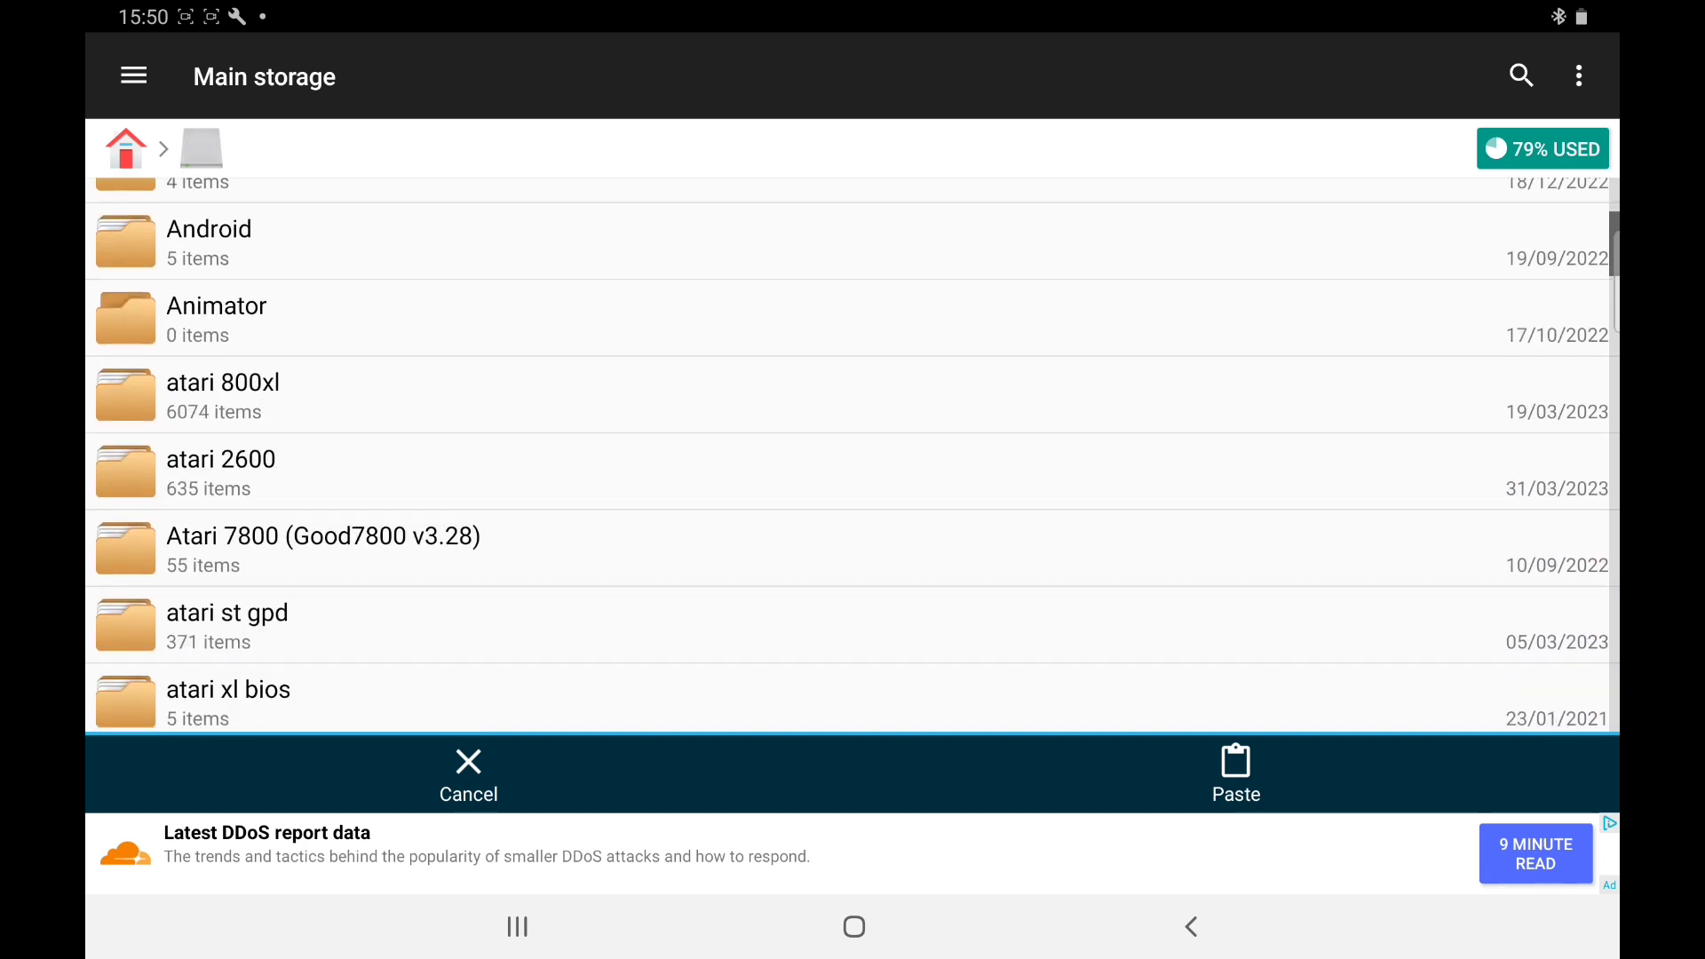
# Paste the two ROMs into the atari 2600 folder and return to the home screen
pyautogui.scroll(-3)
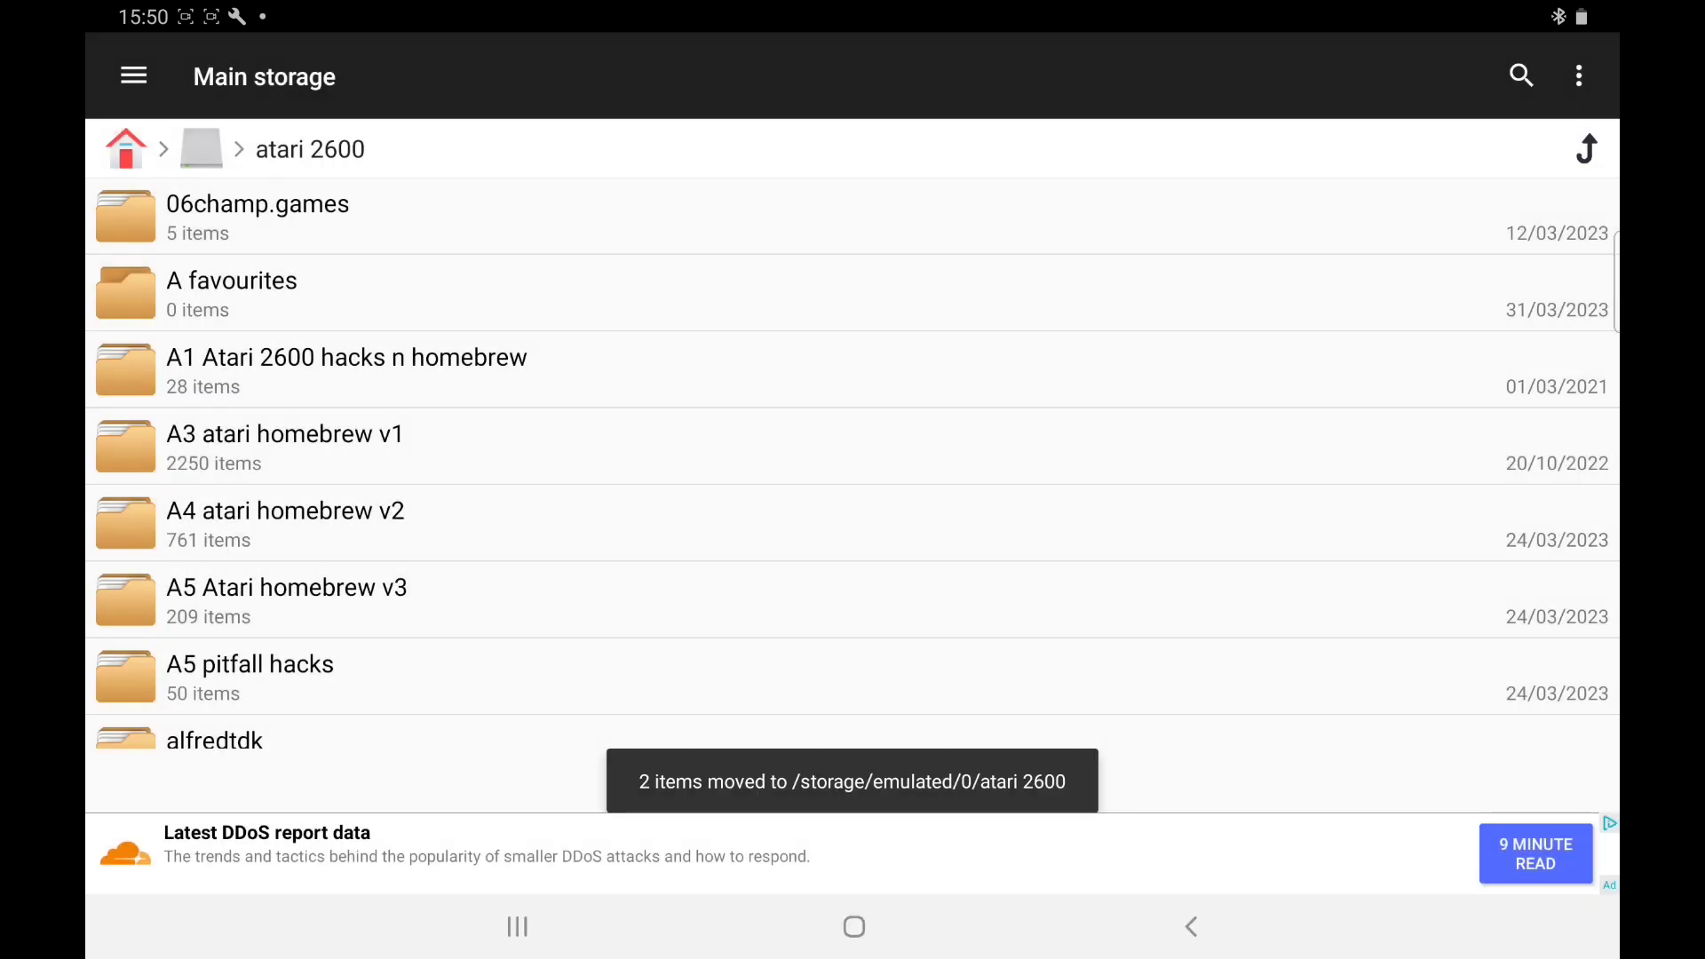
pyautogui.click(286, 588)
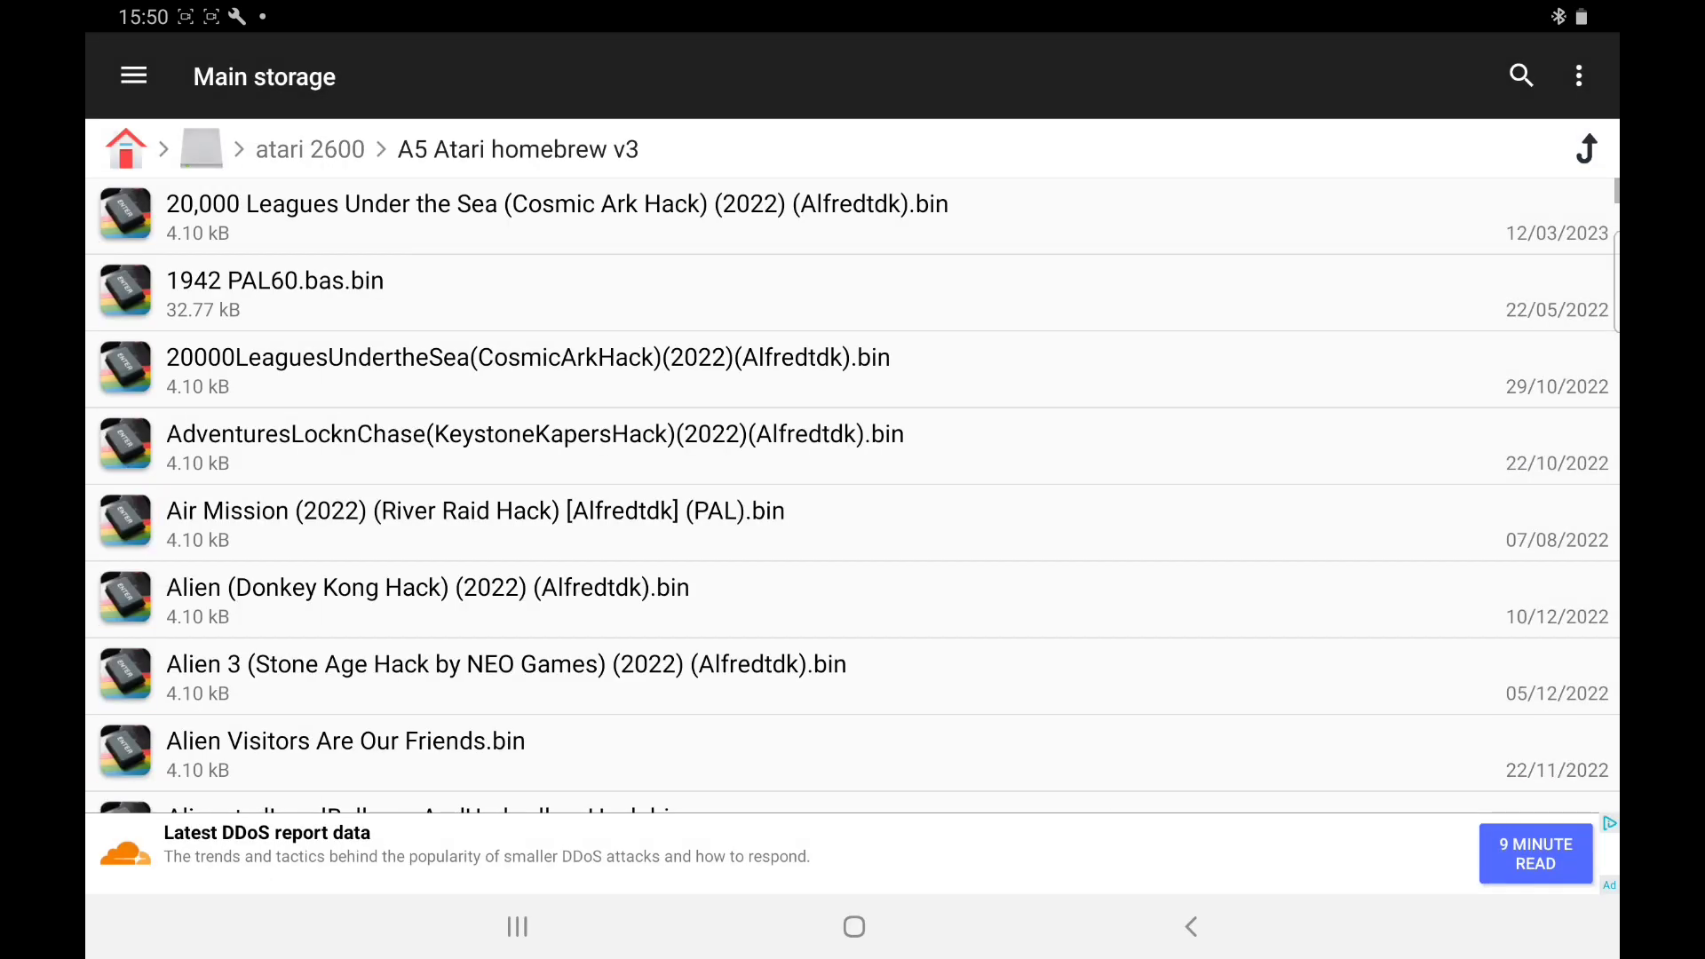
pyautogui.click(309, 149)
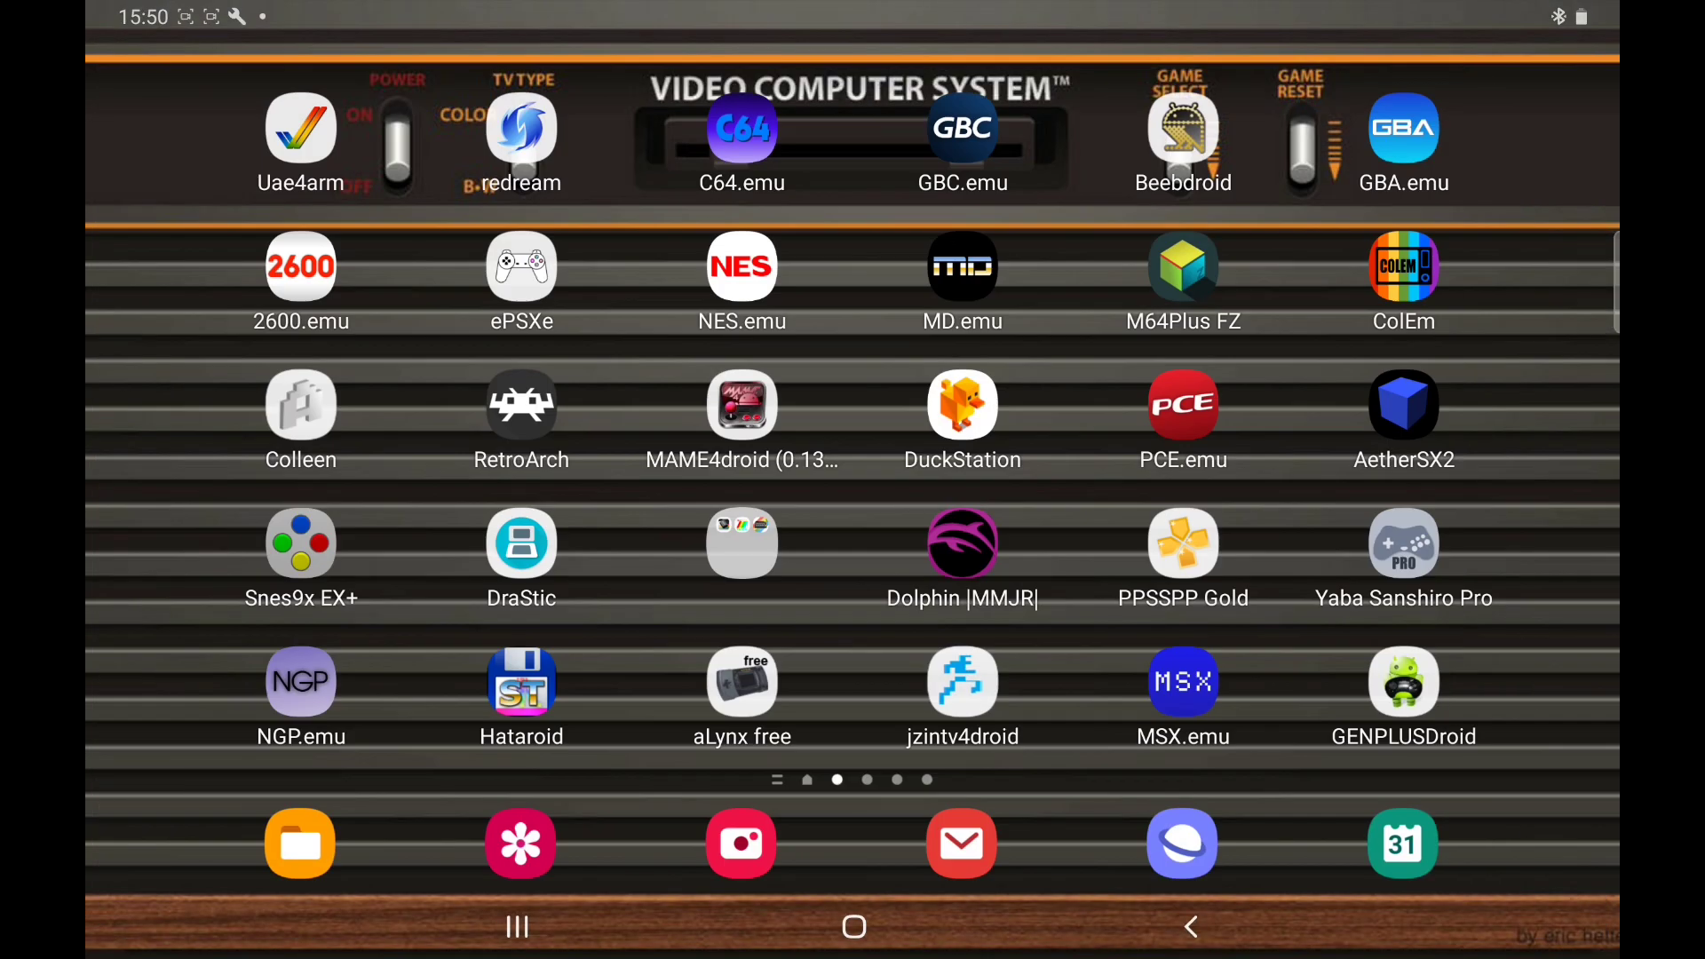
# Launch 2600.emu and run the newly added Adventure.zip from the atari 2600 list
pyautogui.click(302, 265)
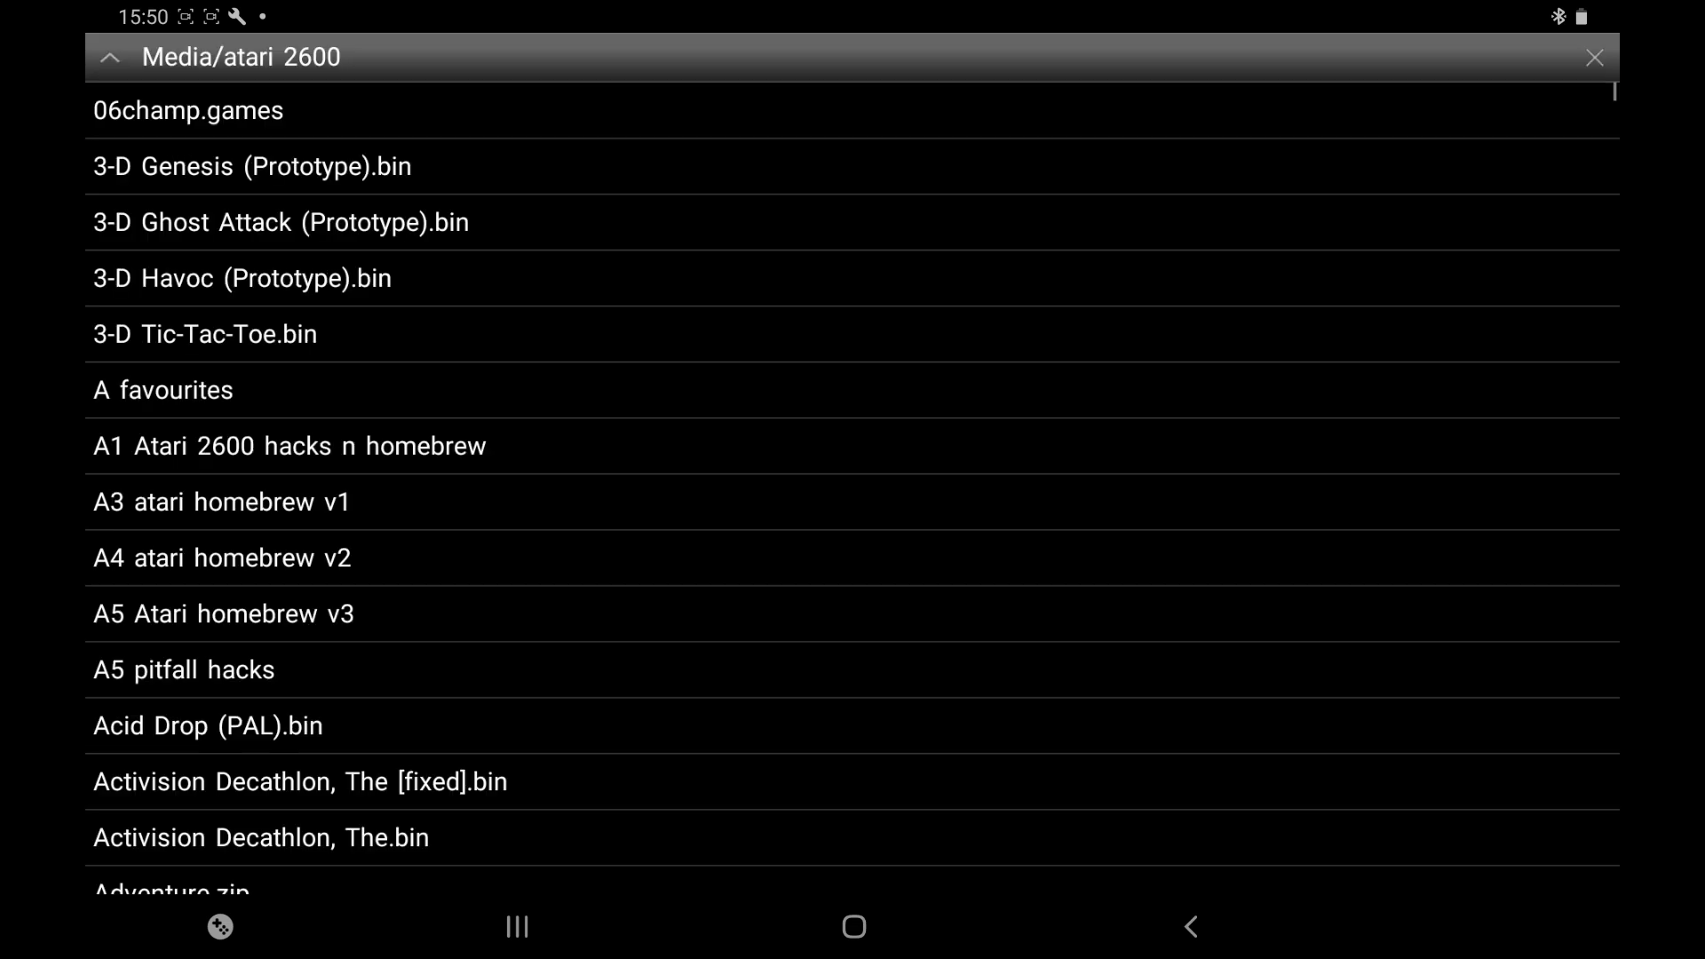
pyautogui.scroll(-3)
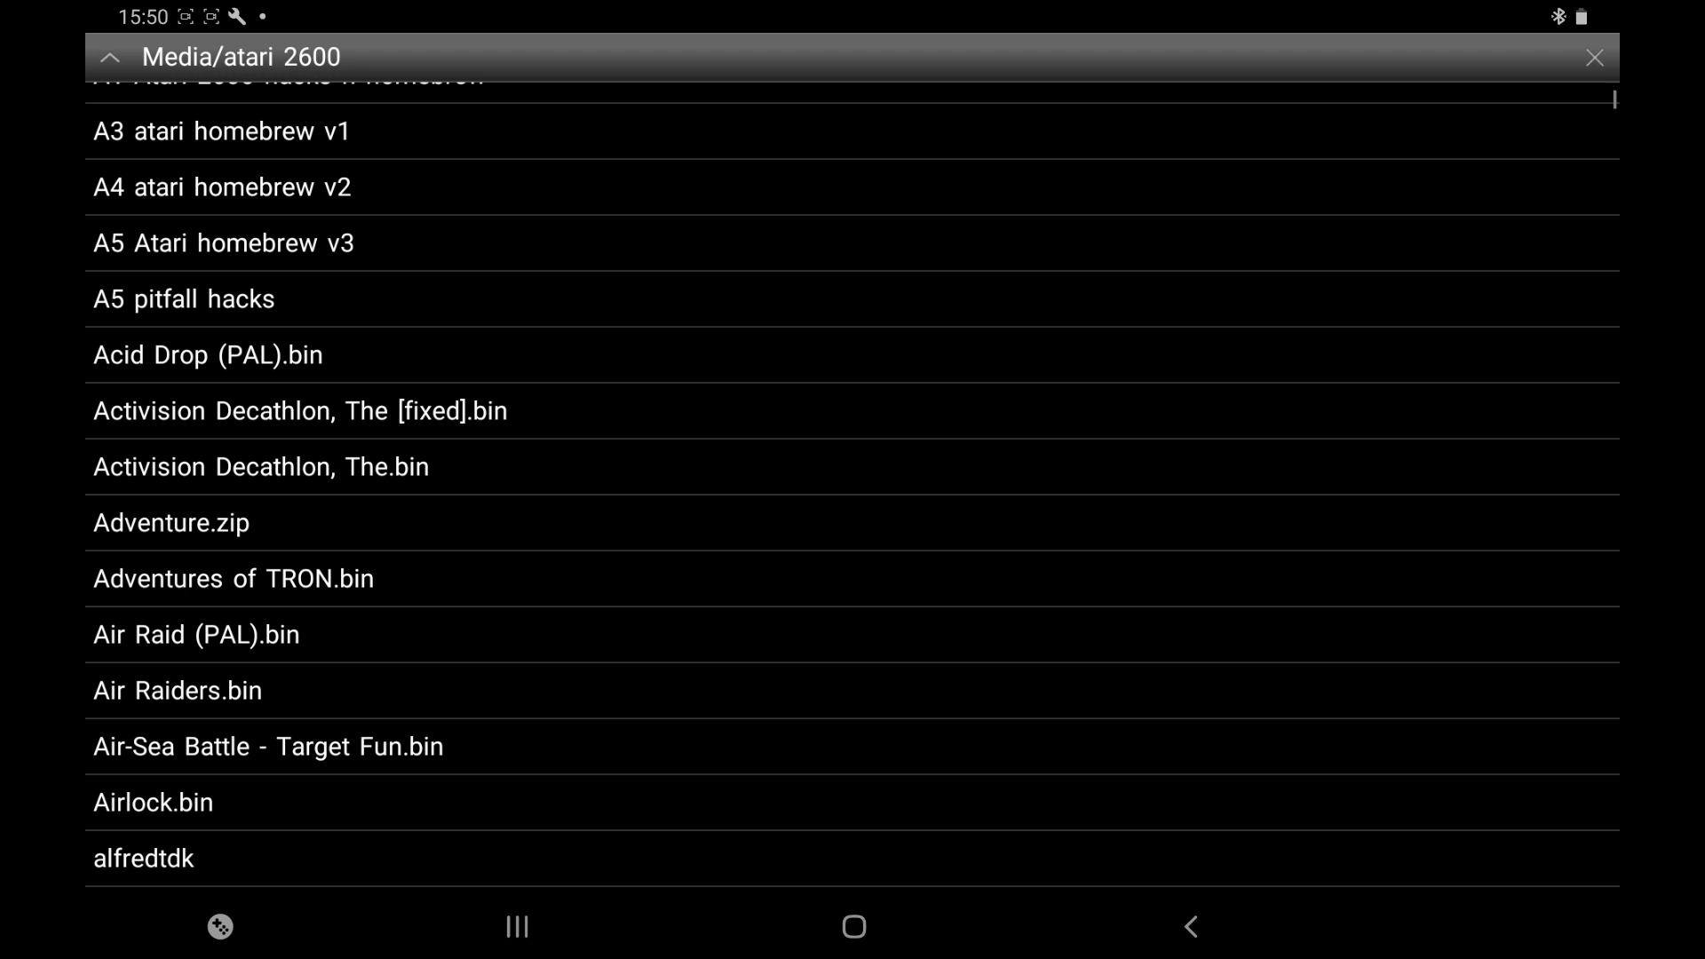
pyautogui.click(171, 522)
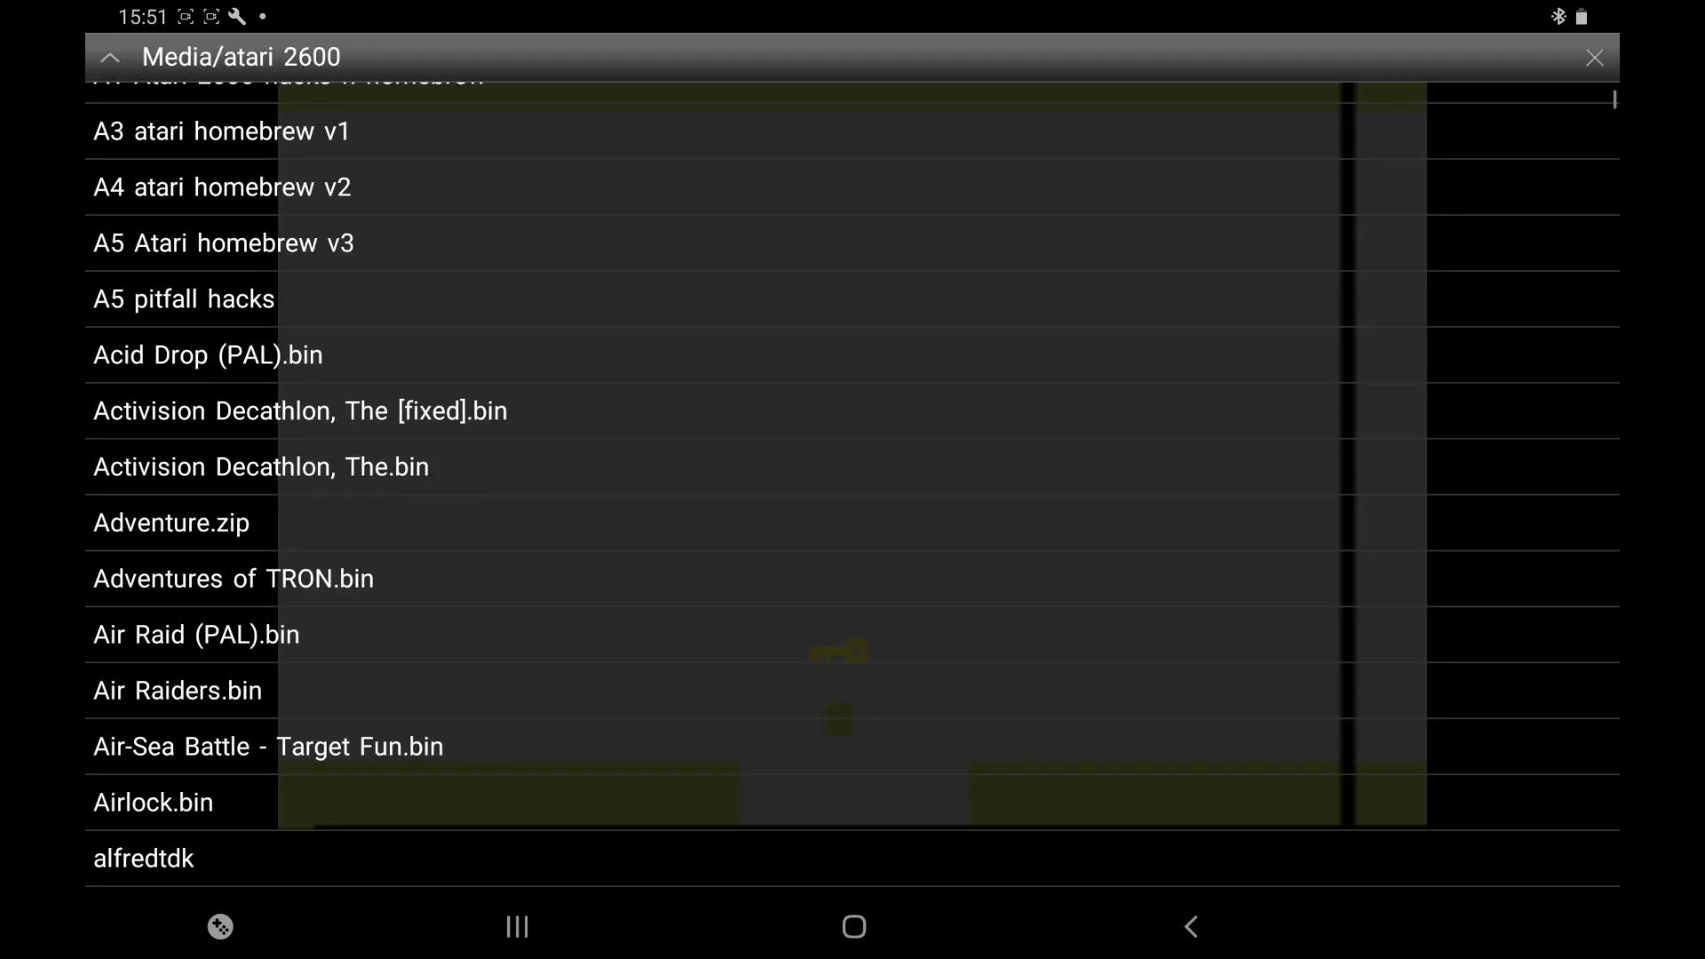
# Set the video Image Effect to Scale2x, then back out to the system actions list
pyautogui.click(1189, 927)
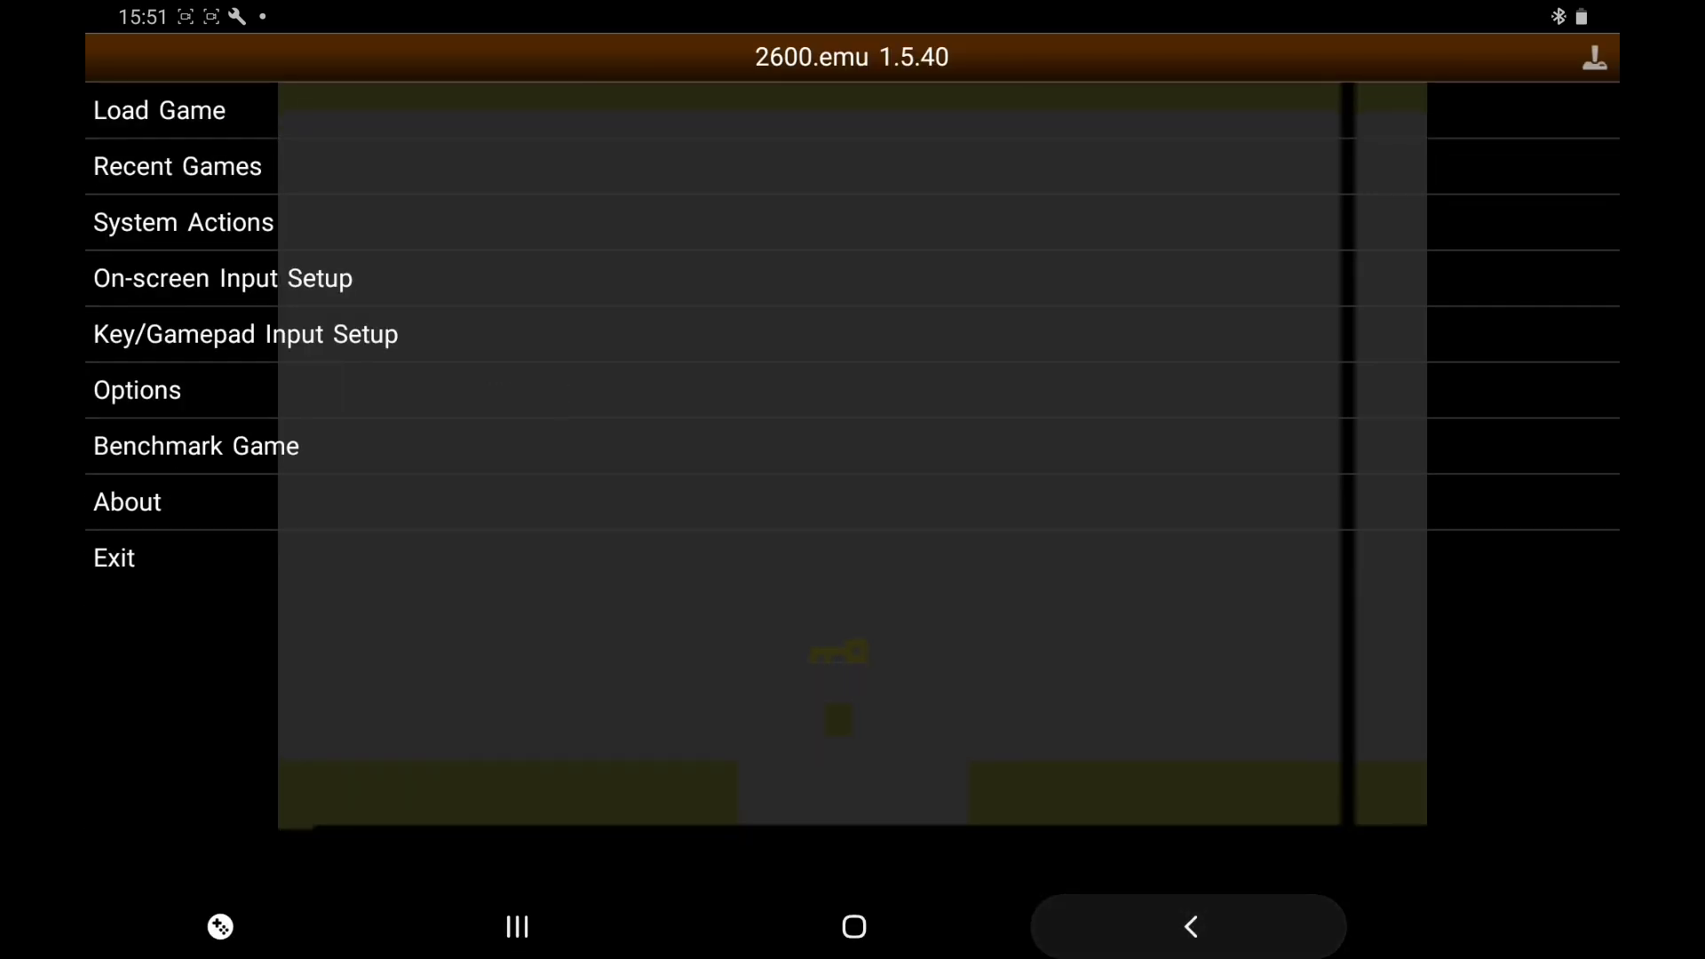
pyautogui.click(136, 389)
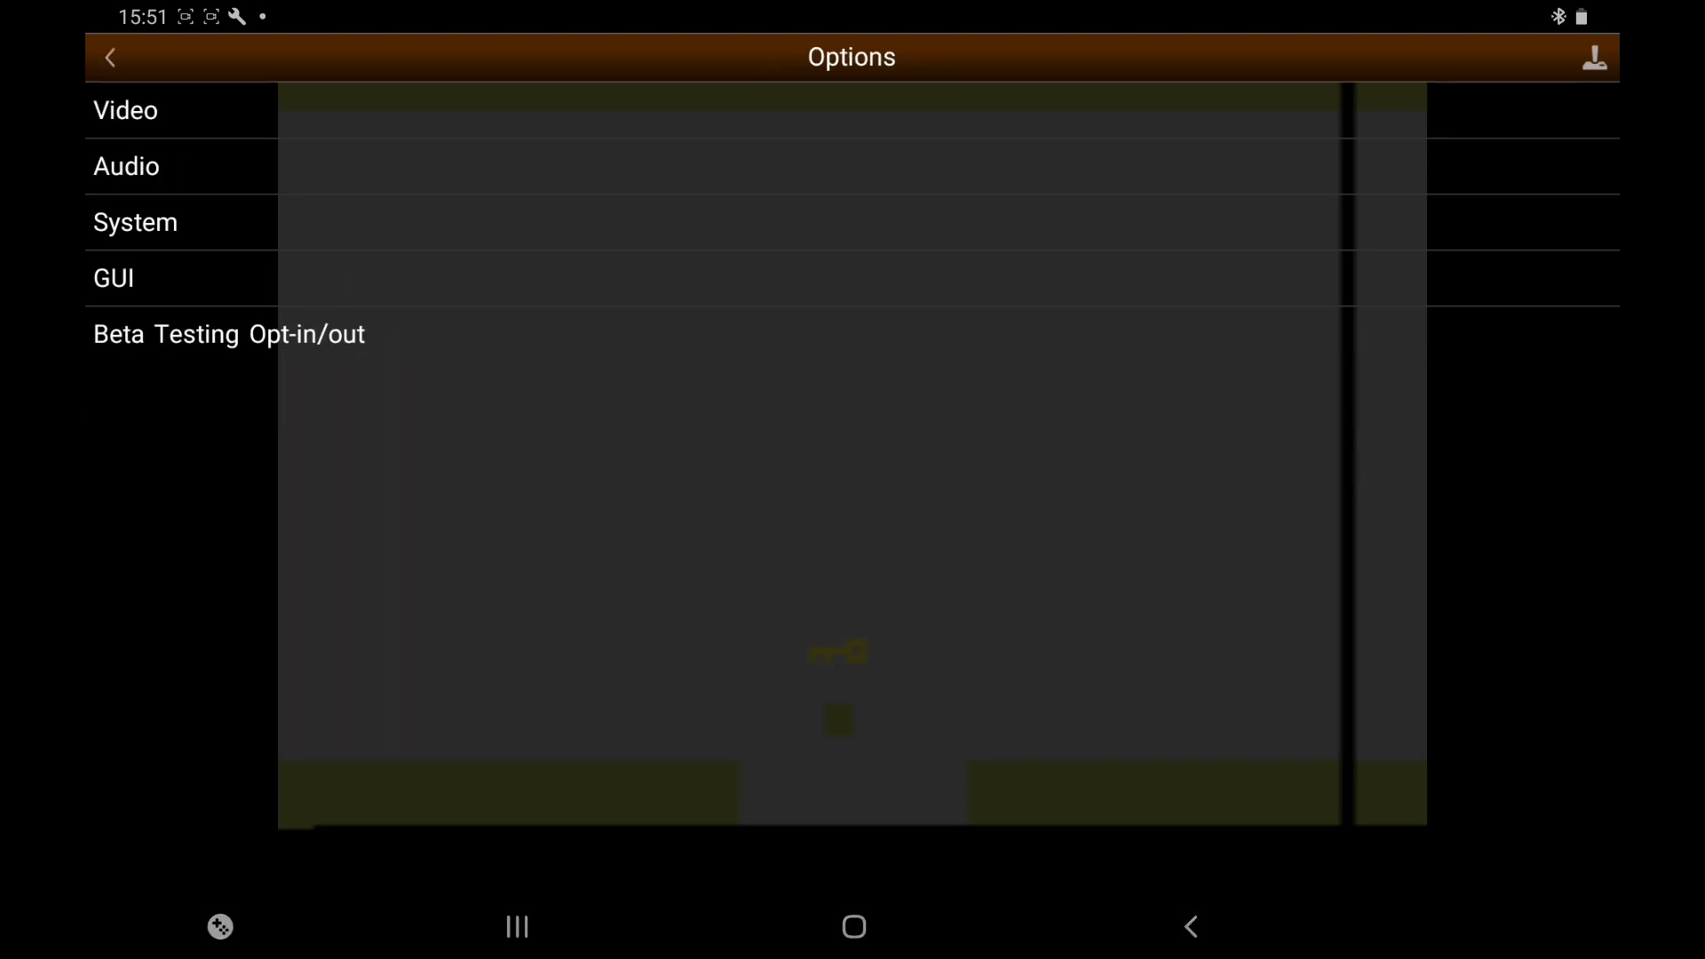
pyautogui.click(125, 108)
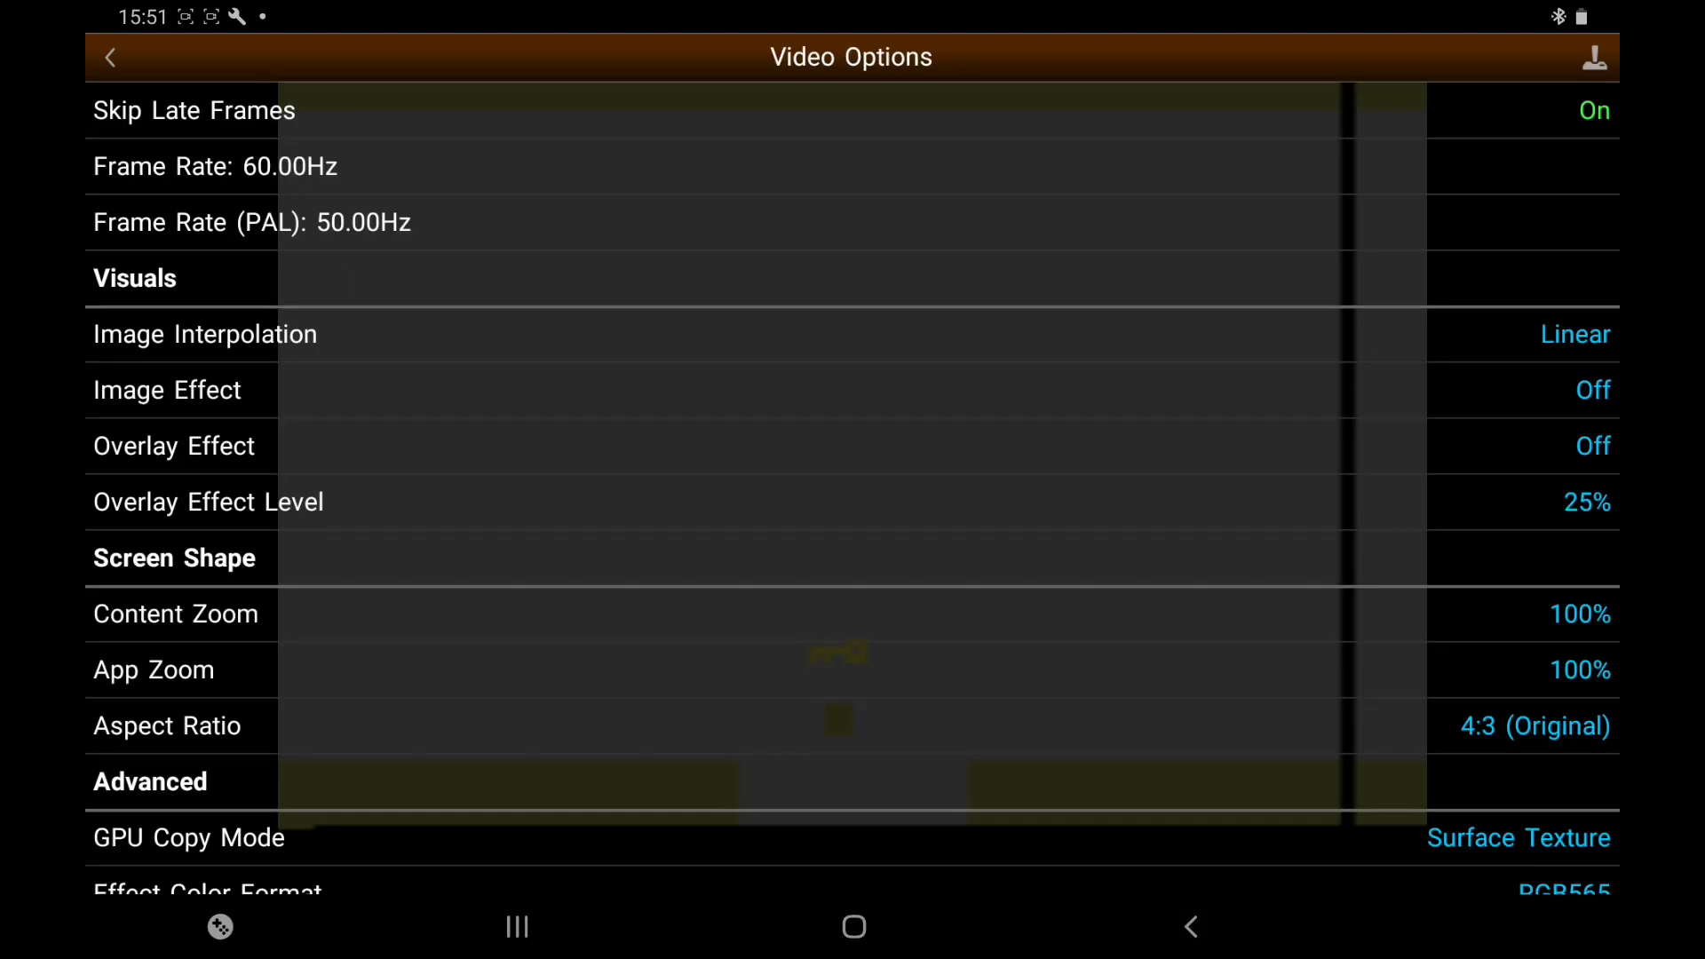
pyautogui.click(167, 389)
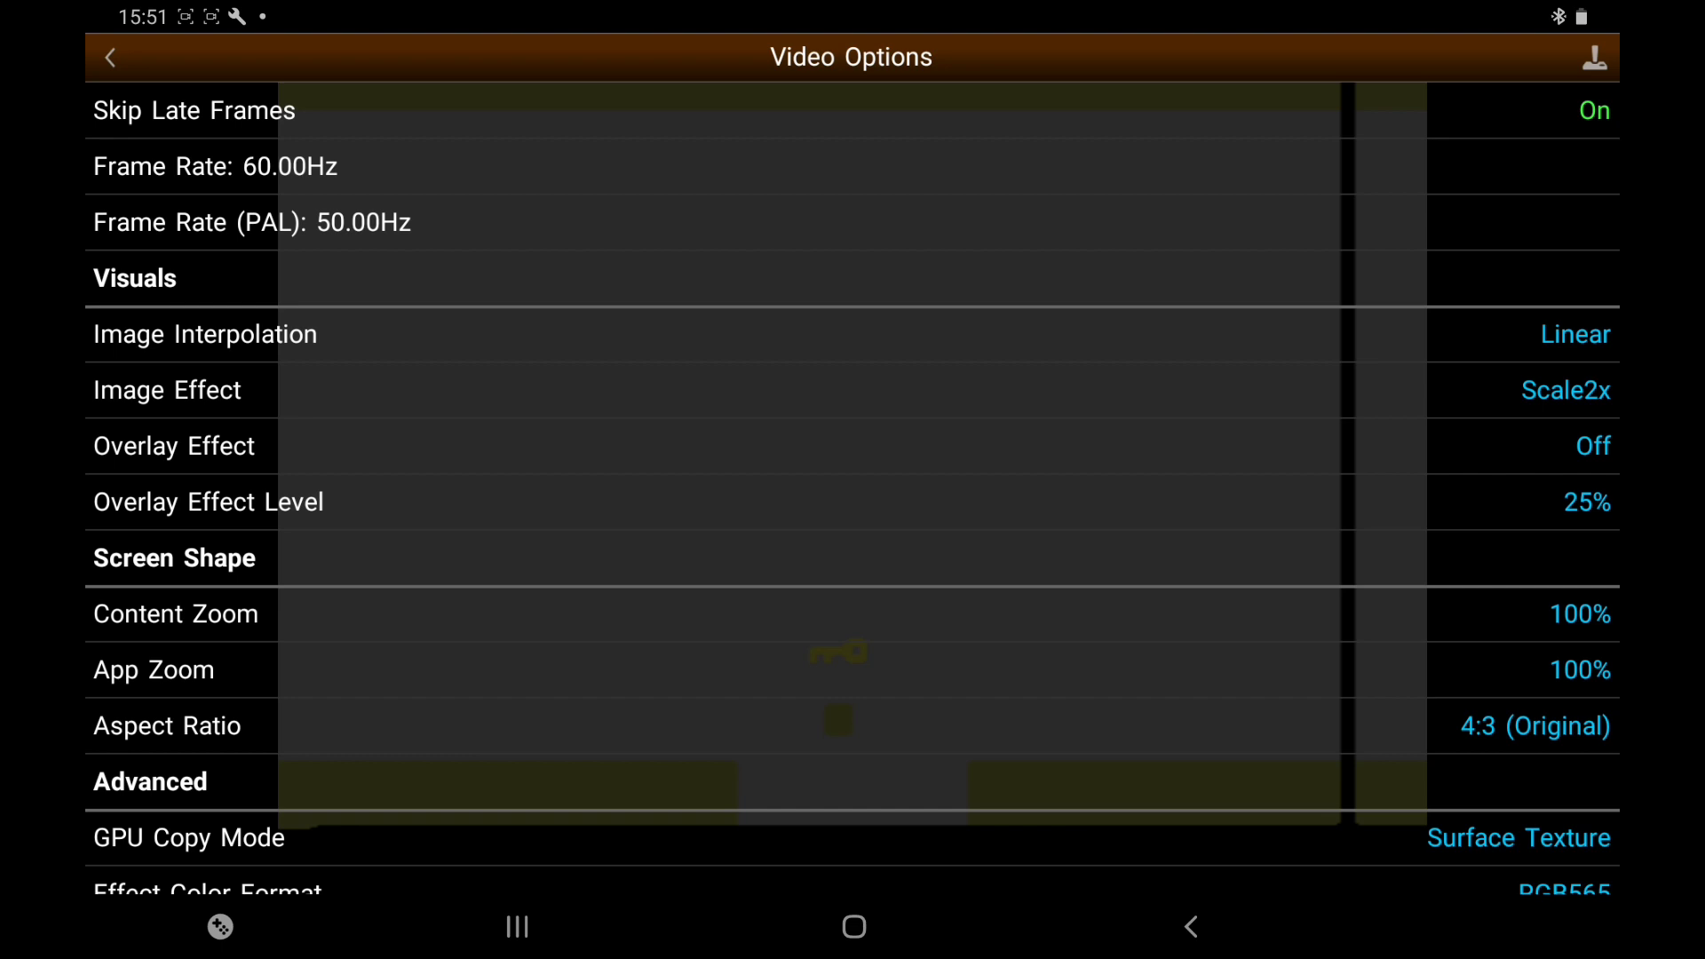
pyautogui.click(110, 57)
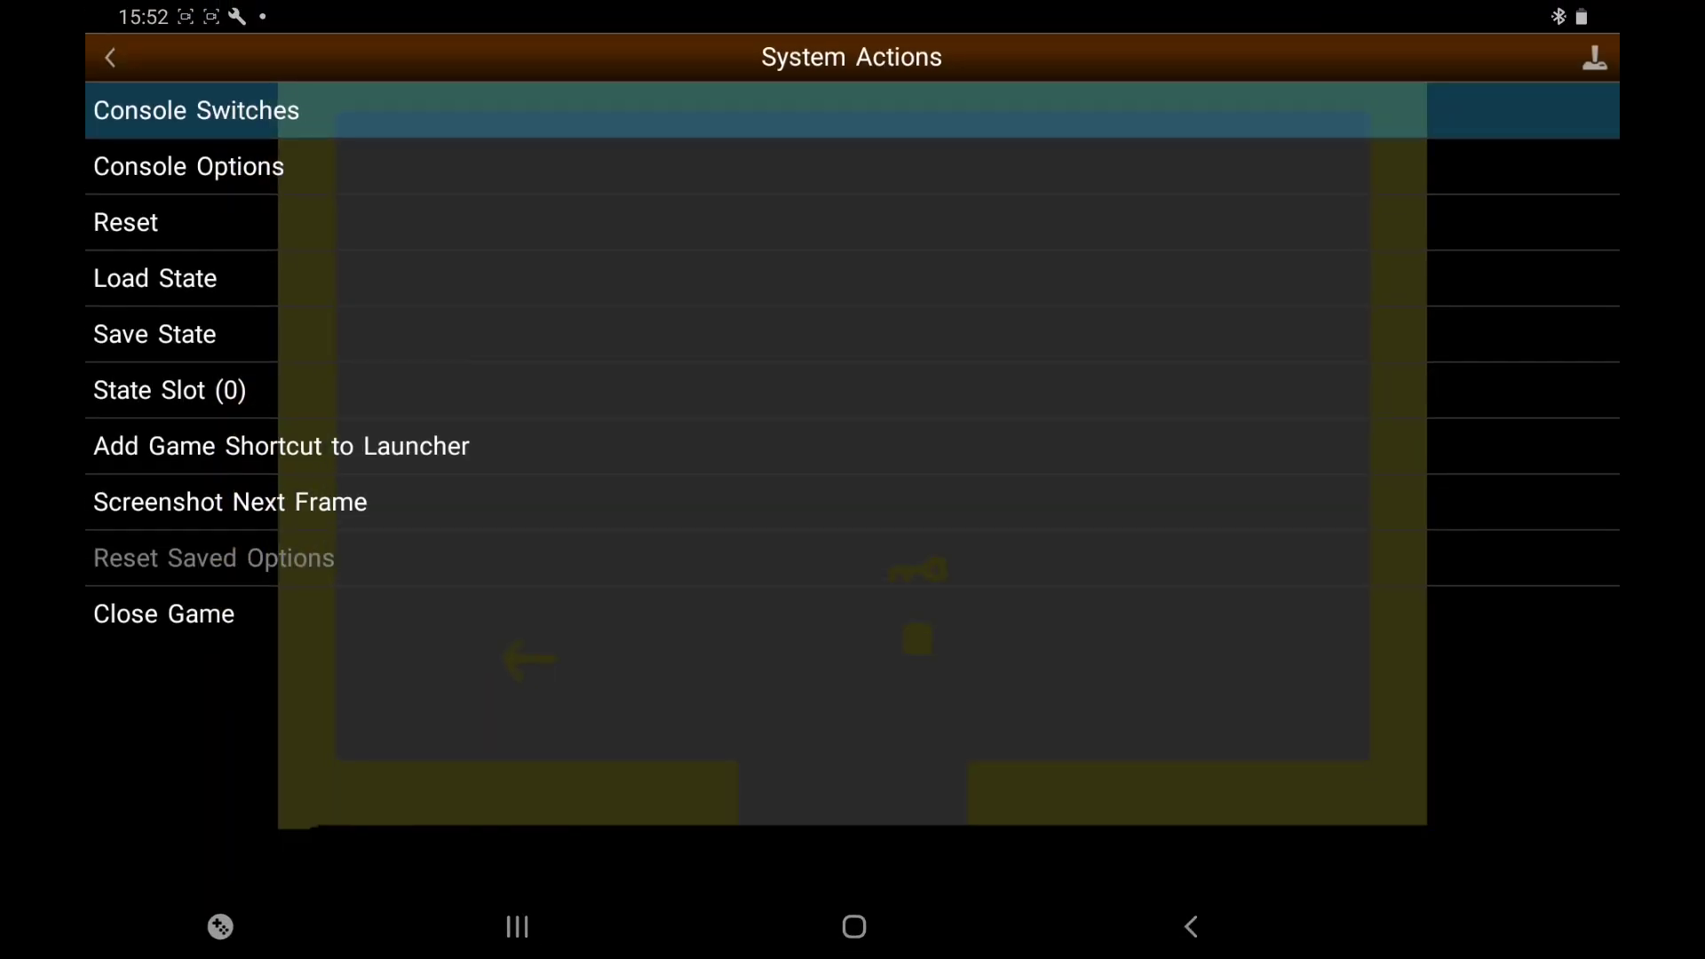
pyautogui.click(110, 57)
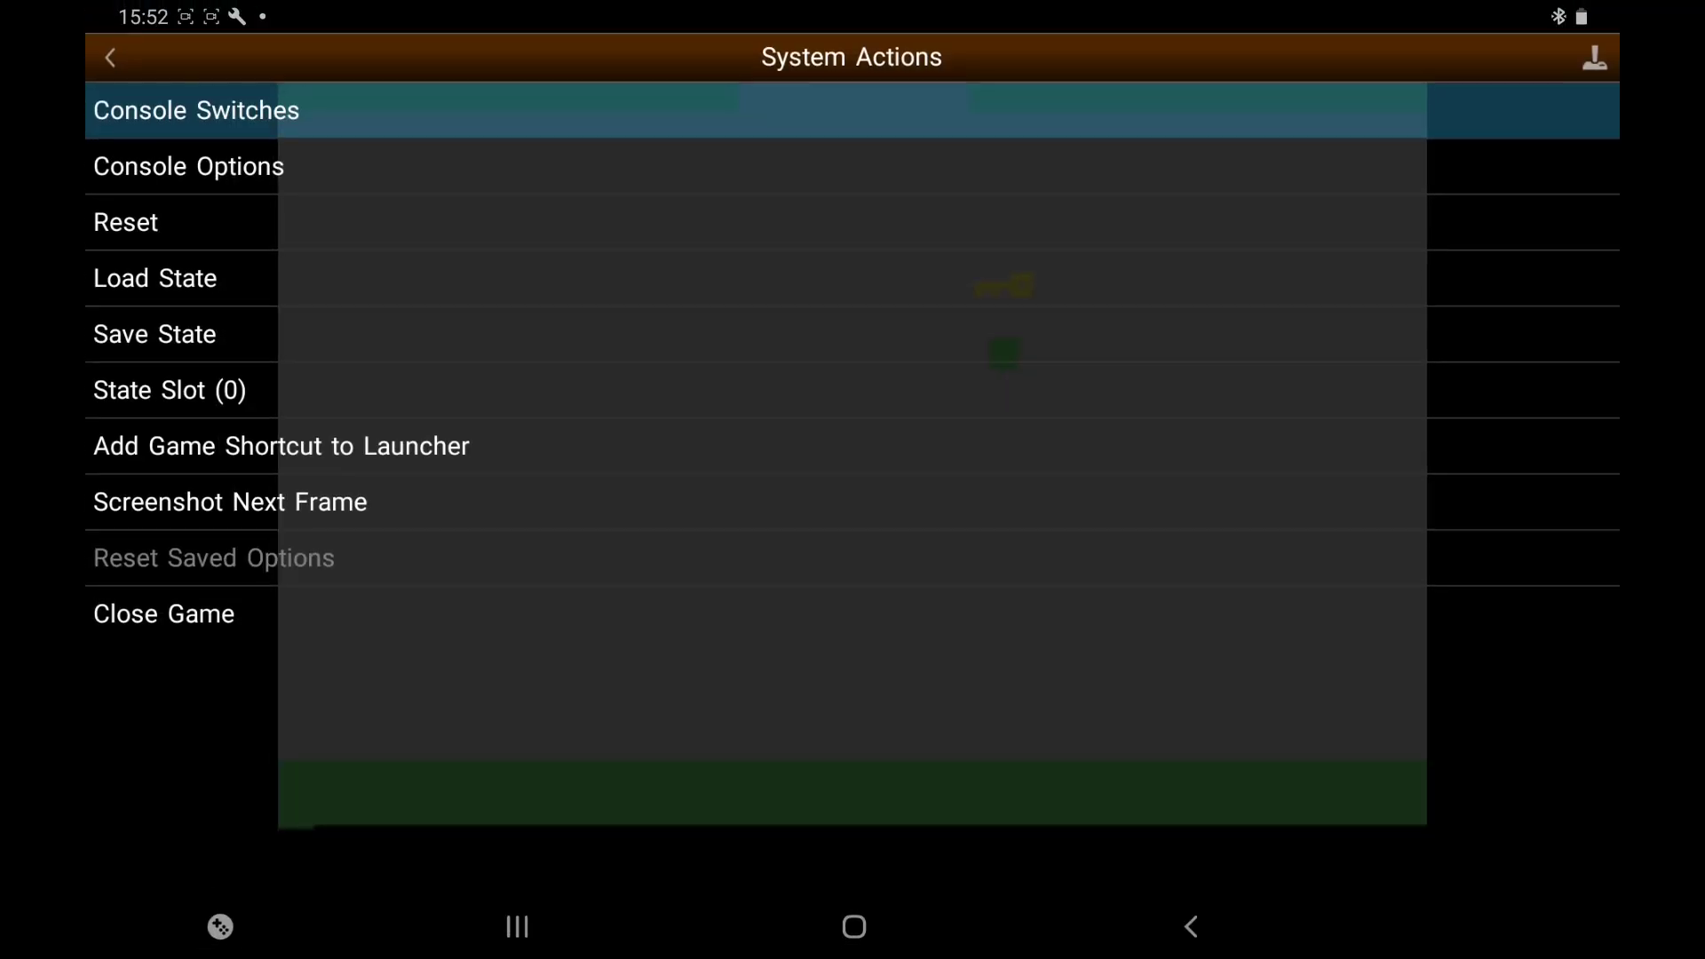
# Return to the main menu, choose Load Game, and enter the A3 atari homebrew v1 folder
pyautogui.click(109, 57)
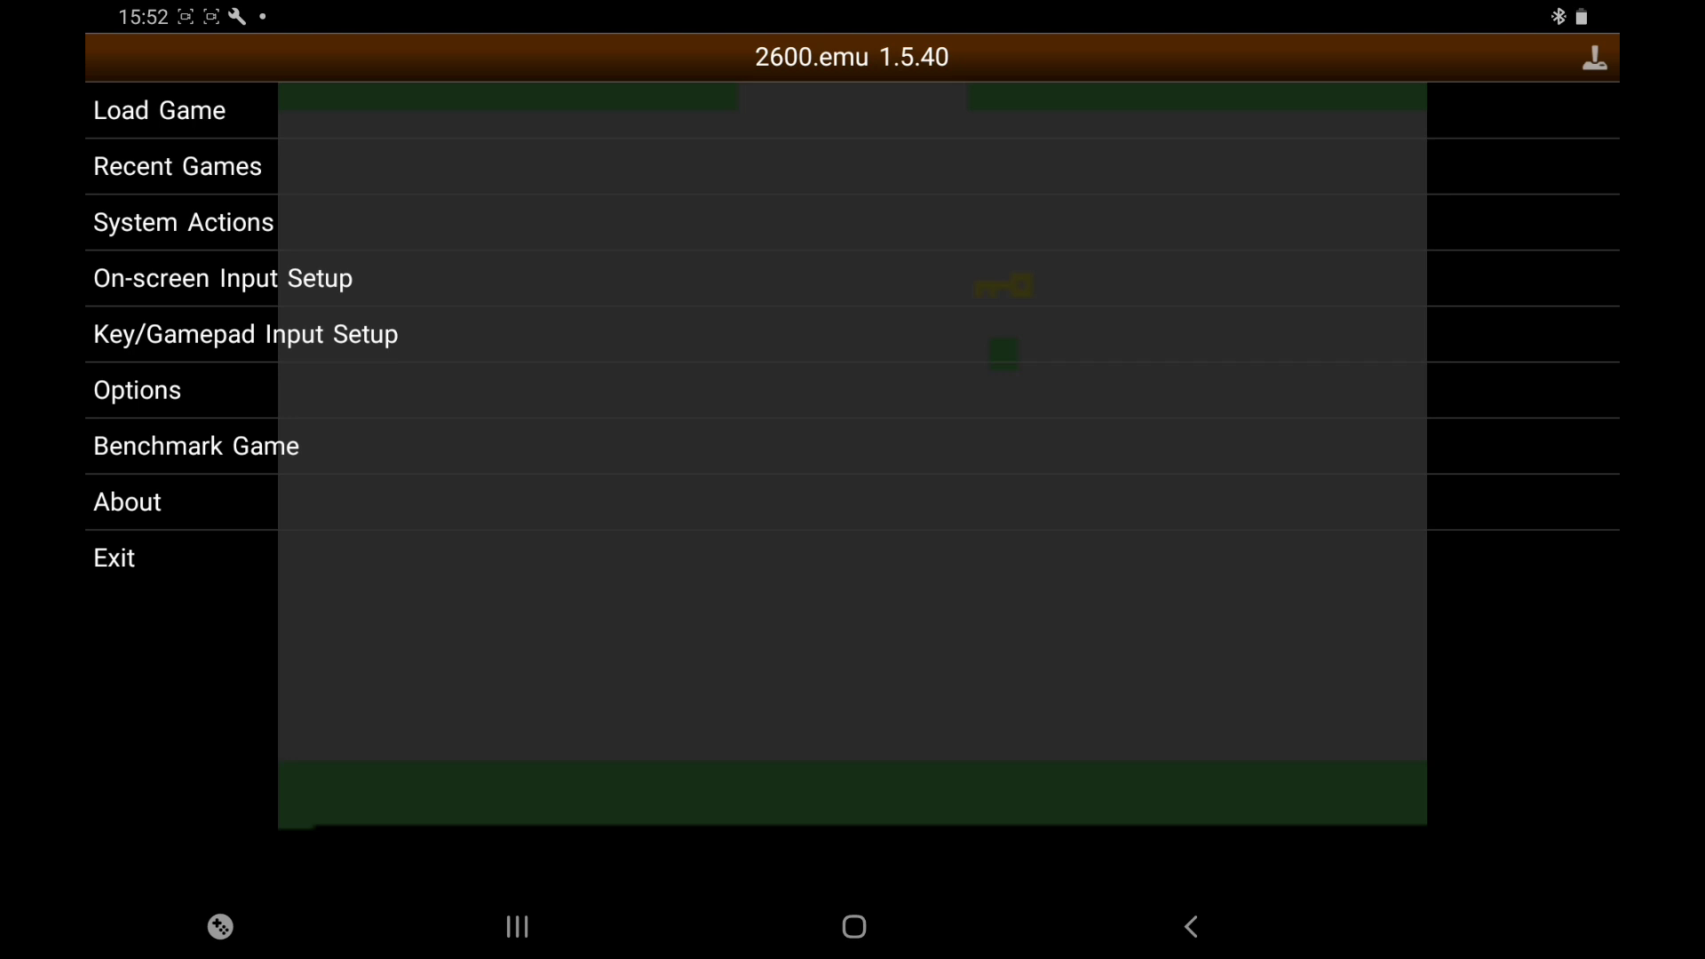
pyautogui.click(160, 109)
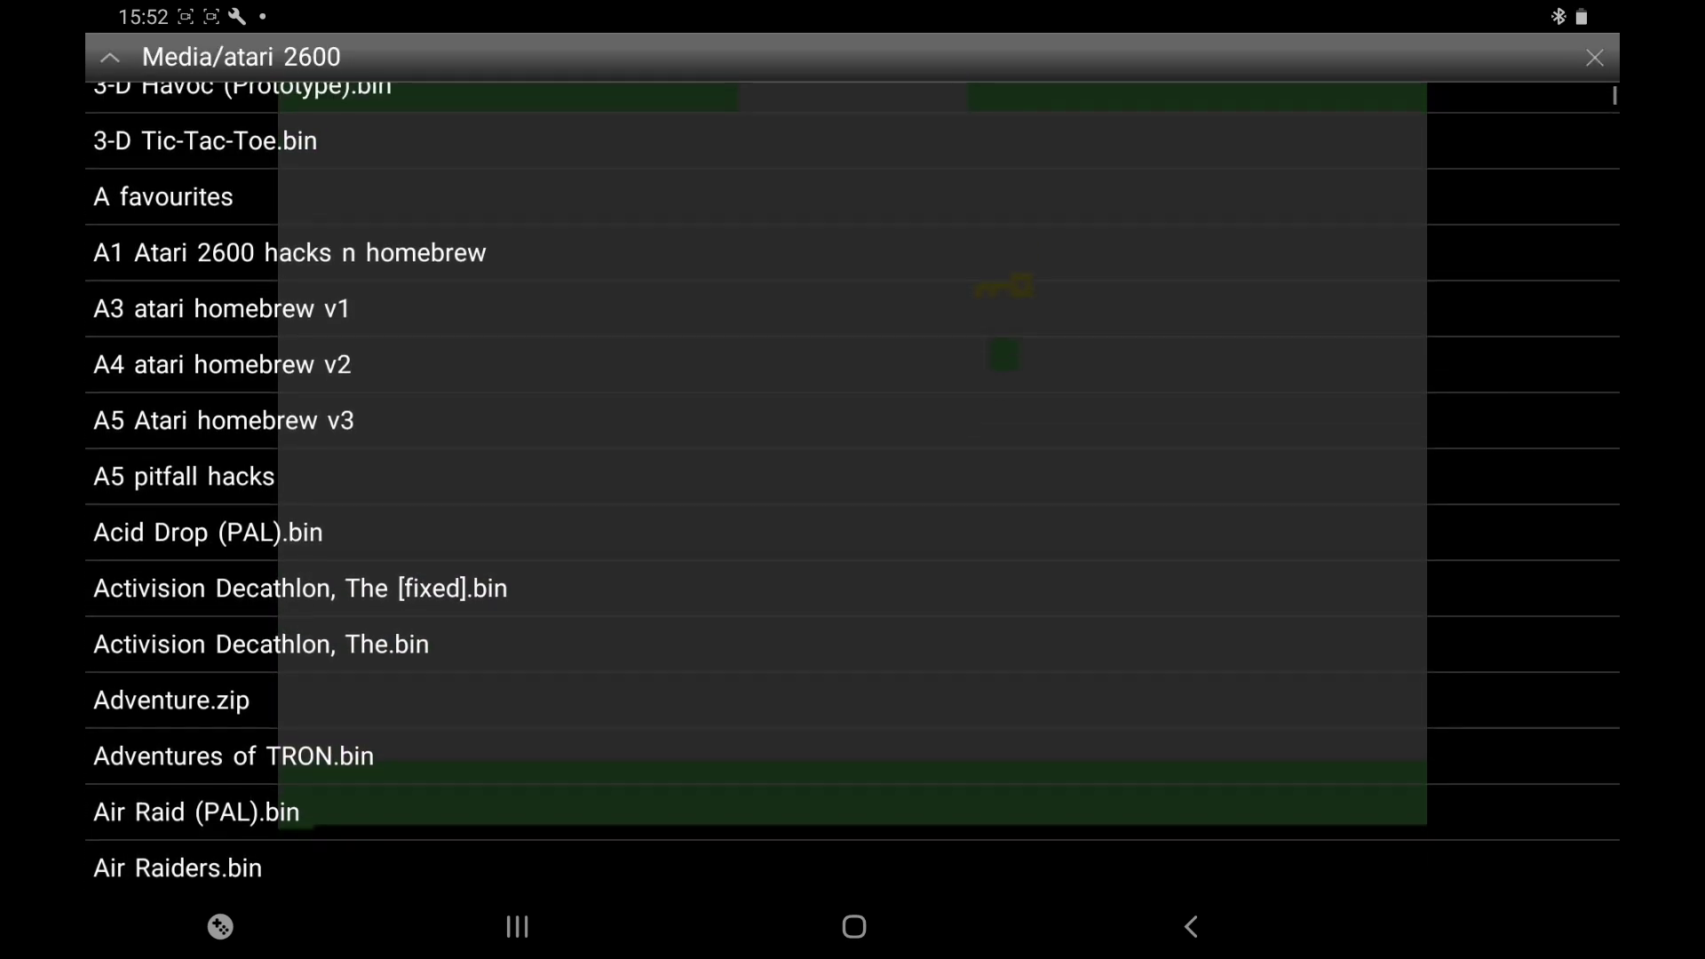
pyautogui.click(220, 308)
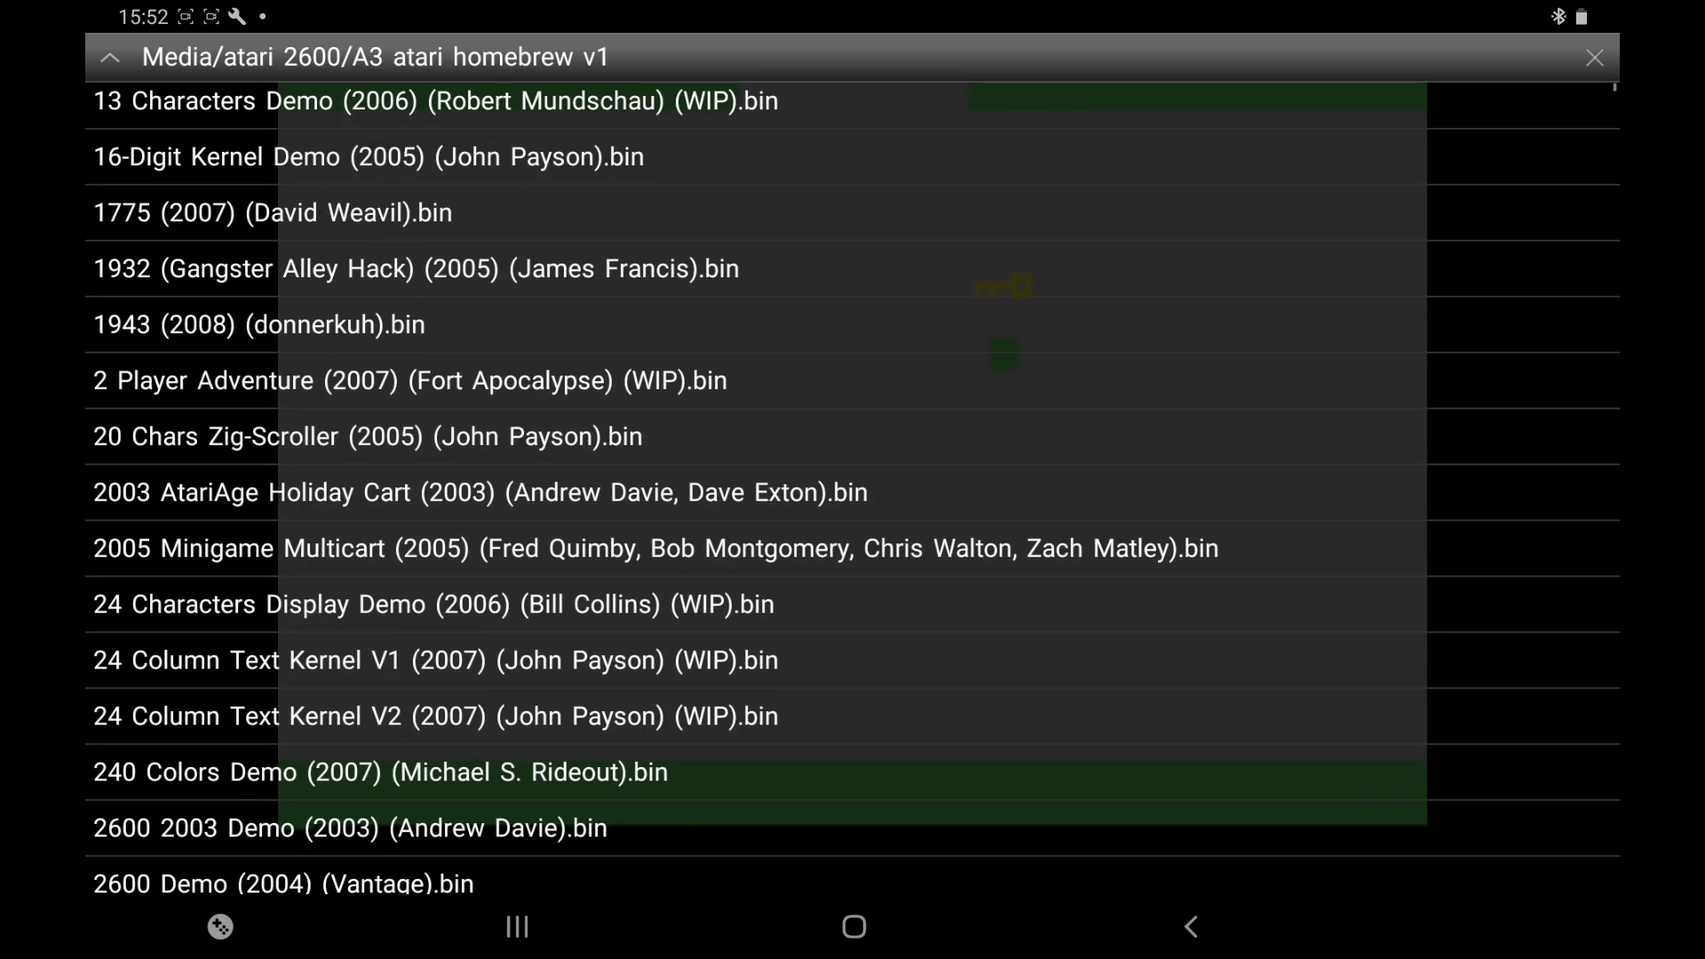